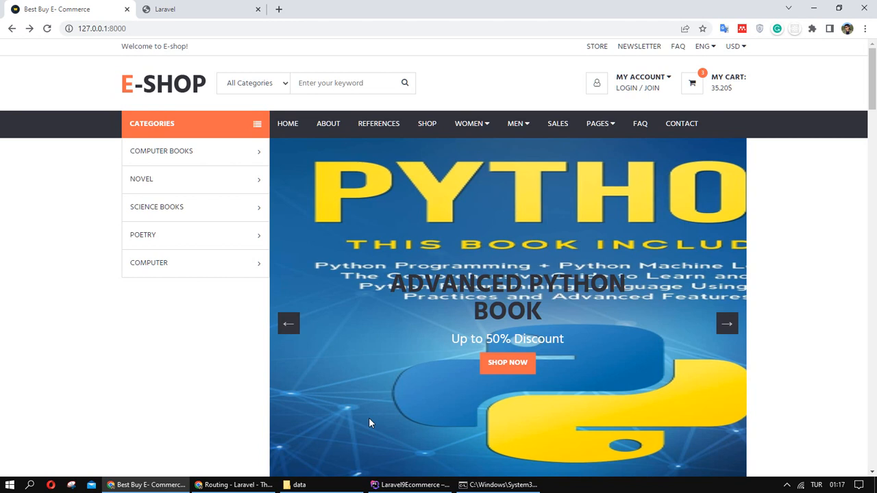
{"action": "mouse_move", "coordinate": [573, 358]}
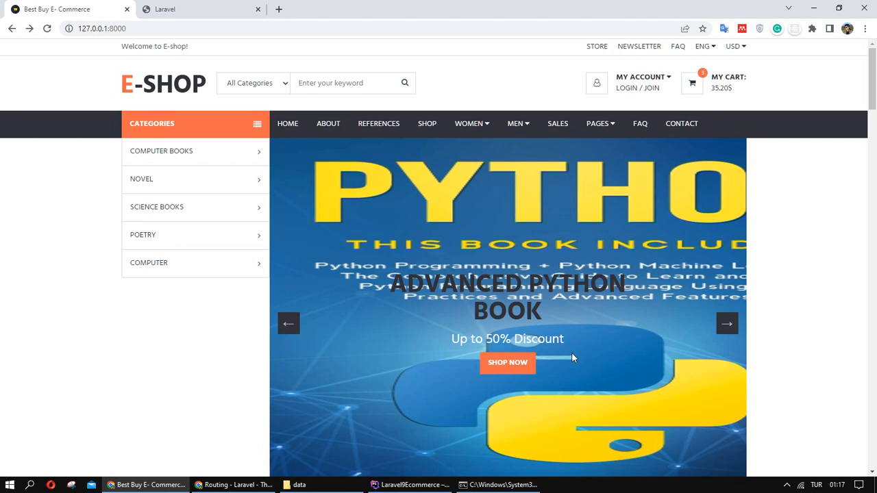
{"action": "mouse_move", "coordinate": [570, 335]}
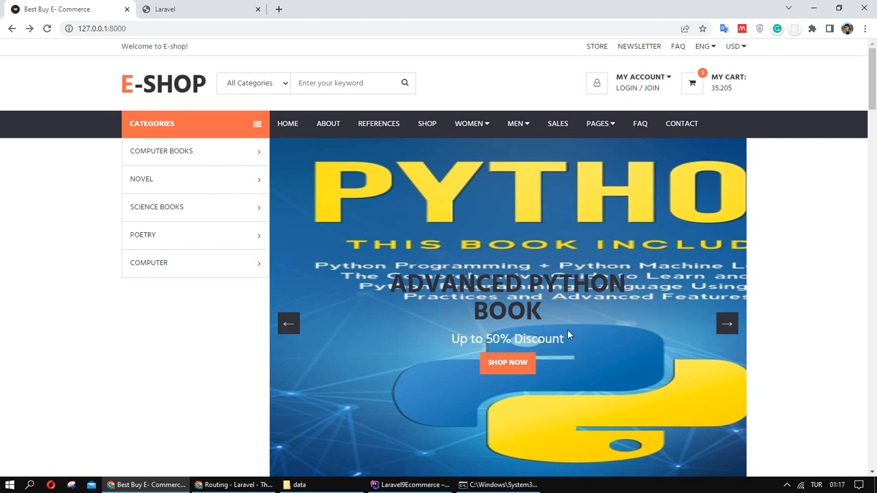
{"action": "mouse_move", "coordinate": [649, 82]}
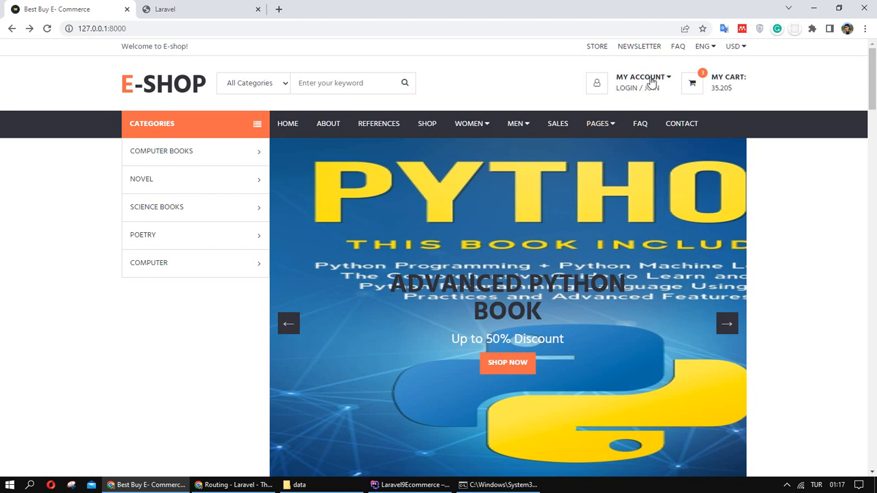
{"action": "mouse_move", "coordinate": [610, 113]}
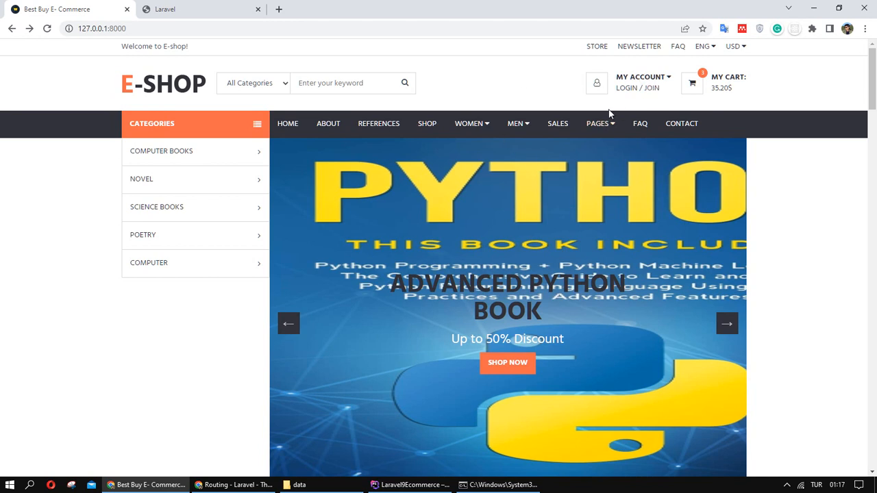
Step: Look over the shop page and follow the guest login link to the Jetstream login form
{"action": "left_click", "coordinate": [727, 324]}
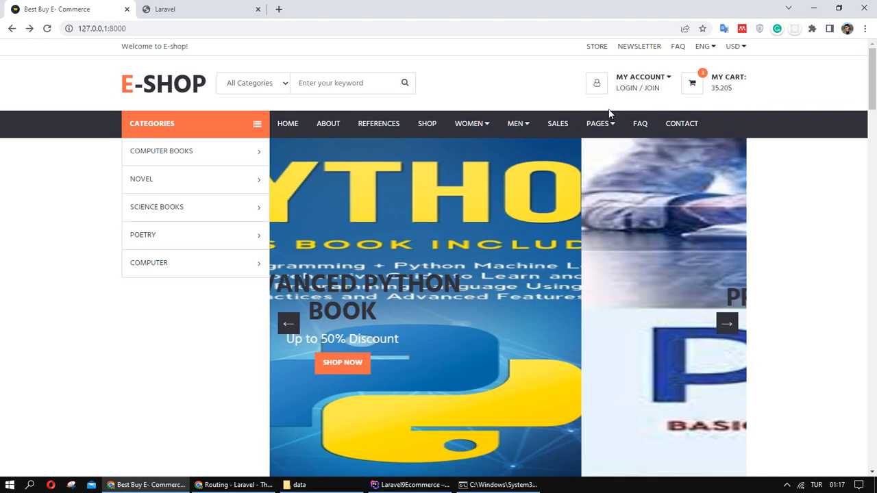
{"action": "scroll", "scroll_direction": "down", "scroll_amount": 3}
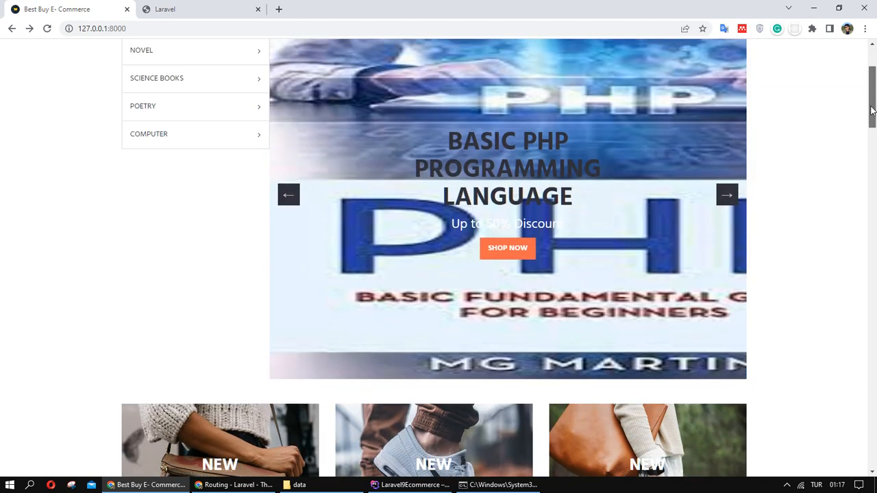
{"action": "scroll", "scroll_direction": "up", "scroll_amount": 3}
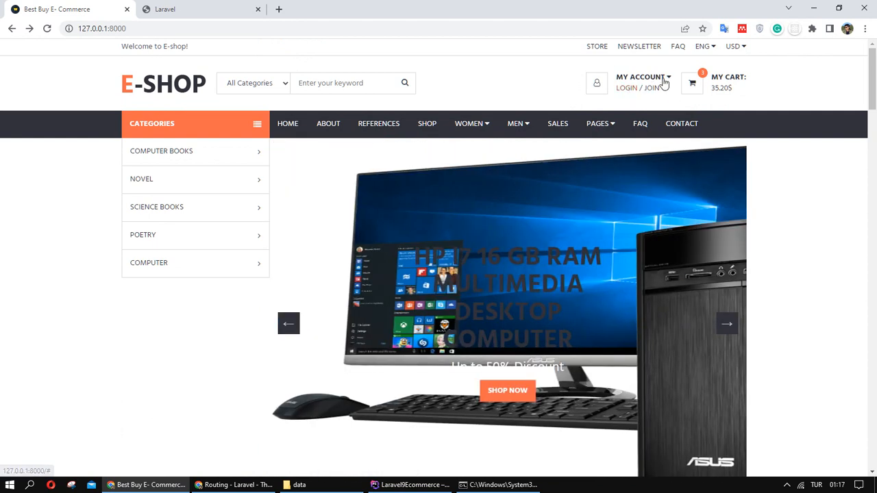
{"action": "left_click", "coordinate": [642, 77]}
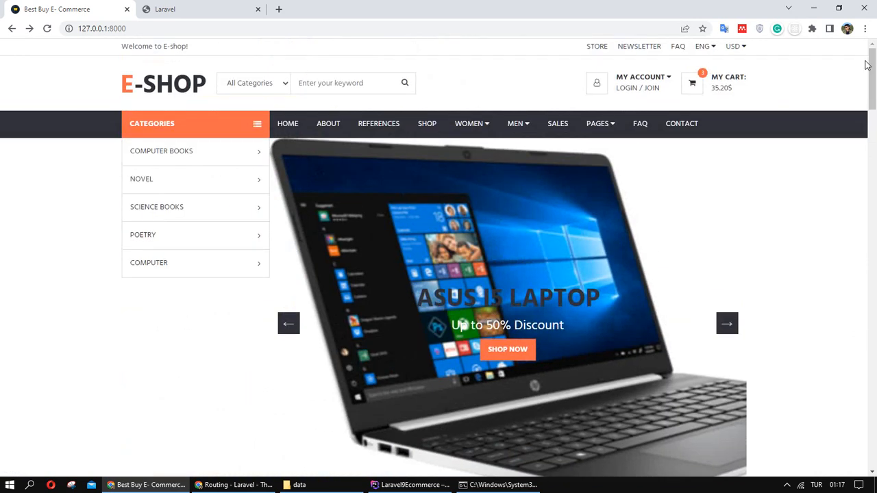
{"action": "scroll", "scroll_direction": "down", "scroll_amount": 3}
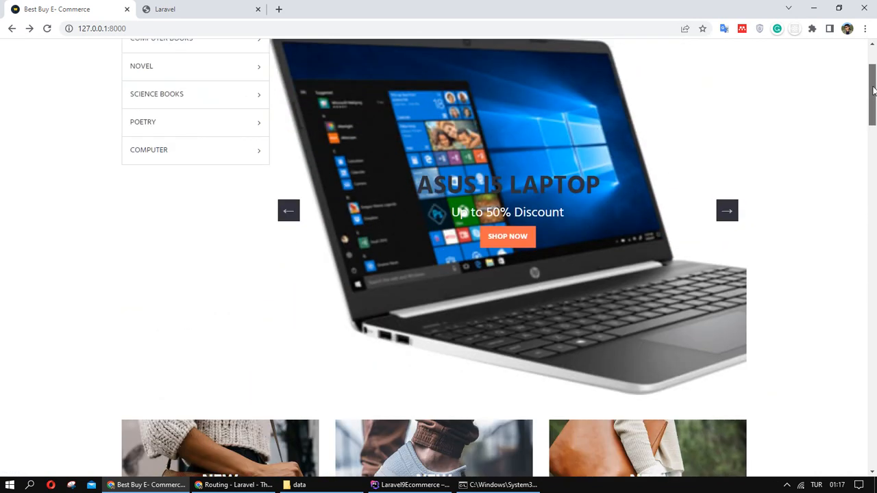
{"action": "scroll", "scroll_direction": "up", "scroll_amount": 3}
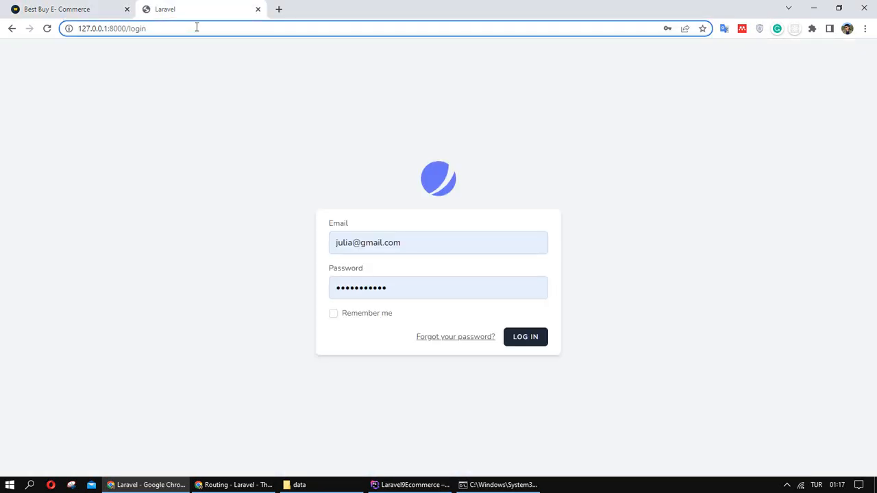
Step: Sign in with the saved credentials to reach the dashboard, then log out from the account menu
{"action": "left_click", "coordinate": [439, 243]}
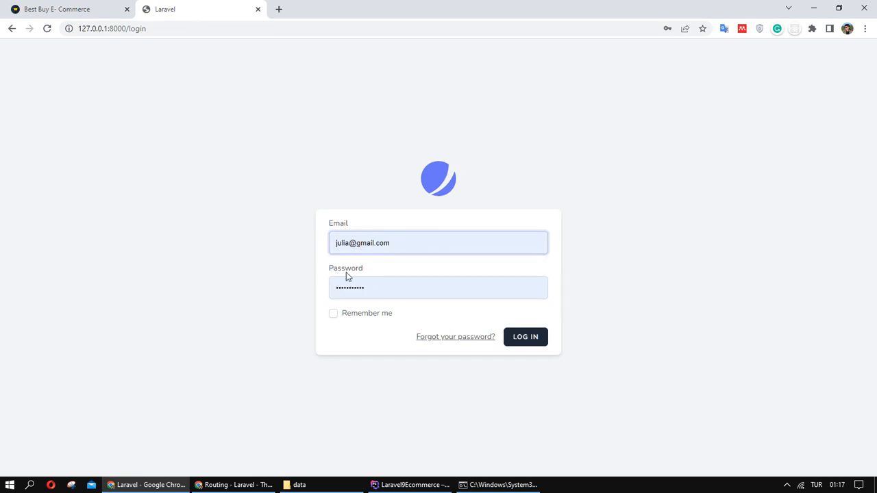
{"action": "key", "text": "ctrl+a"}
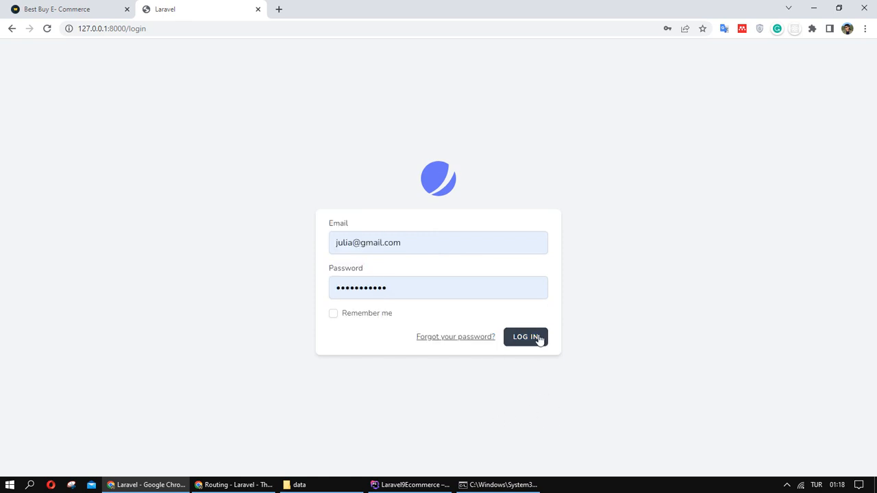
{"action": "left_click", "coordinate": [526, 337]}
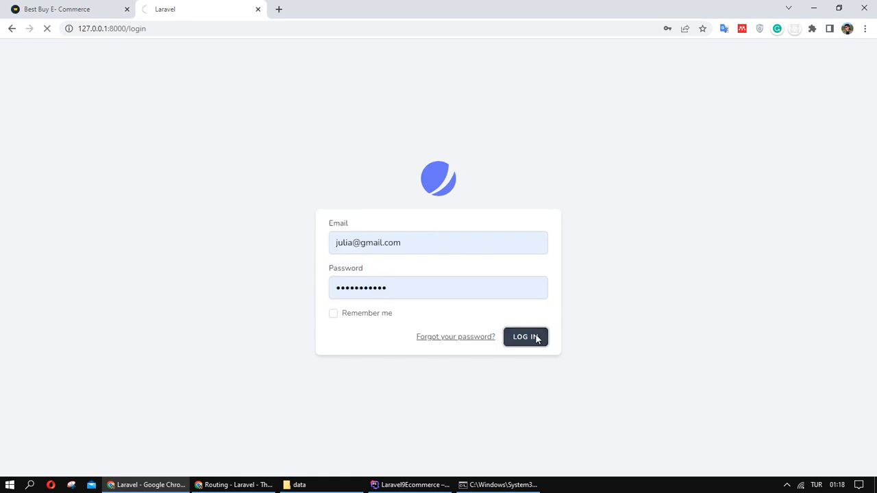
{"action": "left_click", "coordinate": [527, 337]}
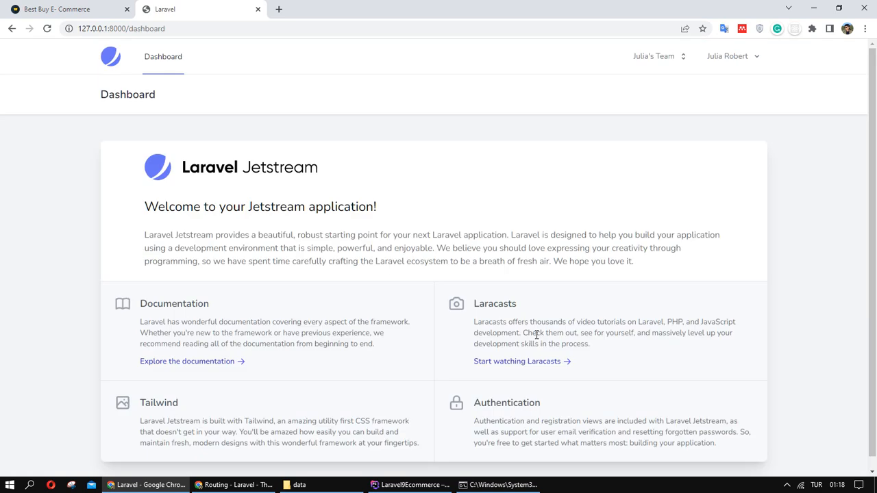
{"action": "left_click", "coordinate": [732, 56]}
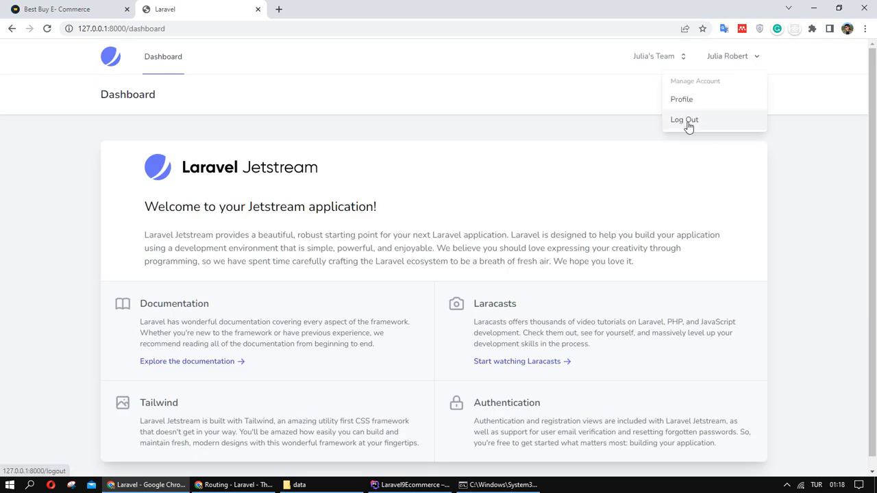
{"action": "left_click", "coordinate": [685, 119]}
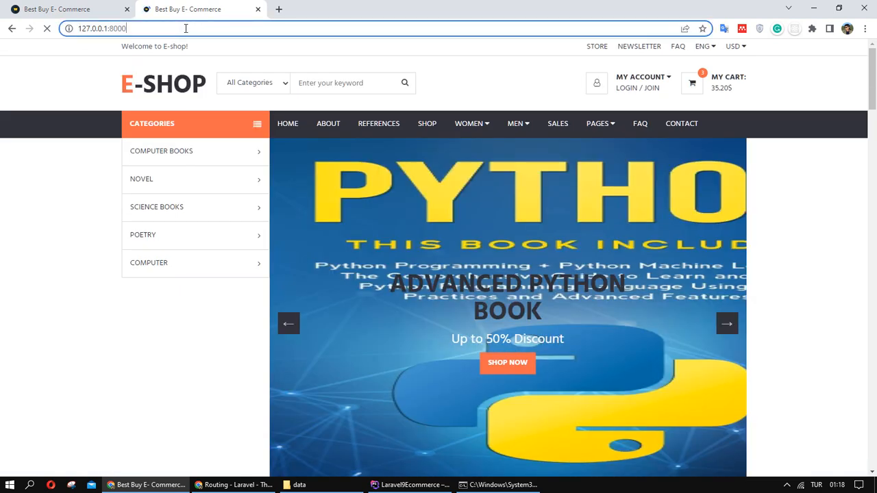
{"action": "type", "text": "/dashboard"}
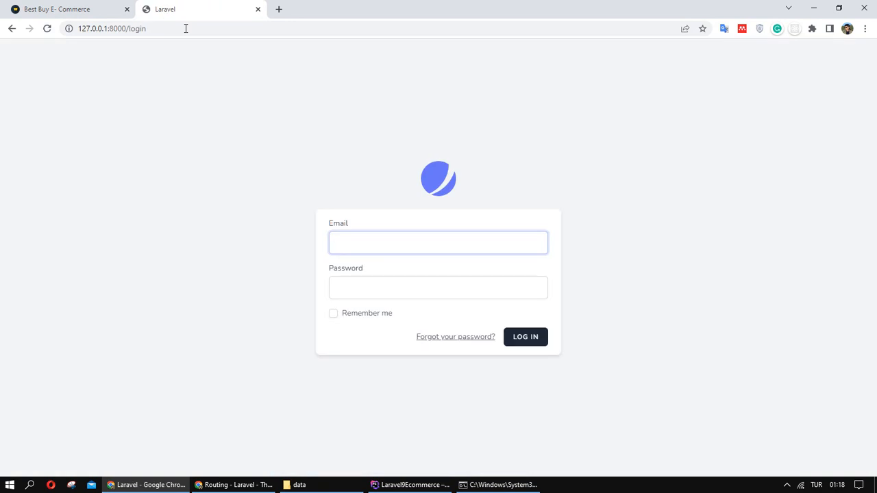
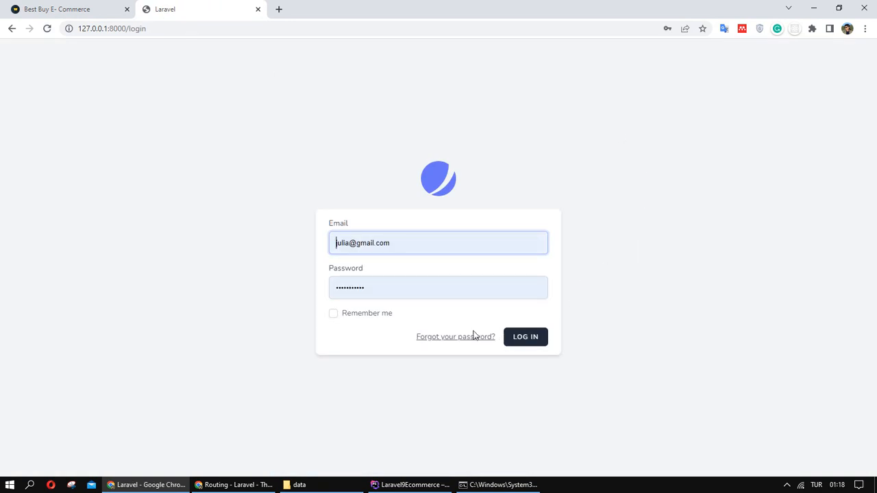
{"action": "mouse_move", "coordinate": [195, 70]}
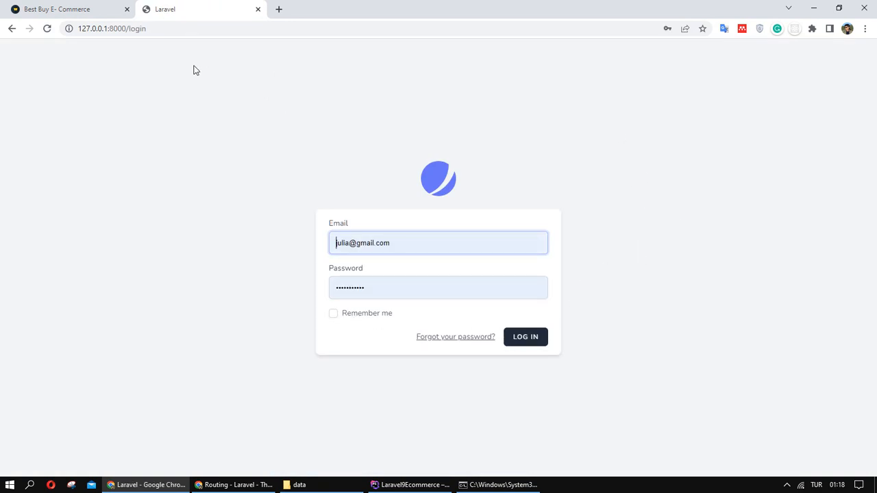
{"action": "left_click", "coordinate": [113, 28]}
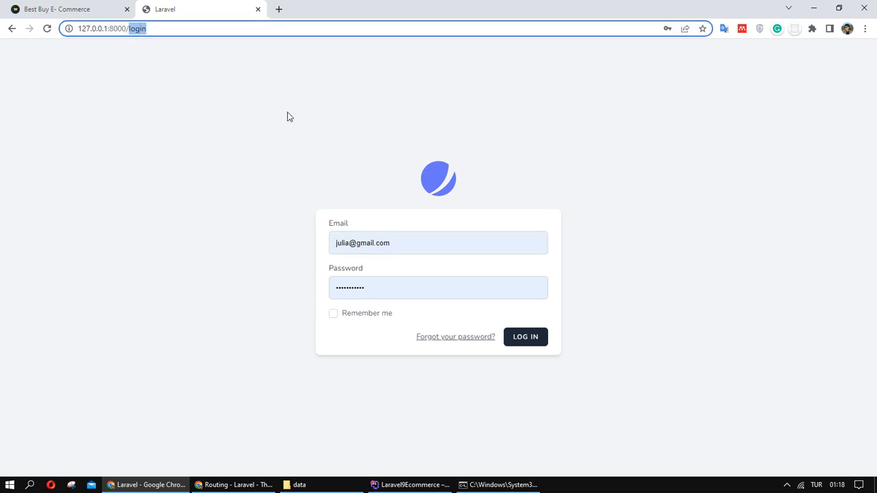
{"action": "mouse_move", "coordinate": [576, 333]}
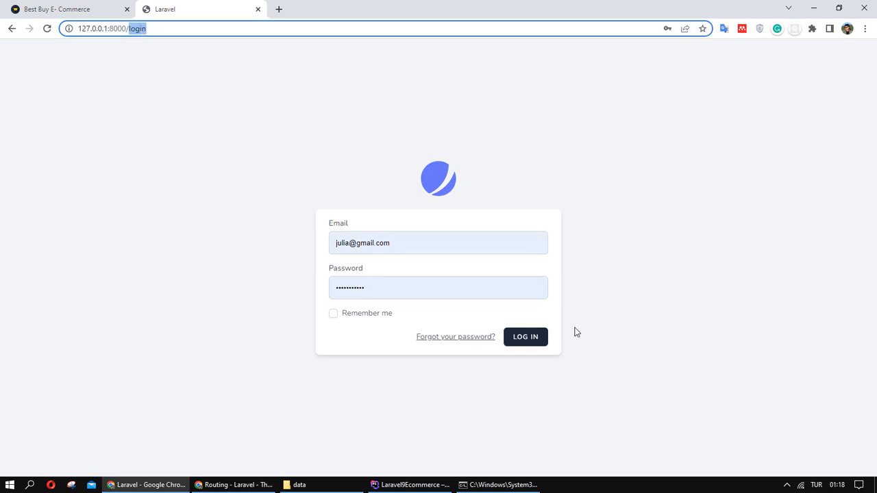
{"action": "mouse_move", "coordinate": [254, 148]}
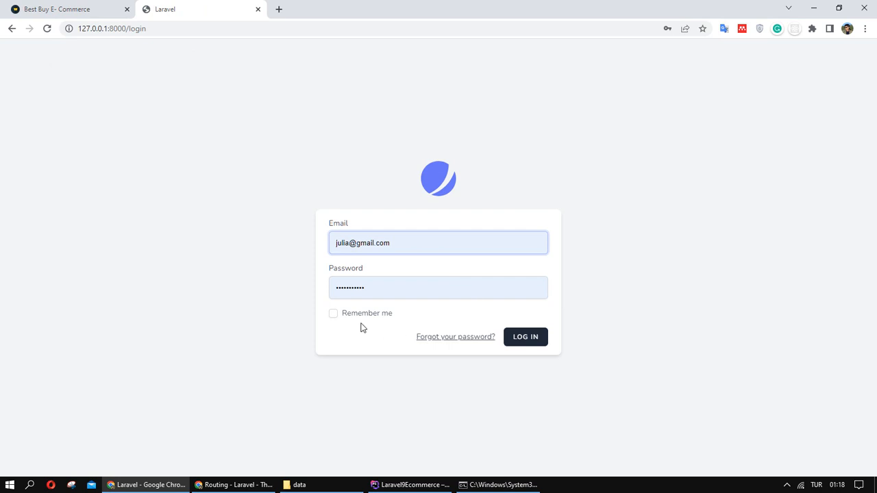
{"action": "left_click", "coordinate": [525, 337]}
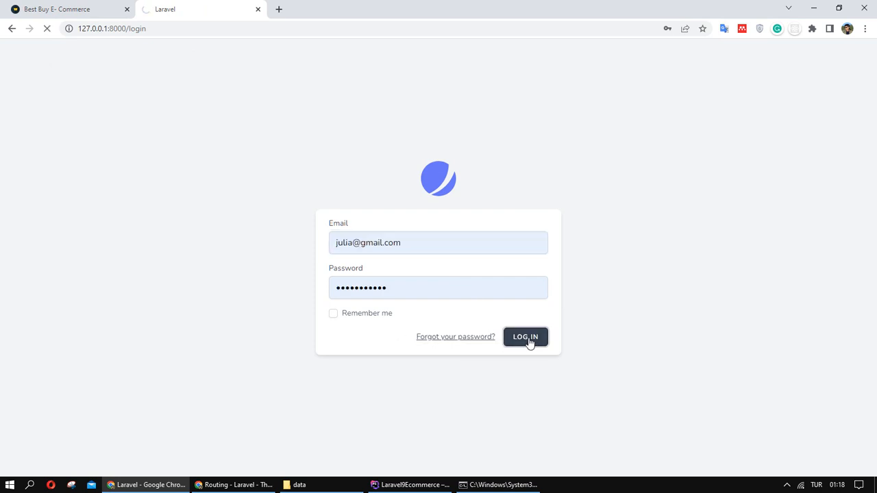
{"action": "left_click", "coordinate": [525, 337]}
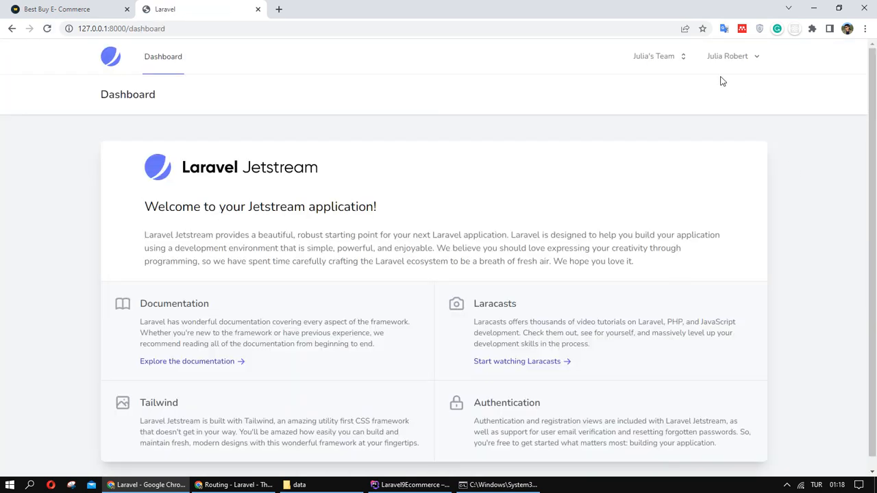
{"action": "mouse_move", "coordinate": [307, 125]}
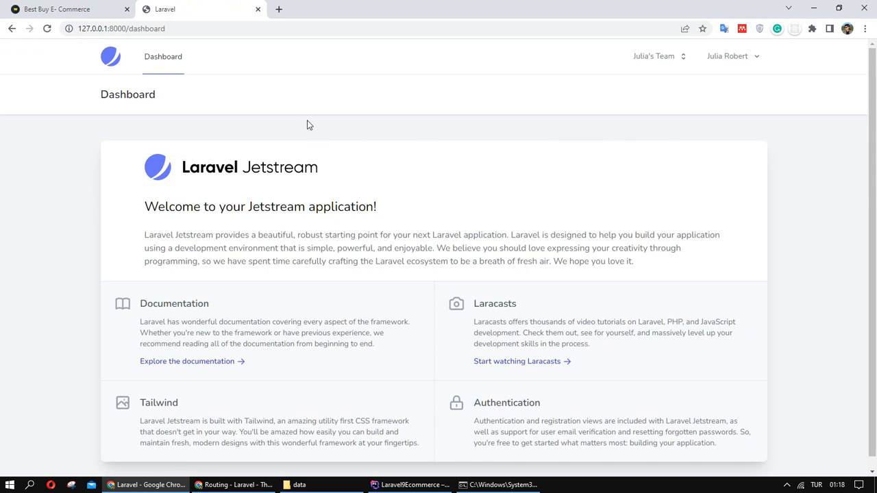
{"action": "mouse_move", "coordinate": [192, 74]}
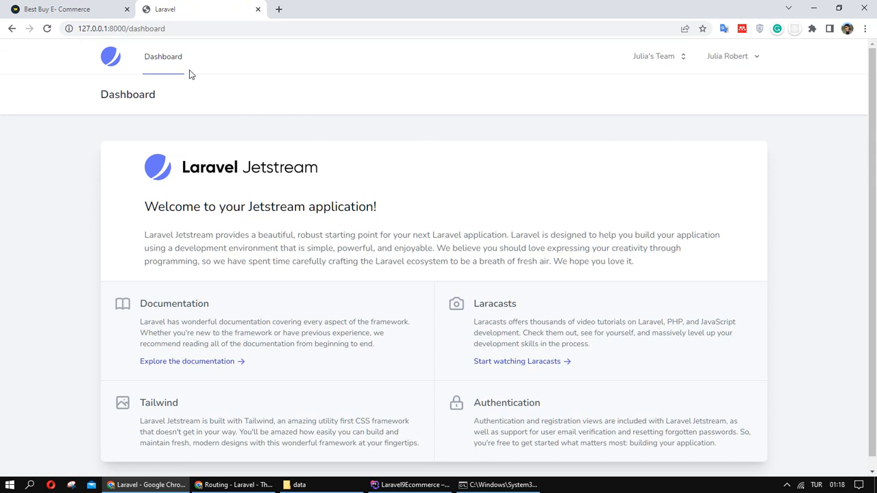
{"action": "left_click", "coordinate": [732, 56]}
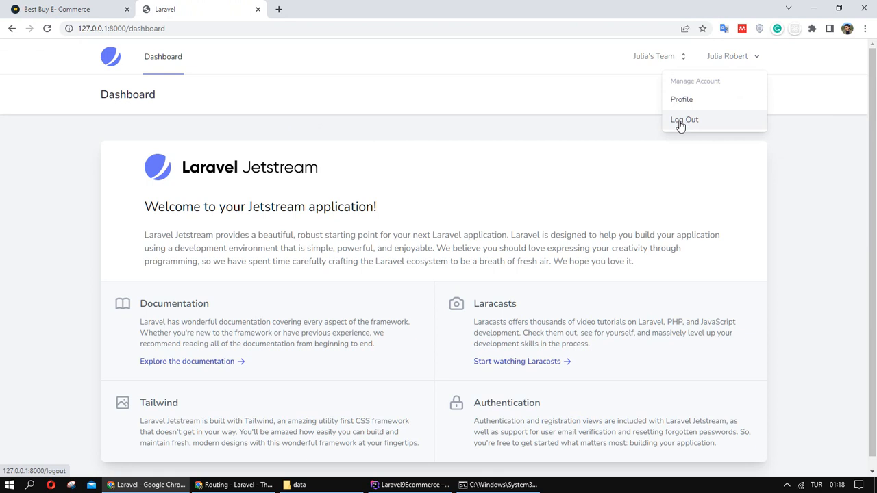
{"action": "left_click", "coordinate": [684, 120]}
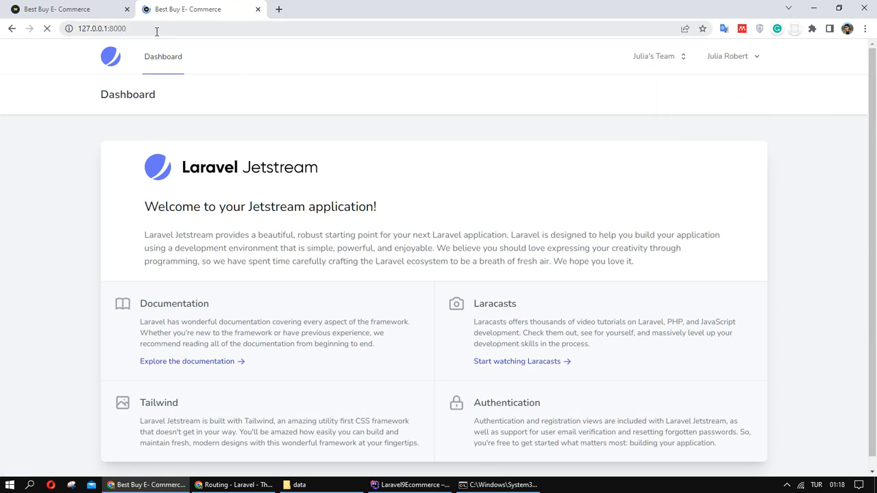
{"action": "key", "text": "Return"}
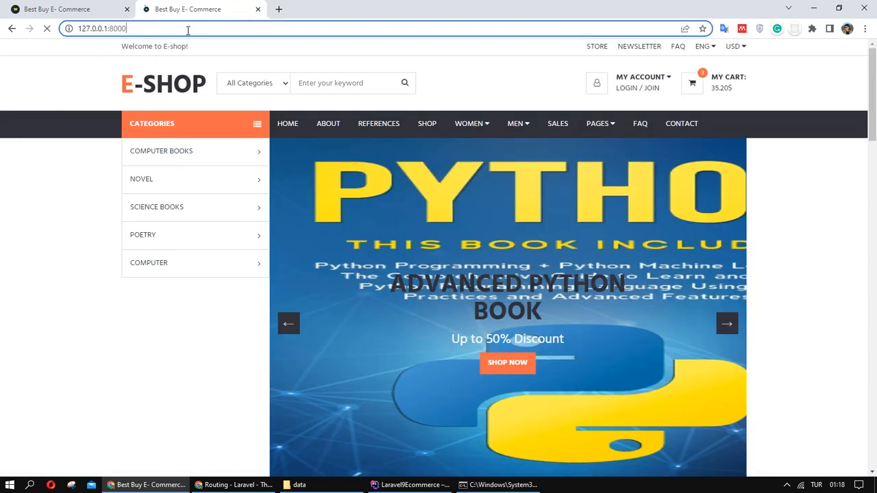
{"action": "type", "text": "/register"}
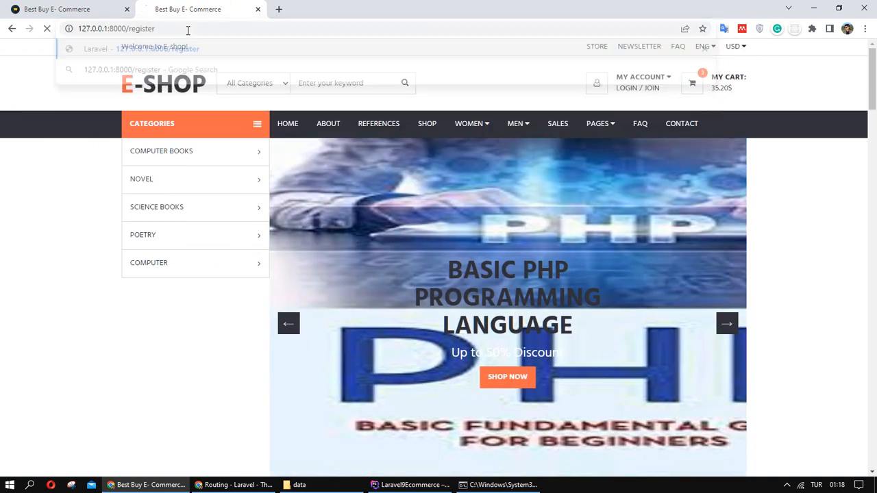
{"action": "key", "text": "Return"}
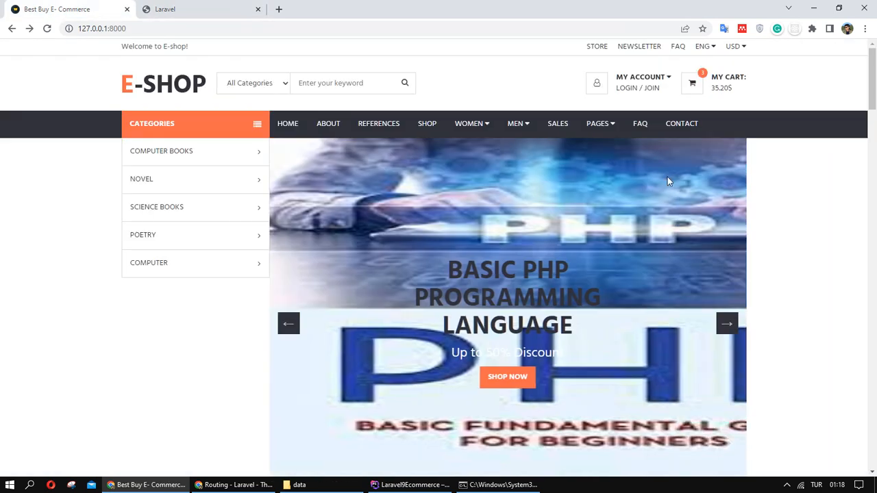
{"action": "scroll", "scroll_direction": "down", "scroll_amount": 3}
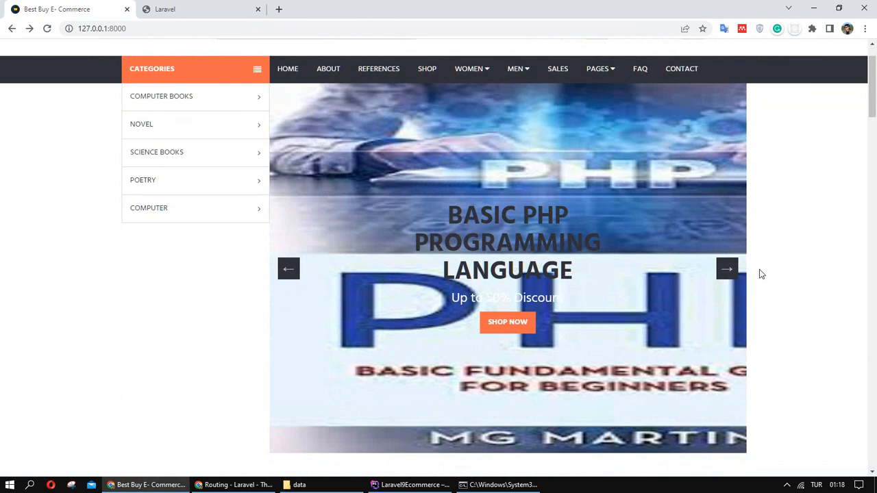
{"action": "scroll", "scroll_direction": "up", "scroll_amount": 3}
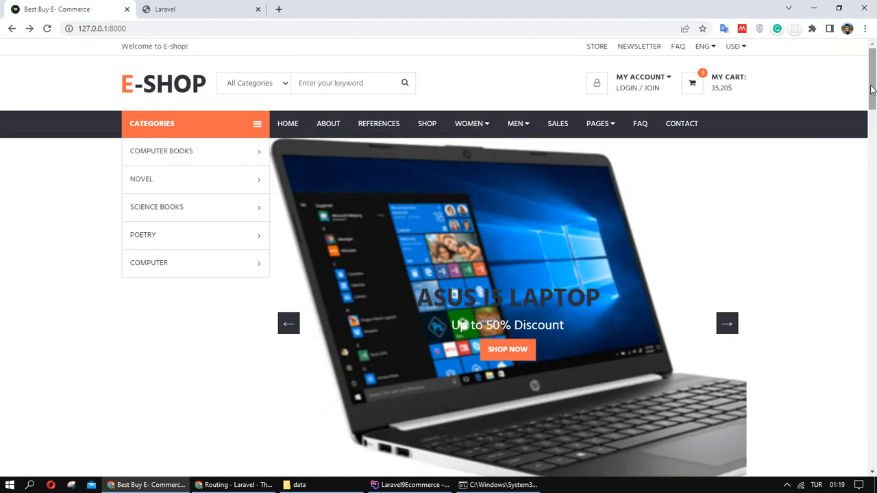
Step: Open register.blade.php from resources/views/auth and look through its form markup
{"action": "left_click", "coordinate": [409, 485]}
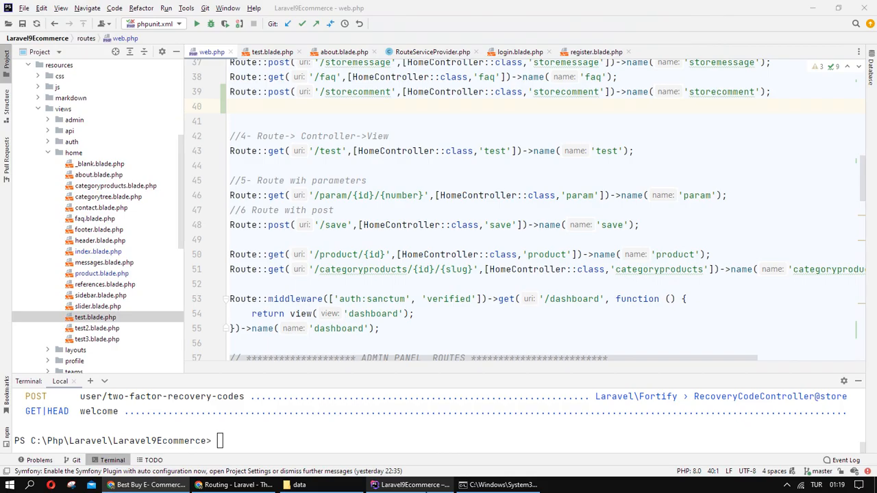
{"action": "left_click", "coordinate": [48, 141]}
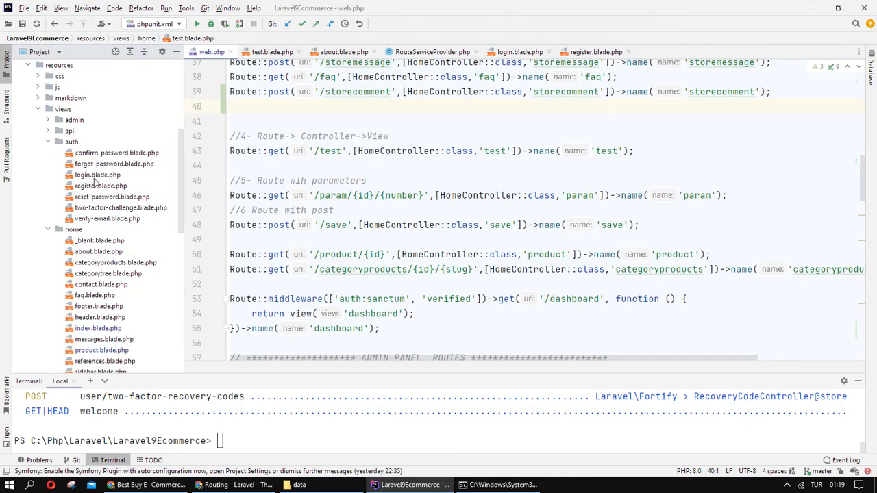
{"action": "left_click", "coordinate": [93, 175]}
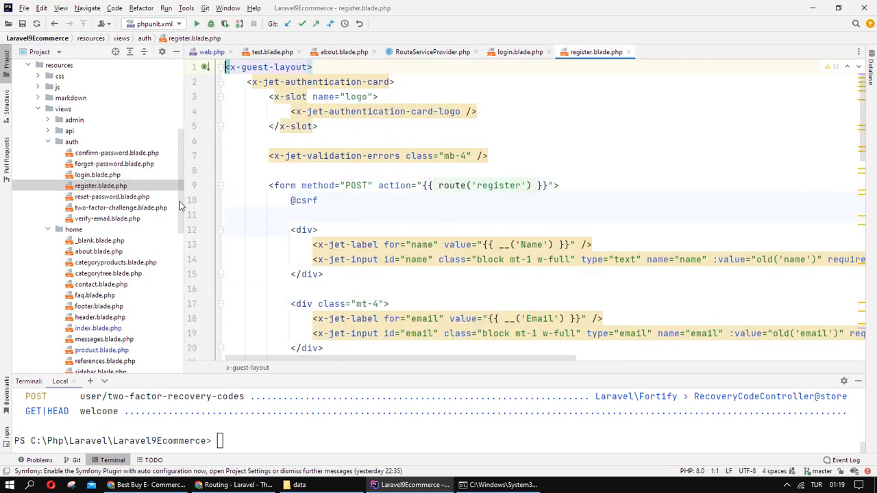
{"action": "scroll", "scroll_direction": "down", "scroll_amount": 3}
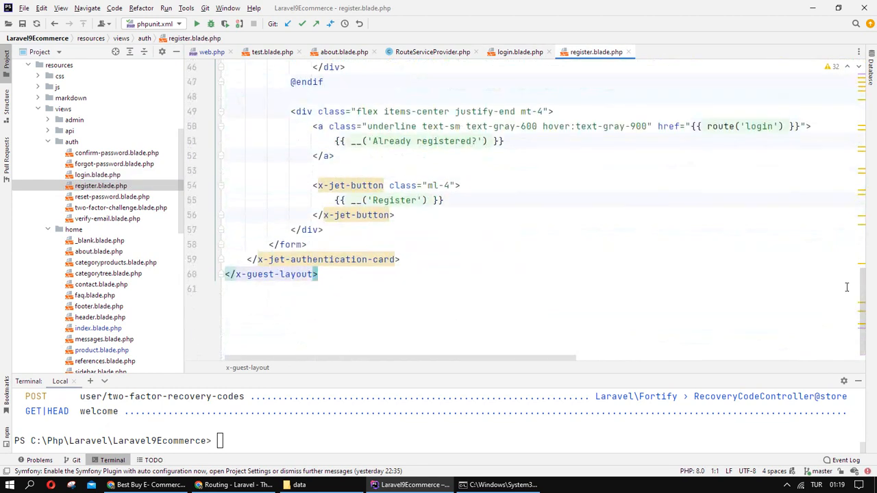
{"action": "scroll", "scroll_direction": "up", "scroll_amount": 3}
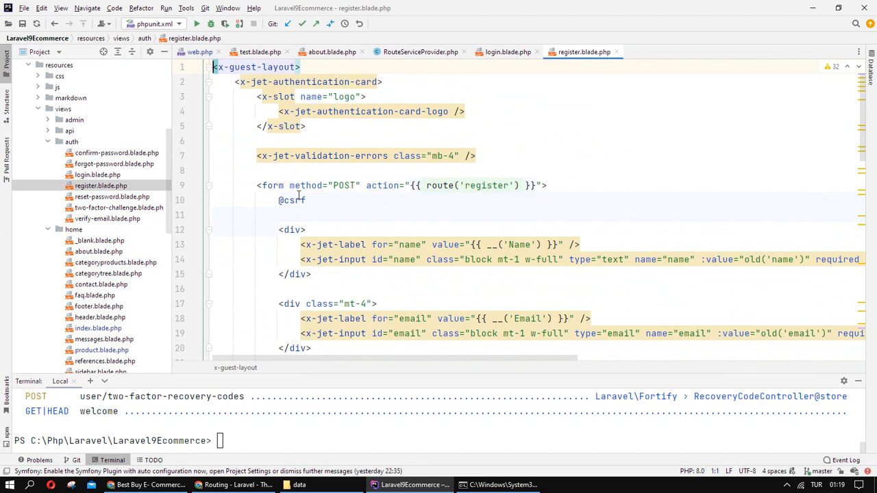
{"action": "mouse_move", "coordinate": [321, 211]}
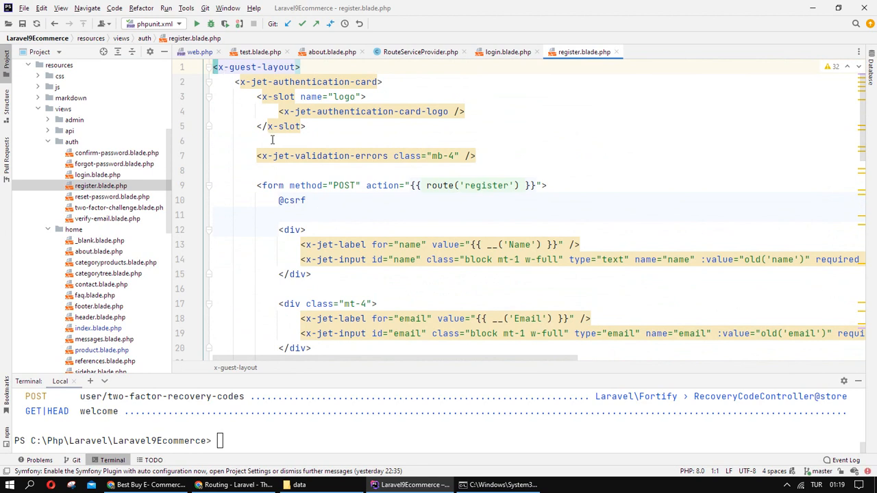
Step: Select the first Route::view example line in the Laravel docs' View Routes section to copy it
{"action": "left_click", "coordinate": [234, 485]}
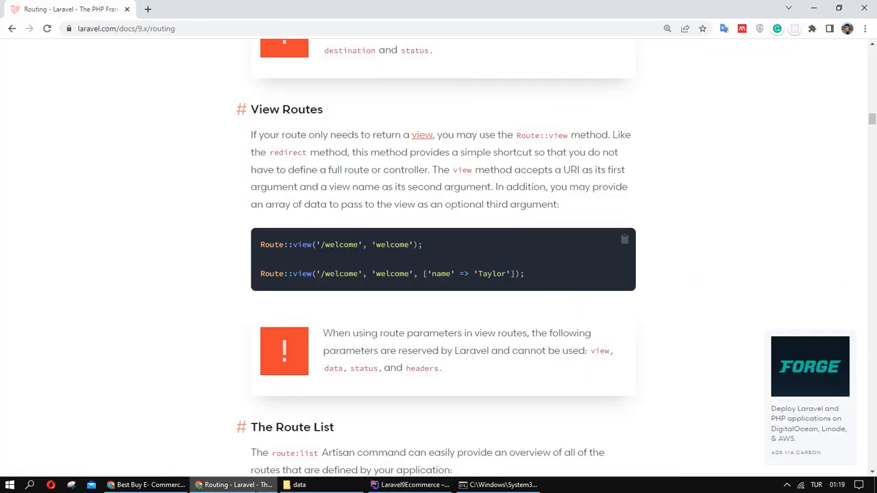
{"action": "mouse_move", "coordinate": [306, 357]}
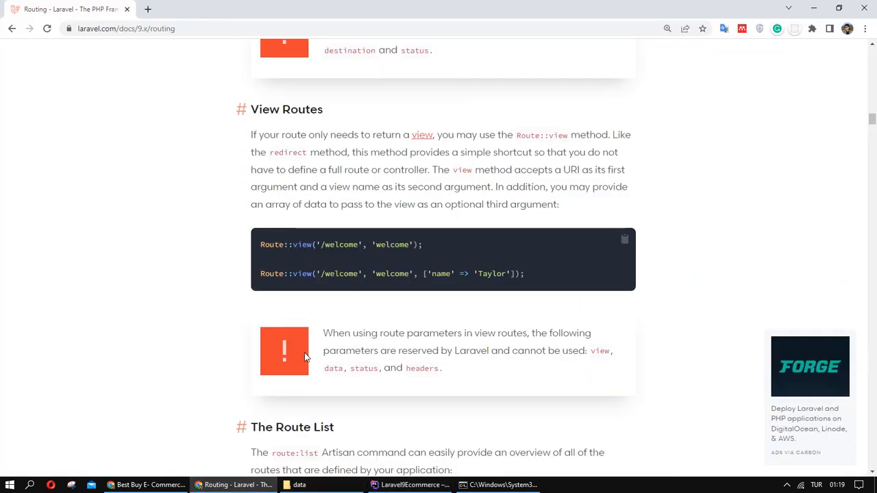
{"action": "mouse_move", "coordinate": [427, 249]}
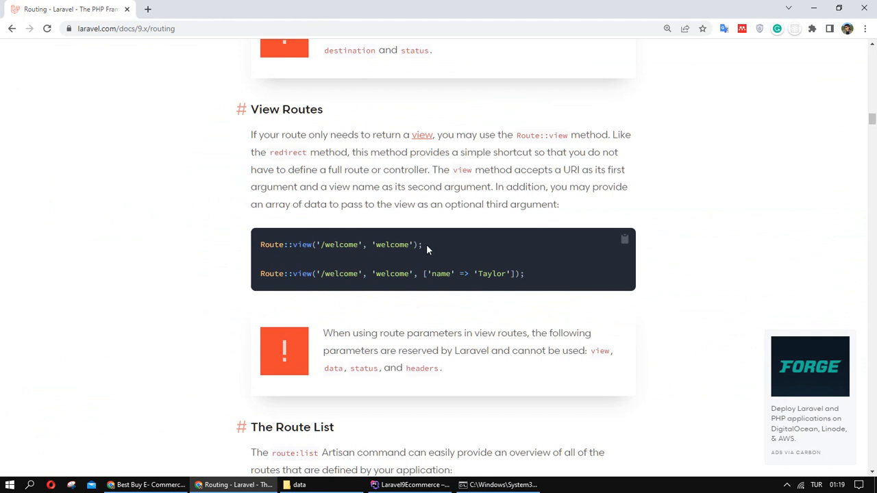
{"action": "triple_click", "coordinate": [340, 244]}
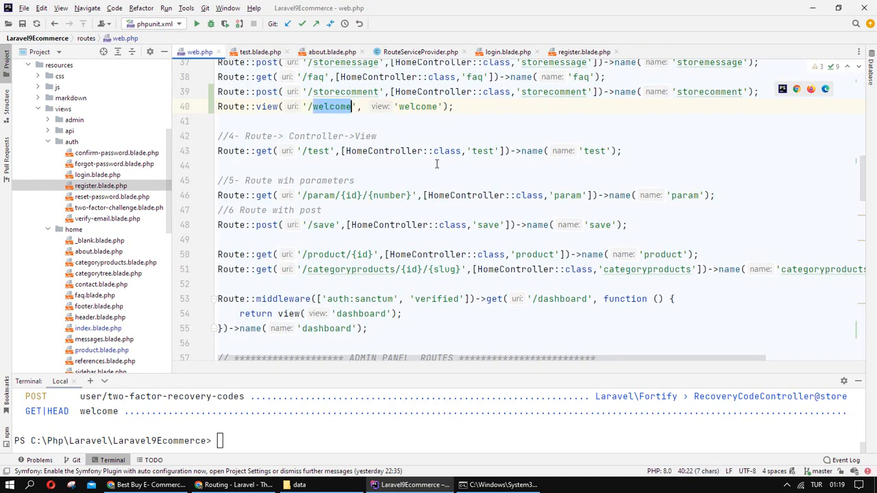
Step: Edit the pasted route to Route::view('/loginuser', 'home.login'); in web.php
{"action": "type", "text": "loginuser"}
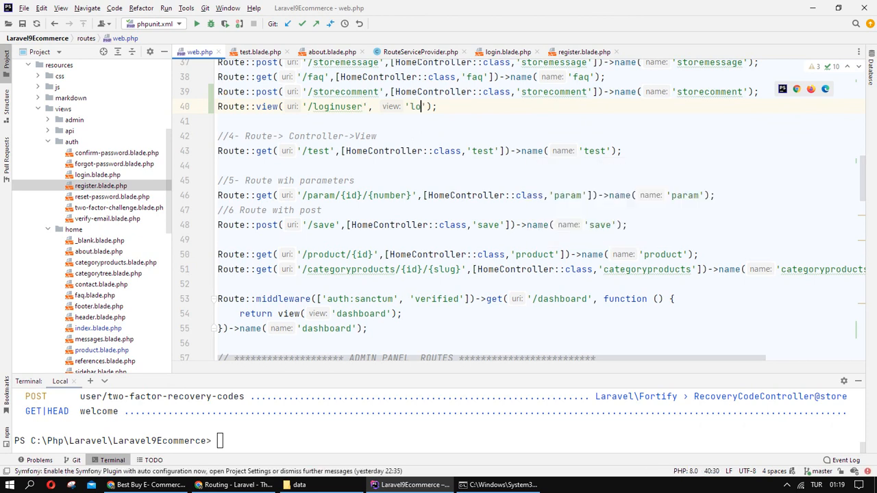
{"action": "key", "text": "Backspace"}
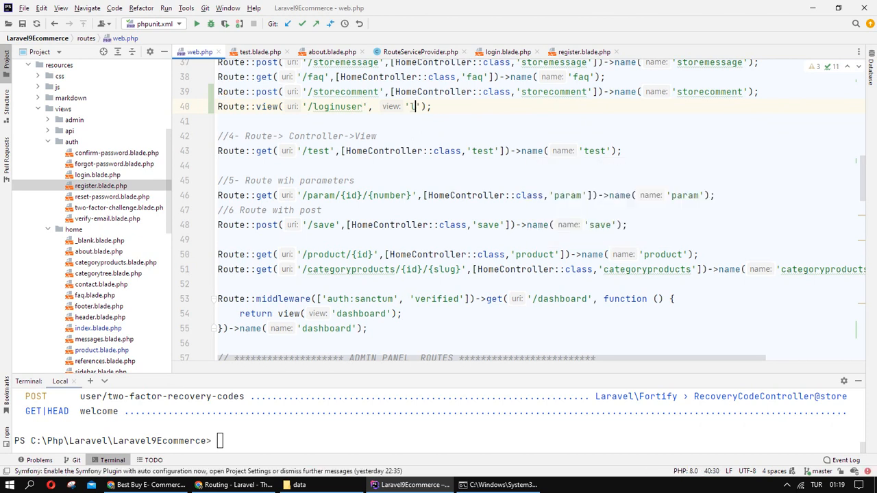
{"action": "type", "text": "home.login"}
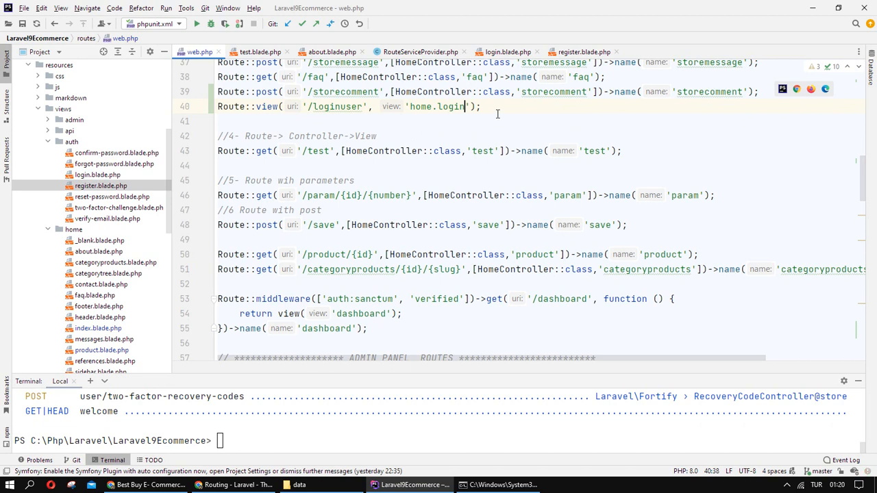
{"action": "left_click", "coordinate": [100, 240]}
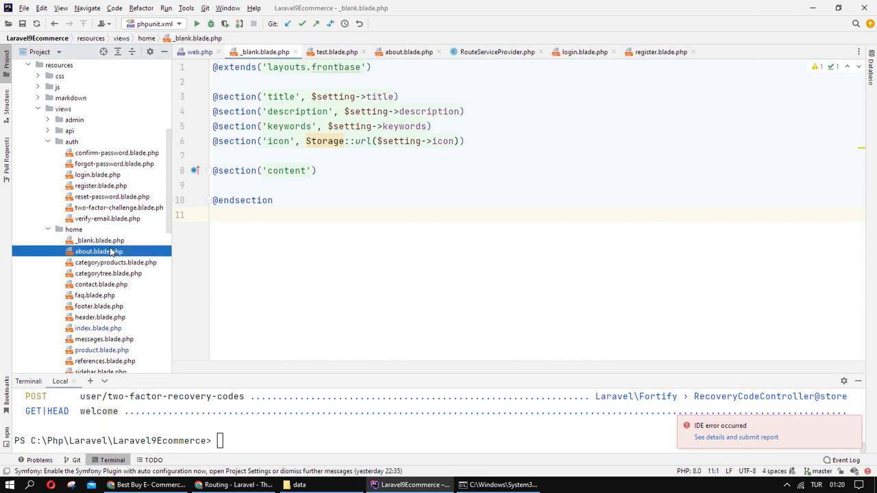
Step: Save a copy of about.blade.php as login.blade.php in the home views folder
{"action": "double_click", "coordinate": [99, 252]}
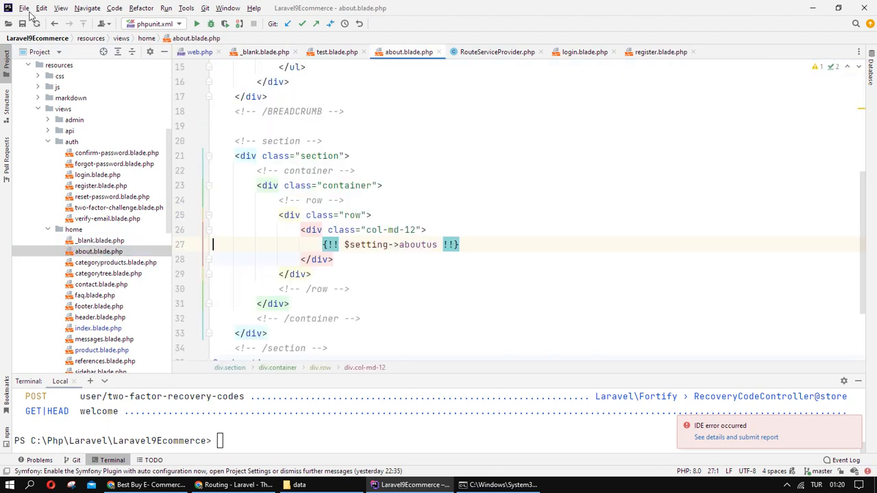
{"action": "left_click", "coordinate": [25, 8]}
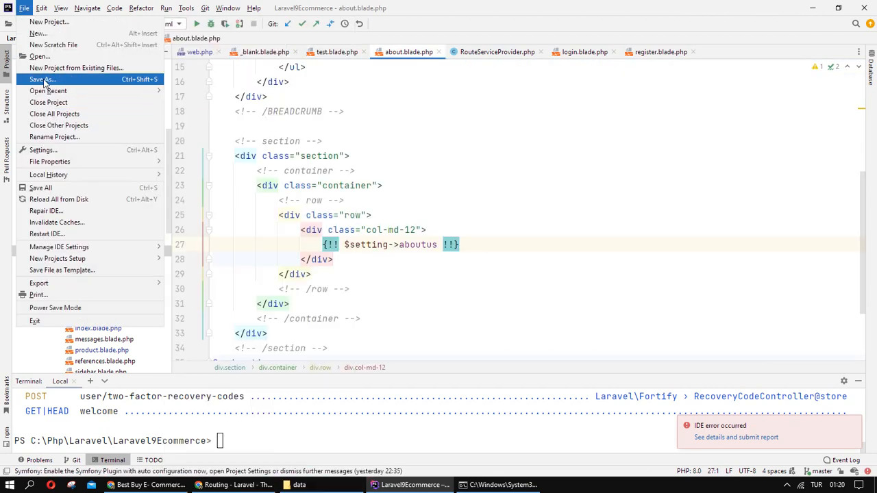
{"action": "left_click", "coordinate": [41, 78]}
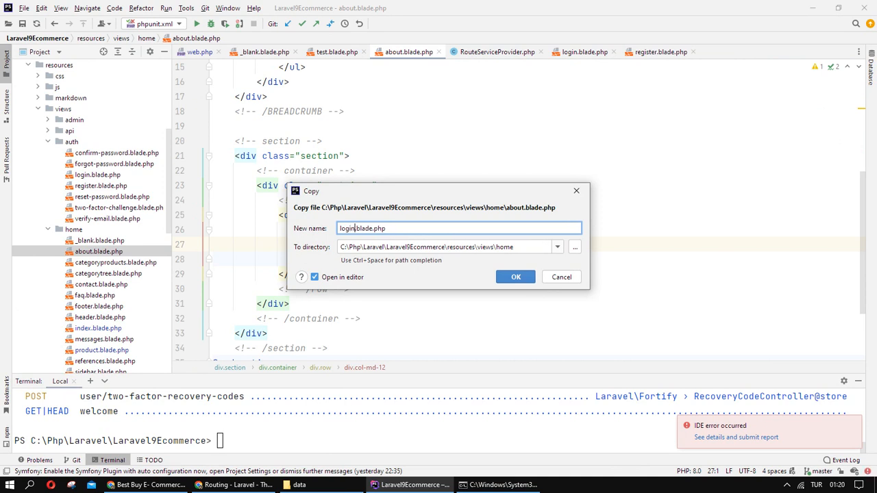
{"action": "left_click", "coordinate": [515, 277]}
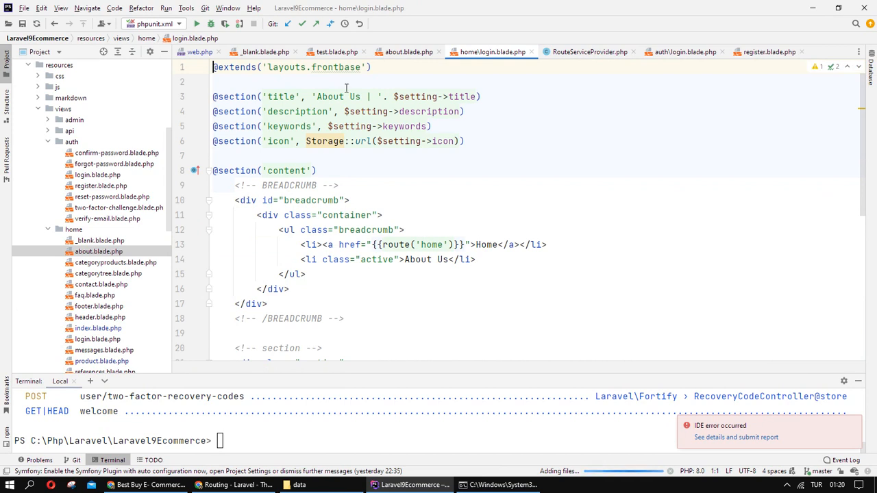
Step: Replace the 'About Us' title and breadcrumb text in login.blade.php with 'User Login'
{"action": "double_click", "coordinate": [339, 95]}
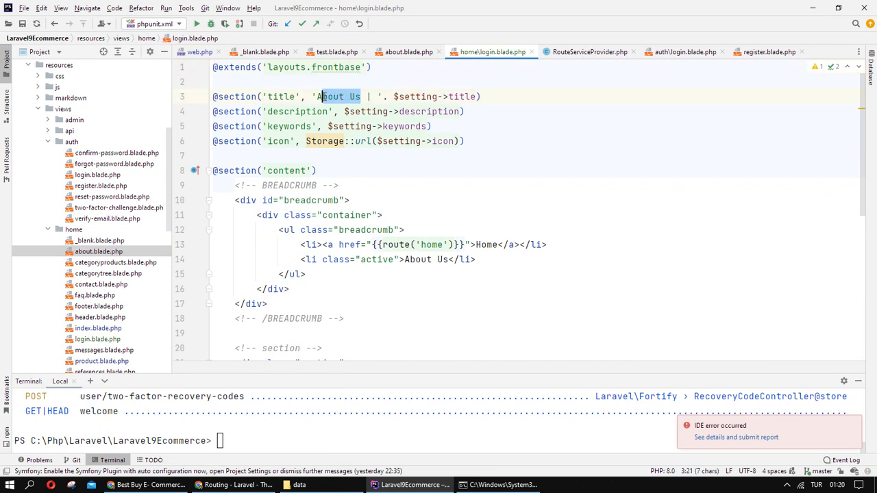
{"action": "type", "text": "Us"}
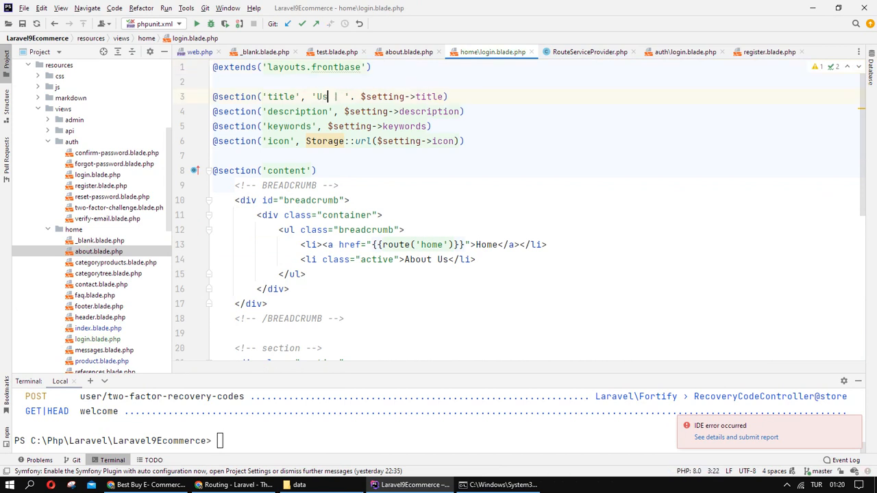
{"action": "type", "text": "er Login"}
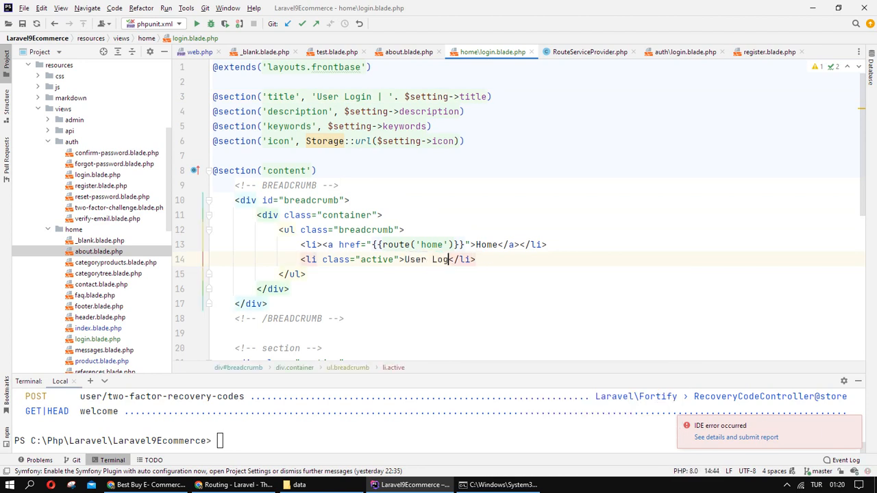
{"action": "scroll", "scroll_direction": "down", "scroll_amount": 3}
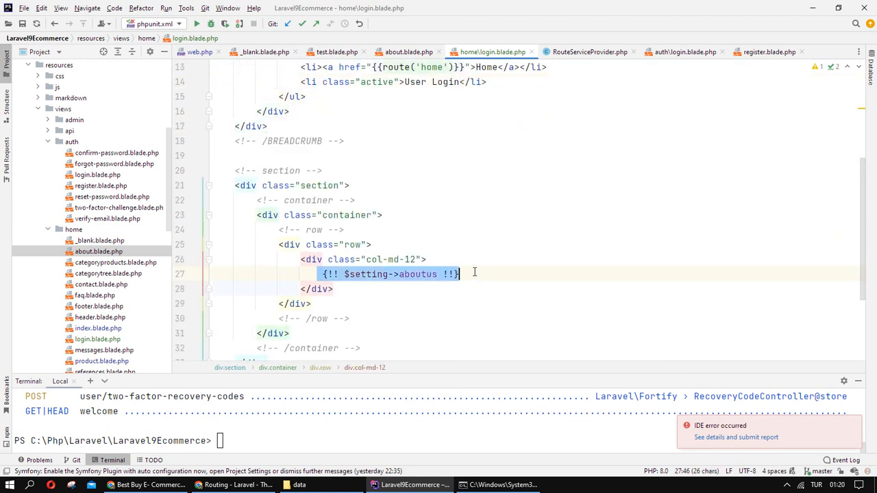
{"action": "key", "text": "Delete"}
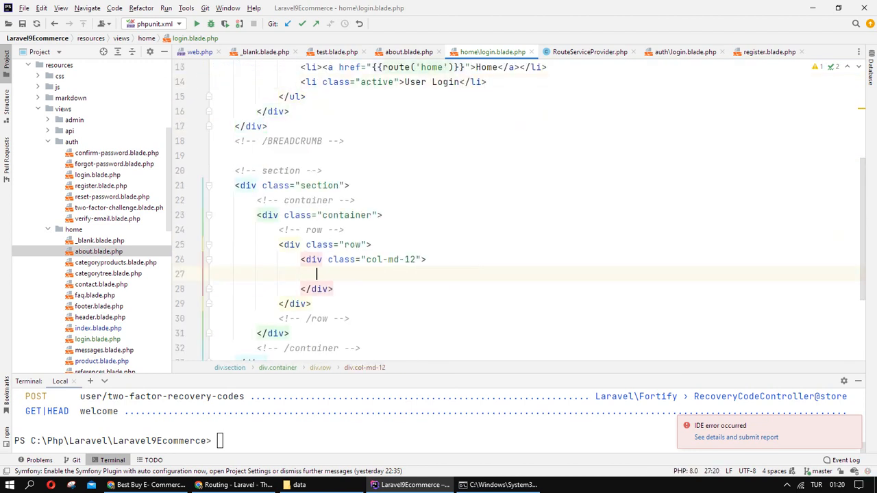
{"action": "type", "text": "@"}
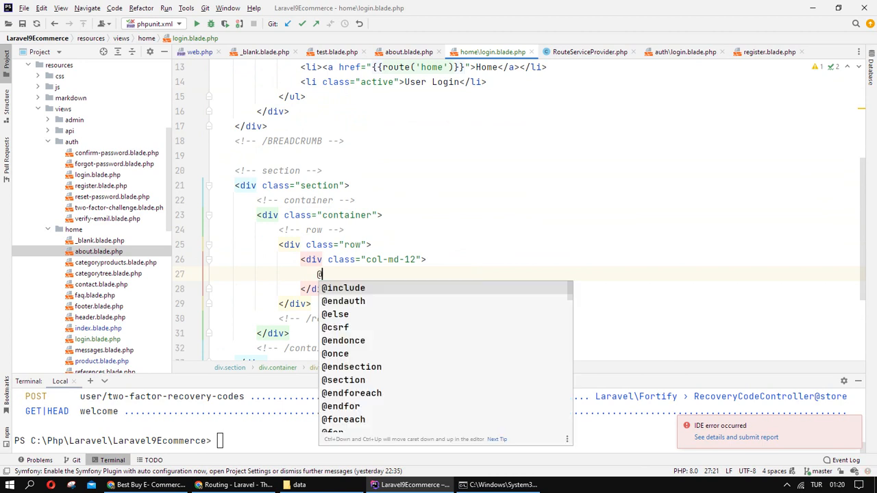
{"action": "left_click", "coordinate": [342, 288]}
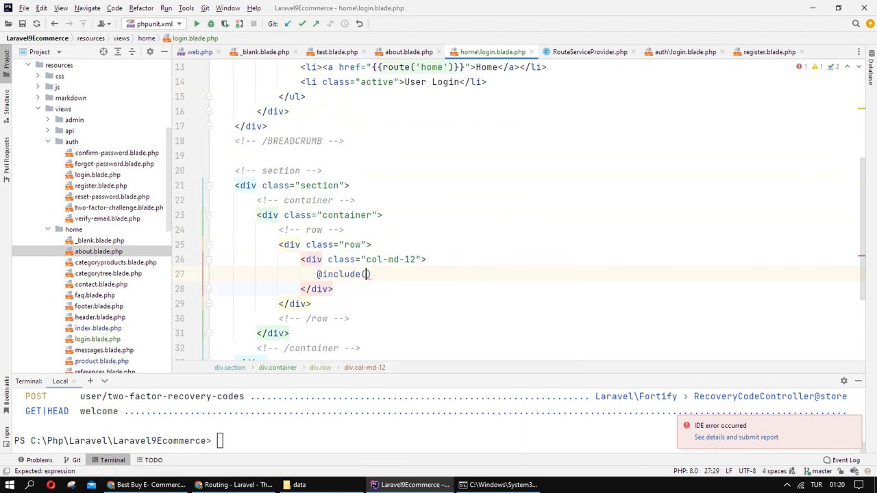
{"action": "type", "text": "''"}
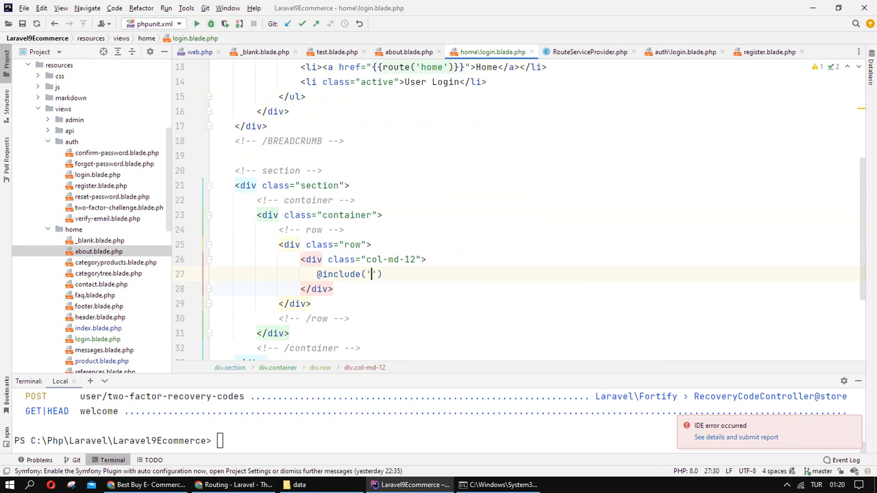
{"action": "type", "text": "auth.login"}
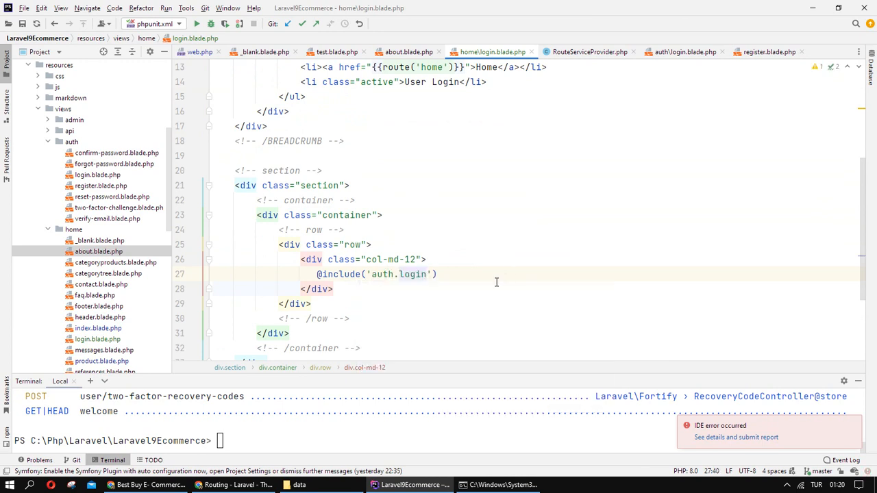
{"action": "left_click", "coordinate": [334, 288]}
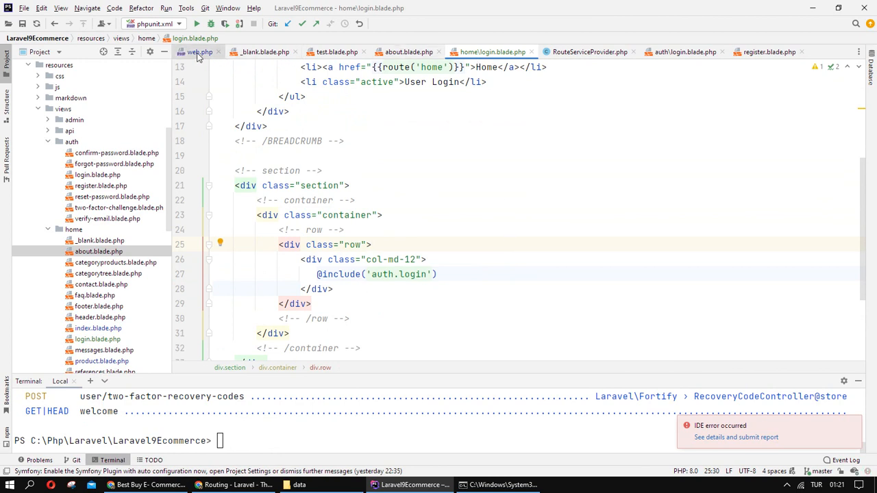
Step: Review the '/loginuser' view route in web.php and the top of the login view
{"action": "left_click", "coordinate": [199, 52]}
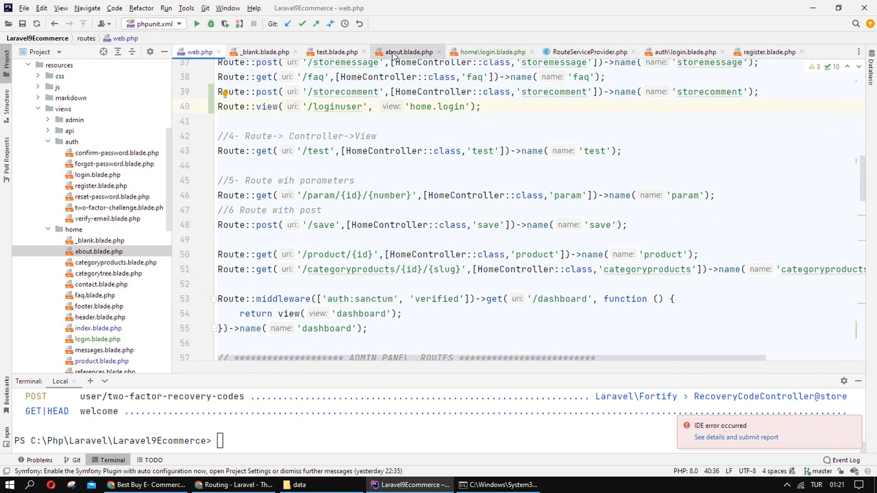
{"action": "mouse_move", "coordinate": [337, 52]}
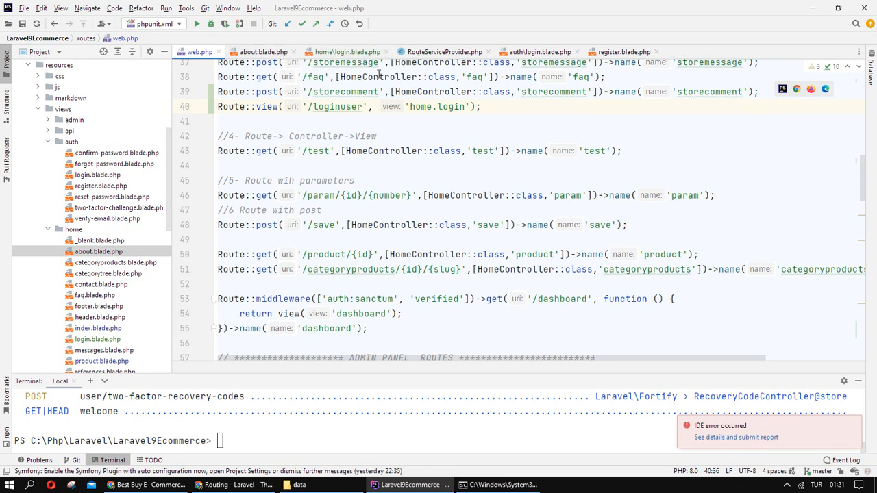
{"action": "left_click", "coordinate": [346, 52]}
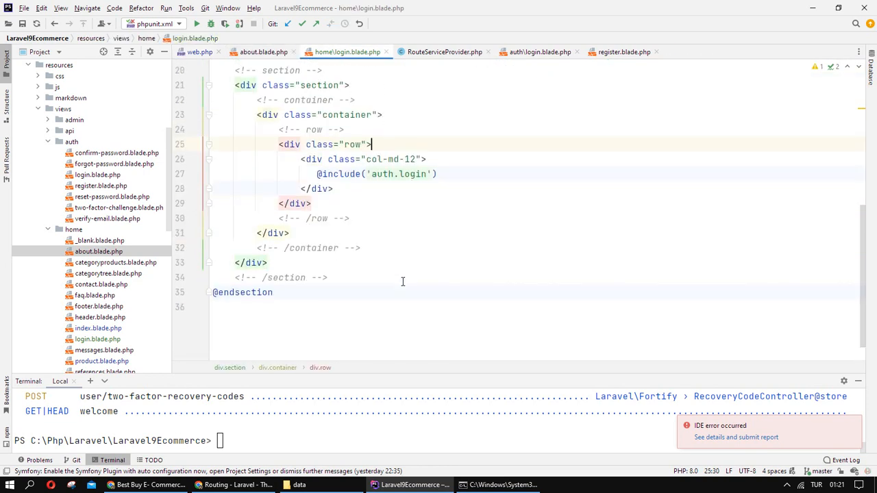
{"action": "scroll", "scroll_direction": "up", "scroll_amount": 3}
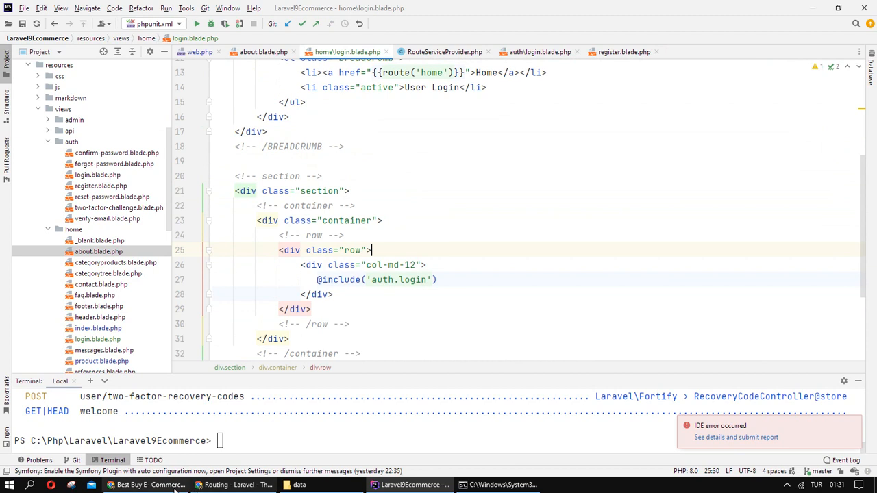
Step: Browse to 127.0.0.1:8000/userlogin, which returns a Not Found page
{"action": "left_click", "coordinate": [146, 485]}
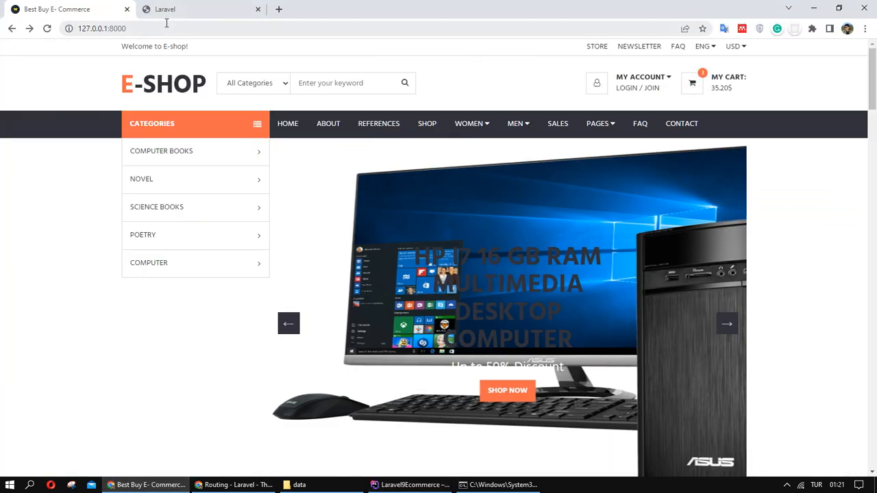
{"action": "type", "text": "/u"}
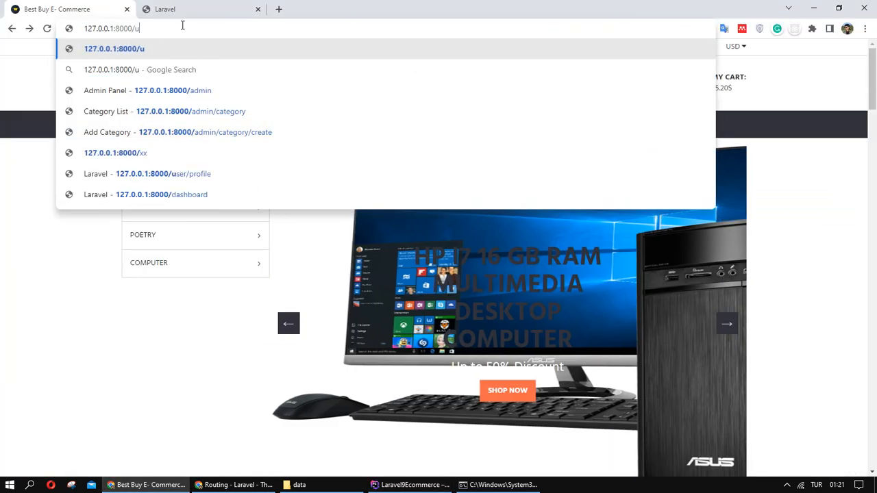
{"action": "left_click", "coordinate": [163, 173]}
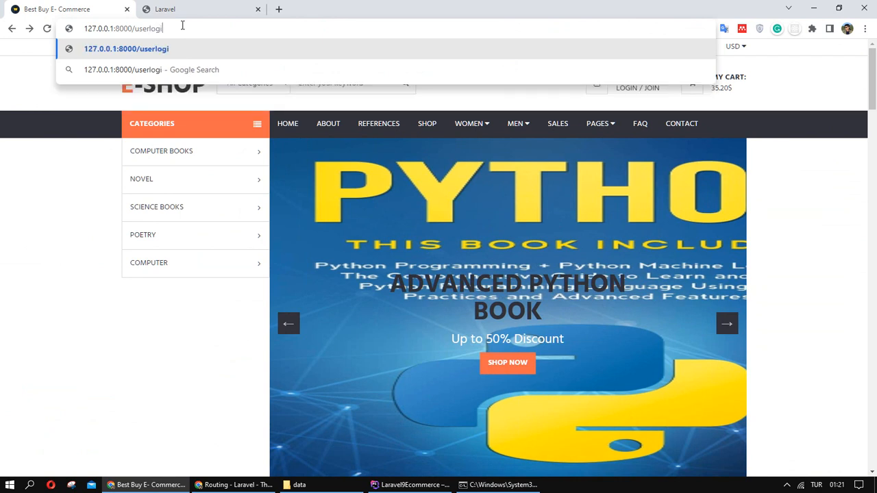
{"action": "left_click", "coordinate": [408, 485]}
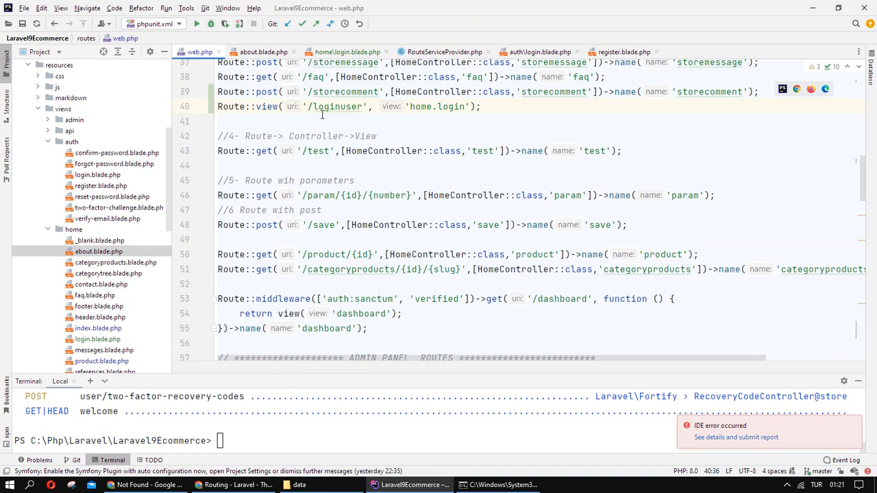
{"action": "double_click", "coordinate": [337, 107]}
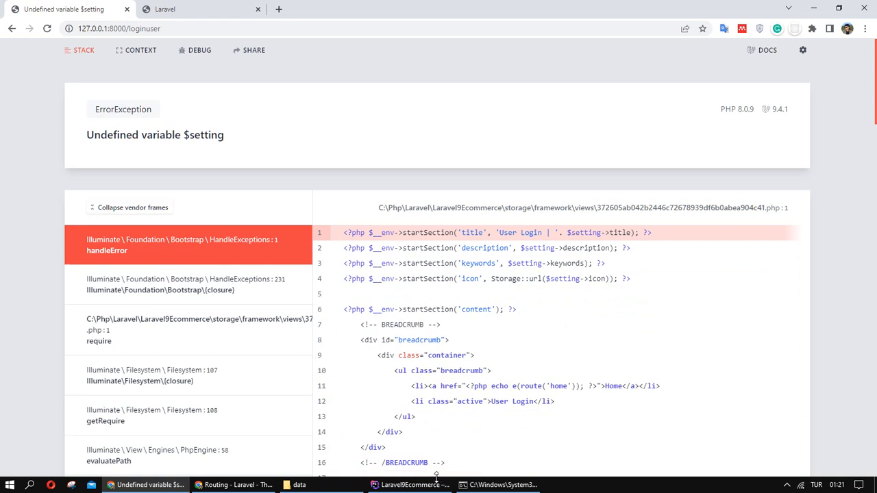
{"action": "mouse_move", "coordinate": [411, 485]}
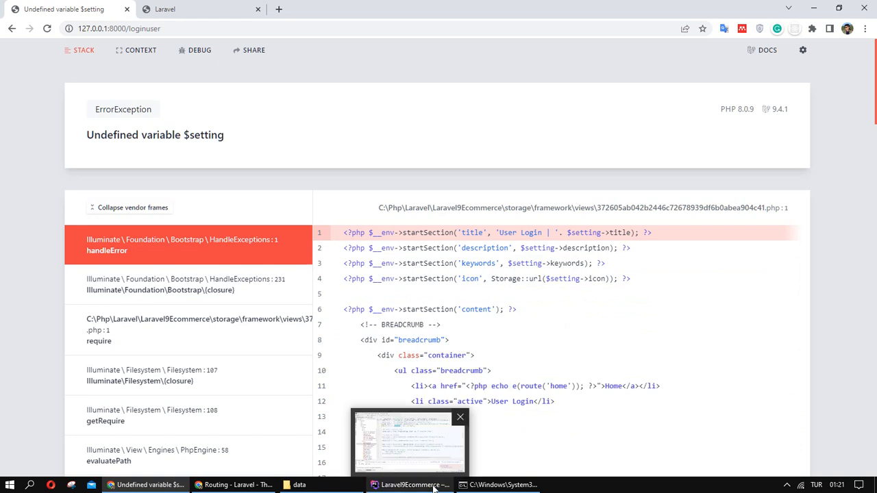
Step: Return to PhpStorm after /loginuser shows the Undefined variable $setting error
{"action": "left_click", "coordinate": [409, 485]}
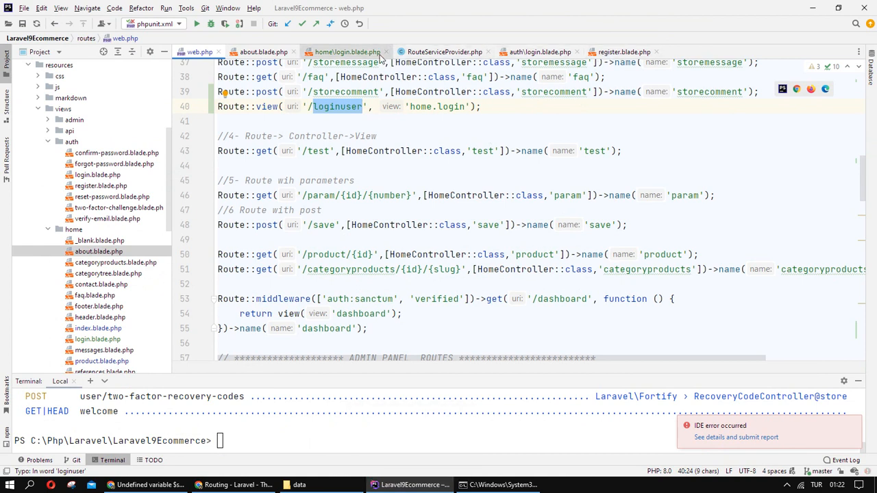
{"action": "left_click", "coordinate": [346, 52]}
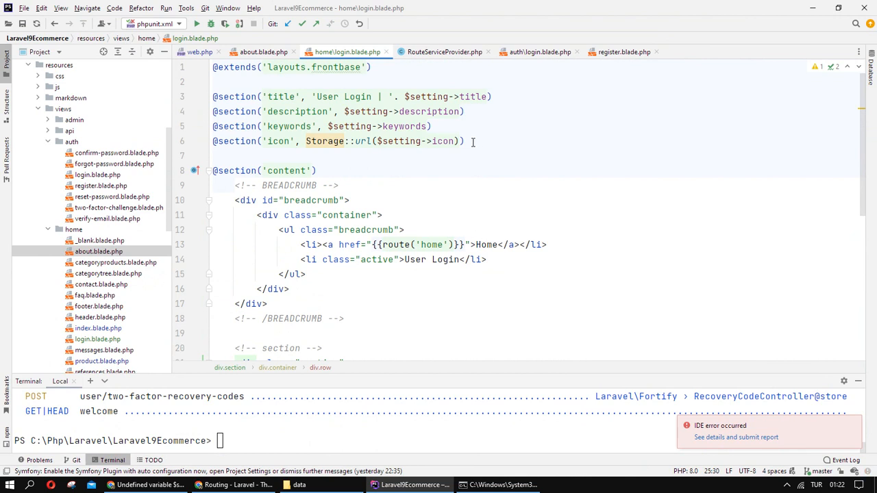
{"action": "left_click_drag", "start_coordinate": [463, 141], "coordinate": [214, 111]}
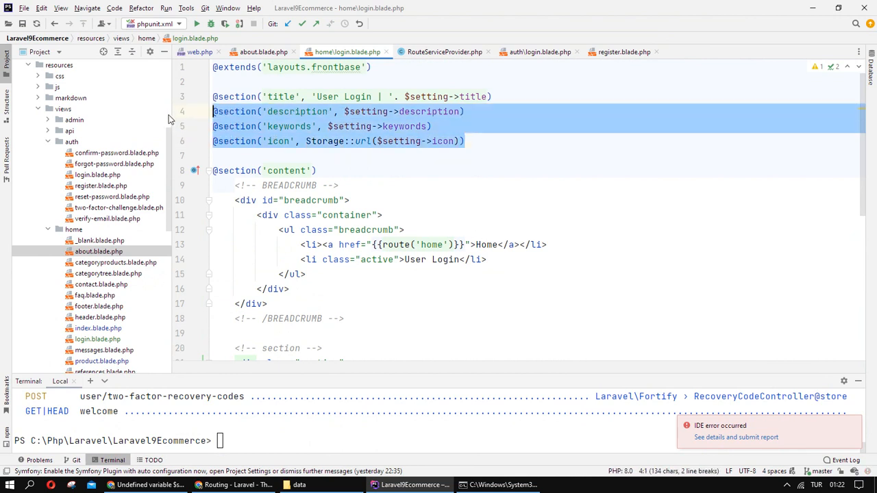
{"action": "key", "text": "Delete"}
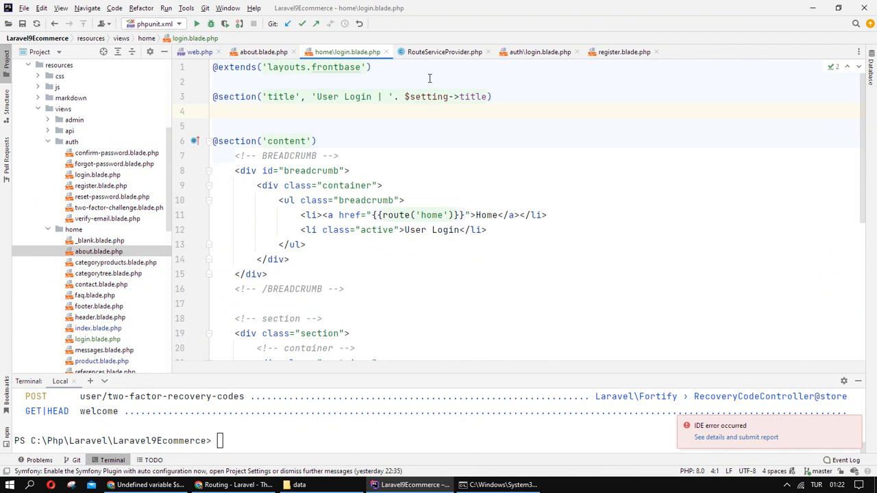
{"action": "double_click", "coordinate": [447, 95]}
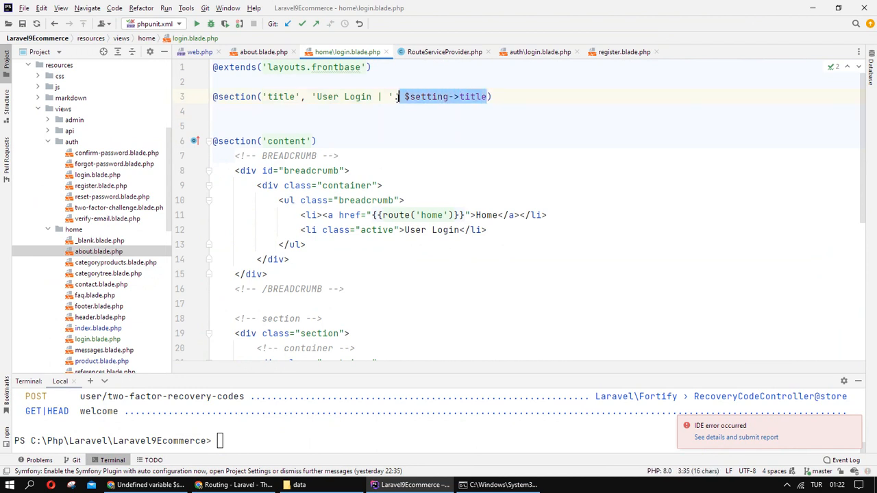
{"action": "key", "text": "Backspace"}
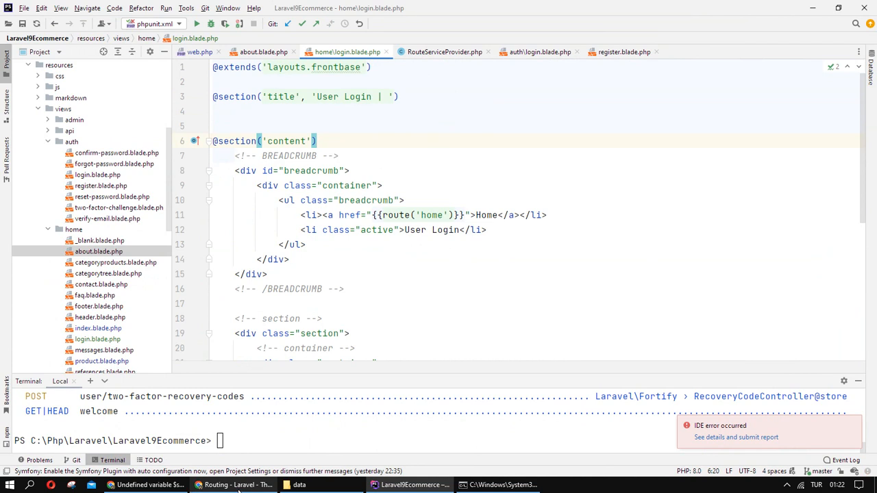
{"action": "left_click", "coordinate": [148, 485]}
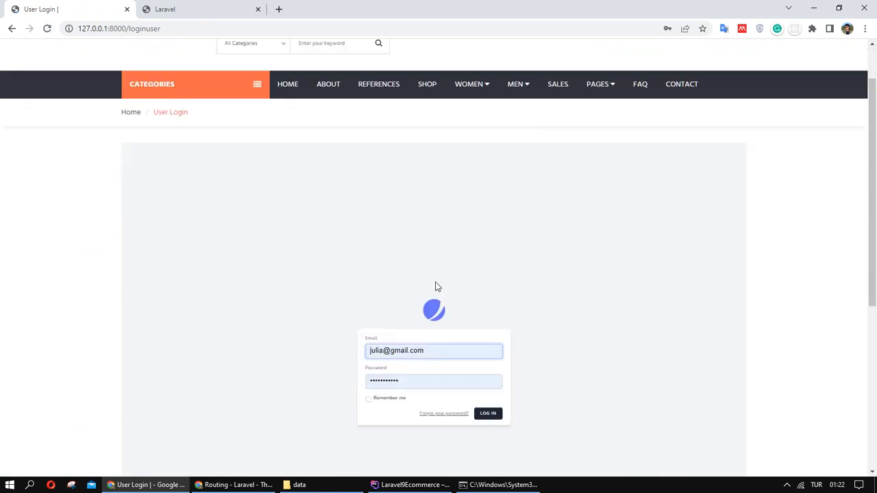
Step: Submit the /loginuser form with the saved credentials and land on the Jetstream dashboard
{"action": "scroll", "scroll_direction": "down", "scroll_amount": 3}
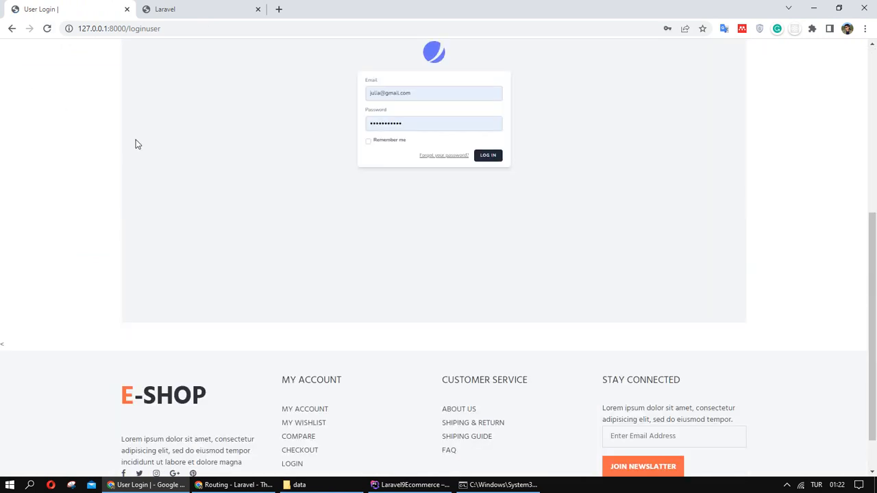
{"action": "scroll", "scroll_direction": "up", "scroll_amount": 3}
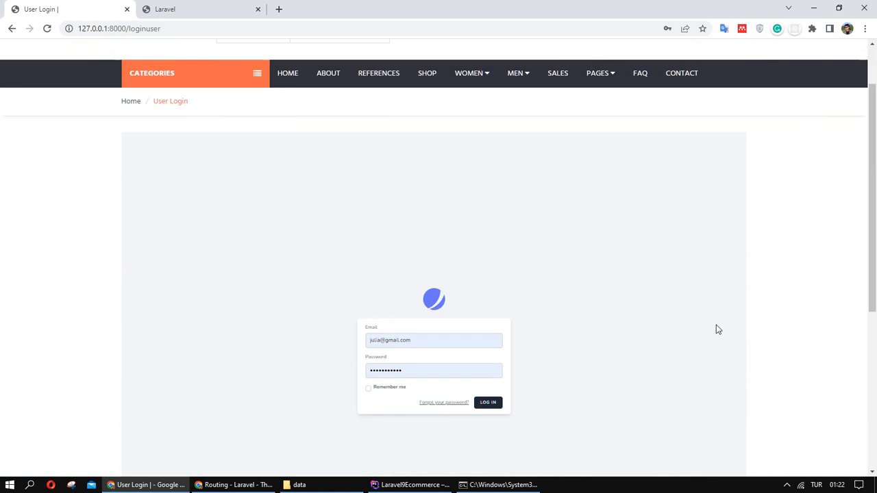
{"action": "scroll", "scroll_direction": "up", "scroll_amount": 3}
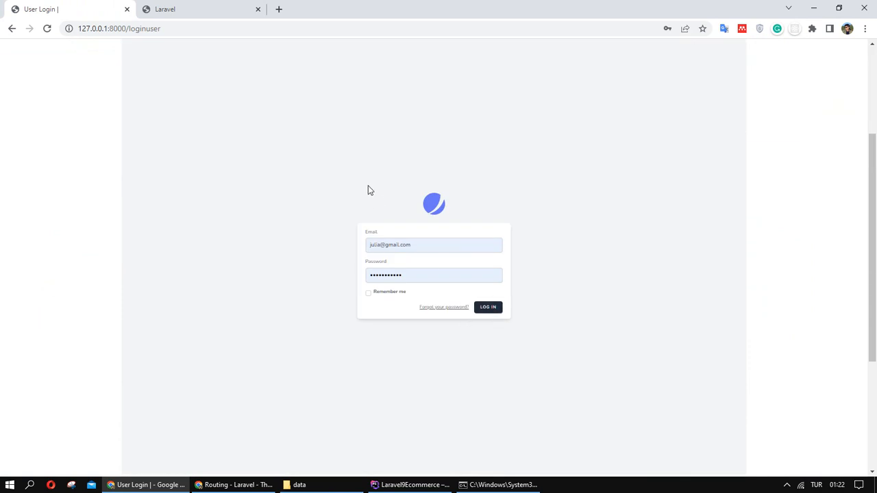
{"action": "mouse_move", "coordinate": [499, 372]}
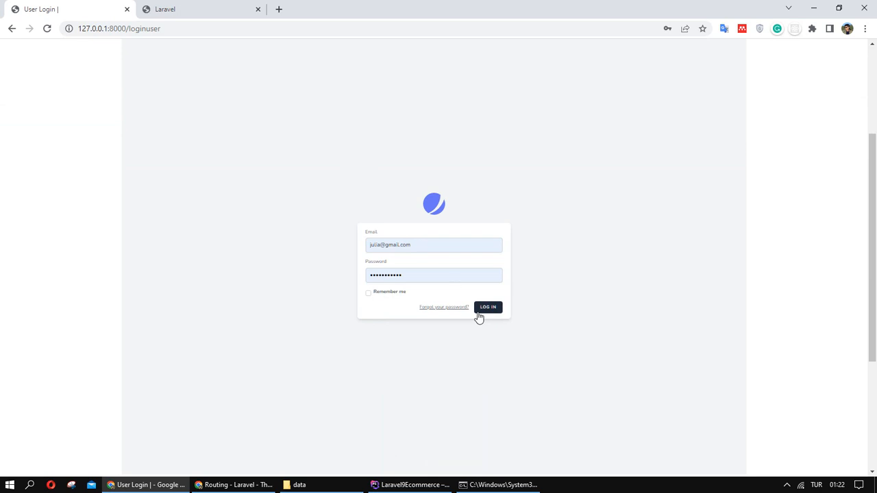
{"action": "left_click", "coordinate": [488, 307]}
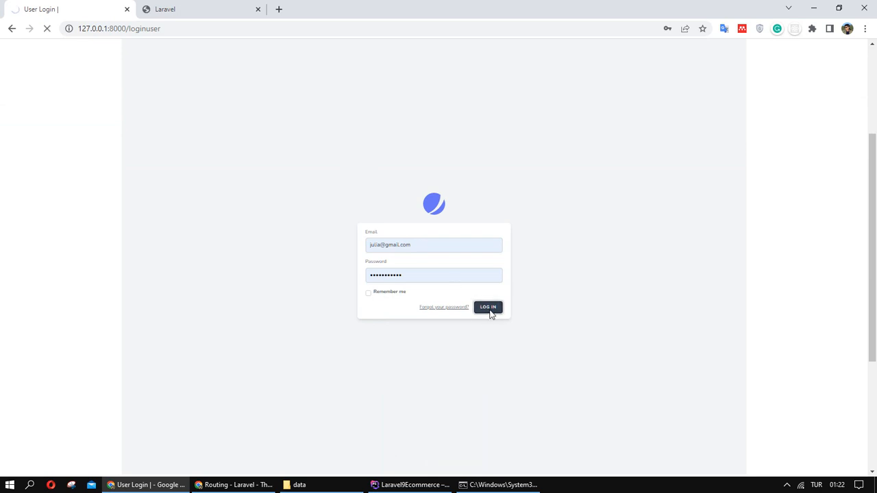
{"action": "left_click", "coordinate": [488, 307]}
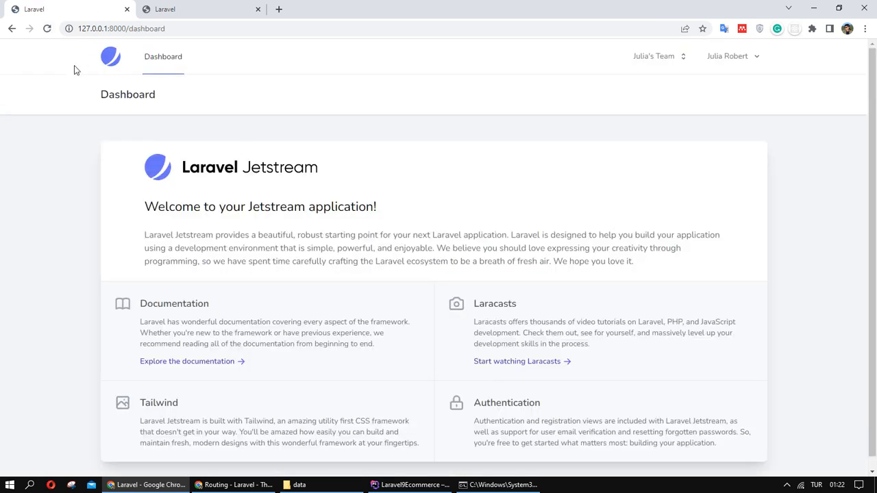
Step: Note the /dashboard address, log out from the account menu and return to PhpStorm
{"action": "left_click", "coordinate": [120, 28]}
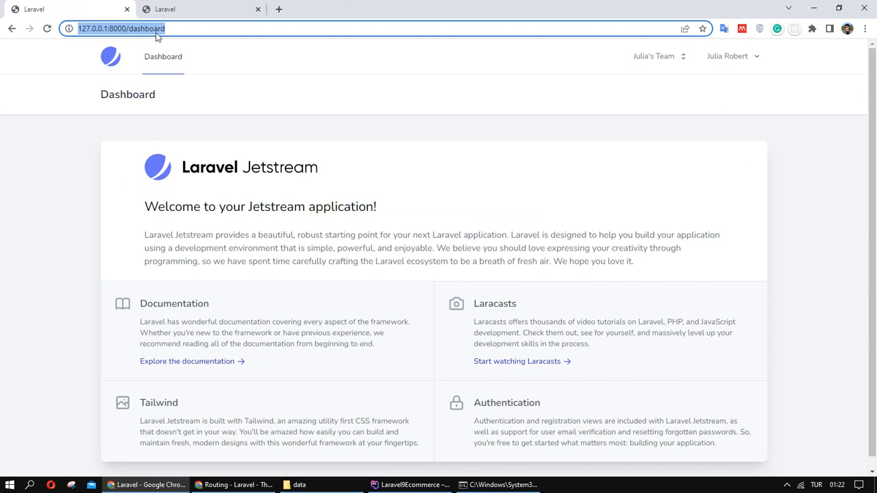
{"action": "double_click", "coordinate": [144, 28]}
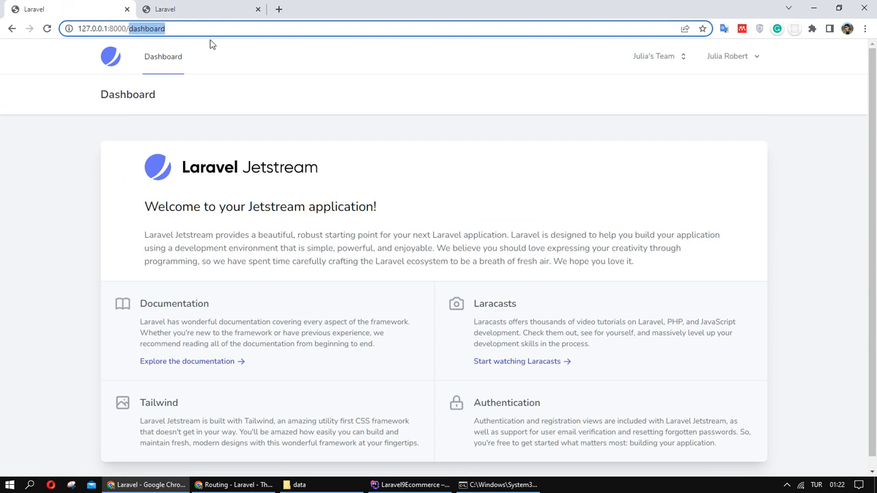
{"action": "mouse_move", "coordinate": [205, 43]}
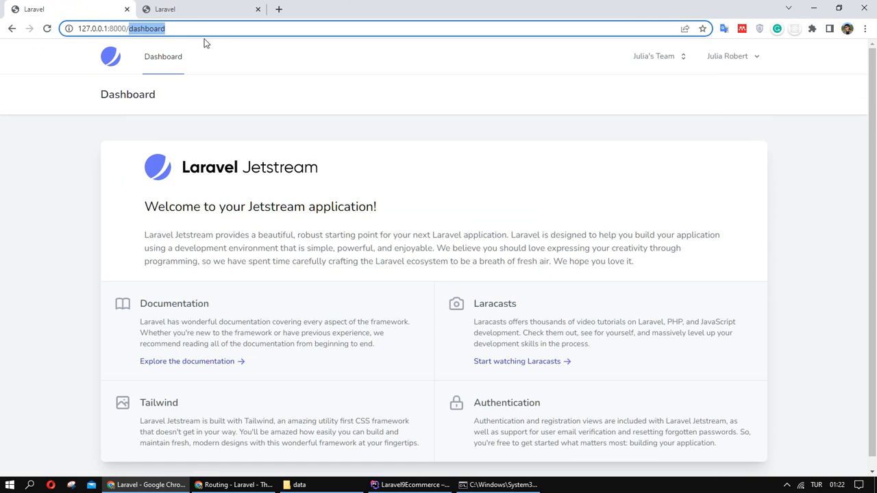
{"action": "left_click", "coordinate": [731, 55]}
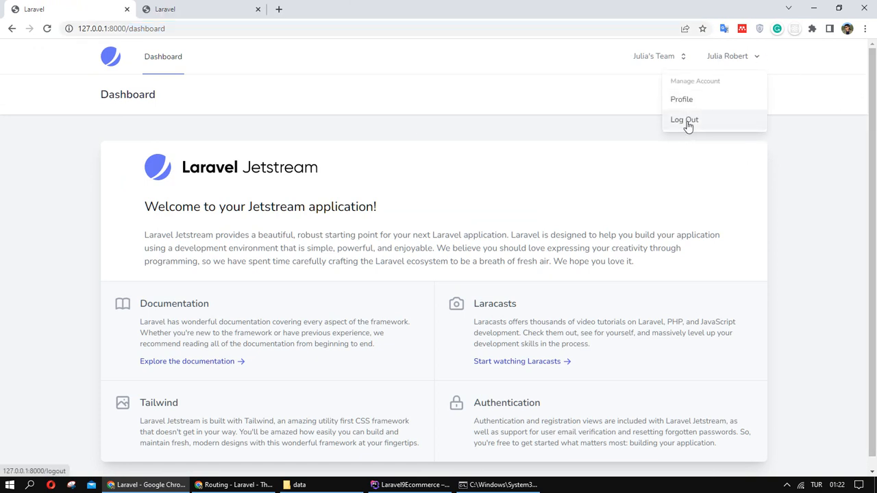
{"action": "left_click", "coordinate": [685, 119]}
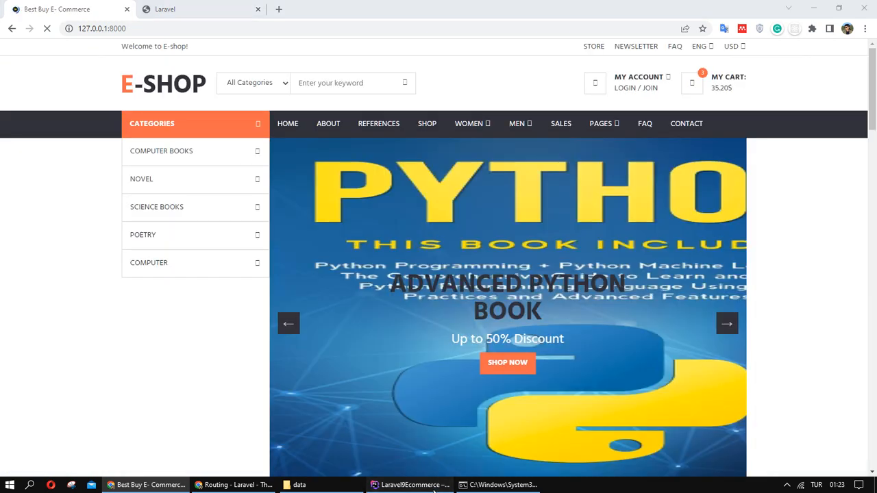
{"action": "left_click", "coordinate": [408, 485]}
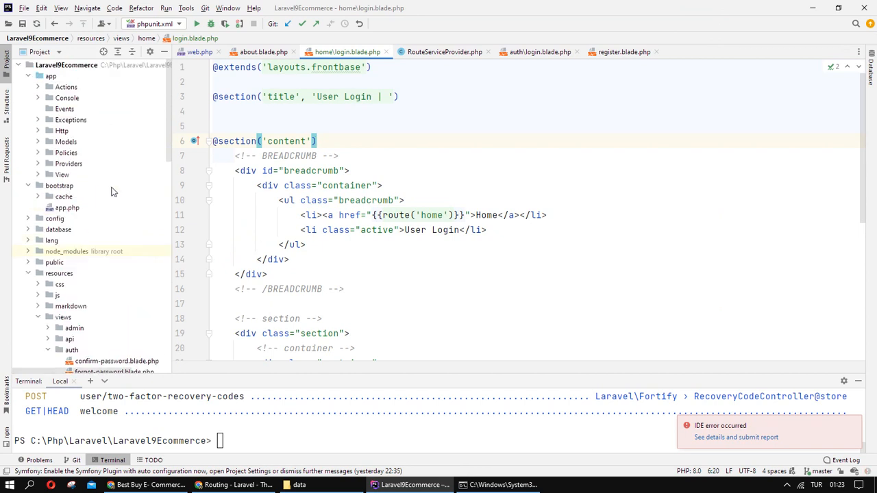
{"action": "mouse_move", "coordinate": [81, 203]}
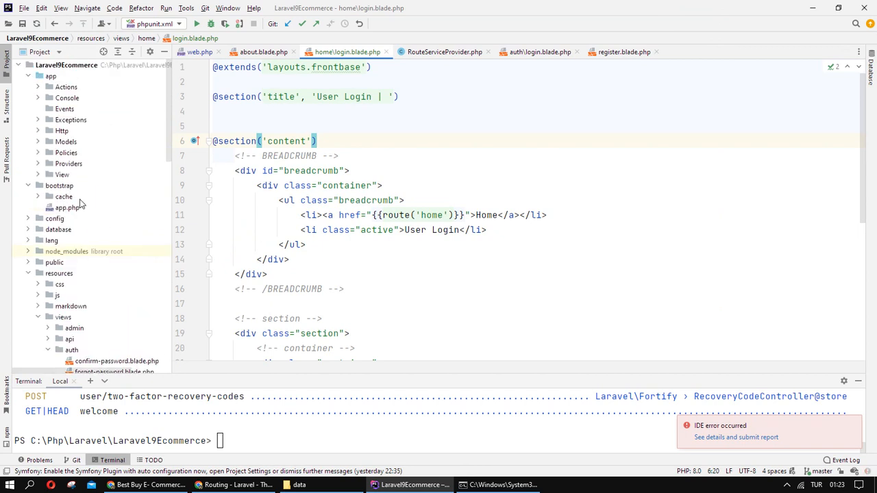
{"action": "mouse_move", "coordinate": [115, 178]}
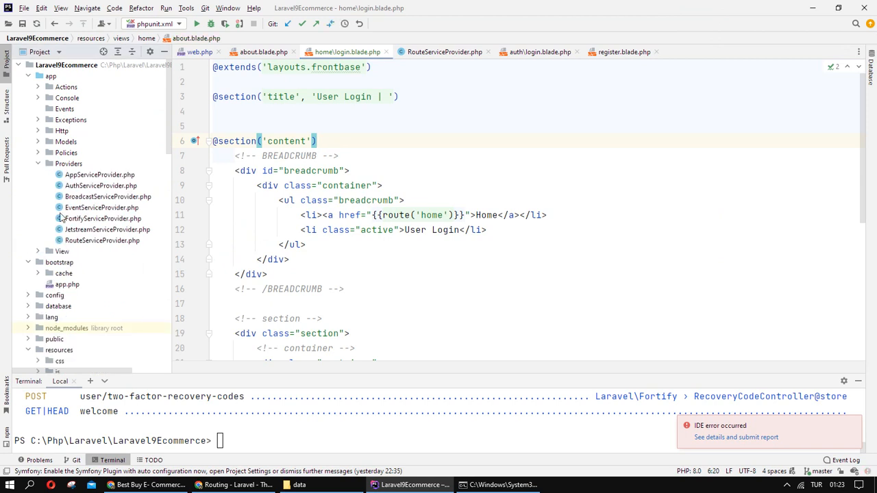
{"action": "mouse_move", "coordinate": [101, 260]}
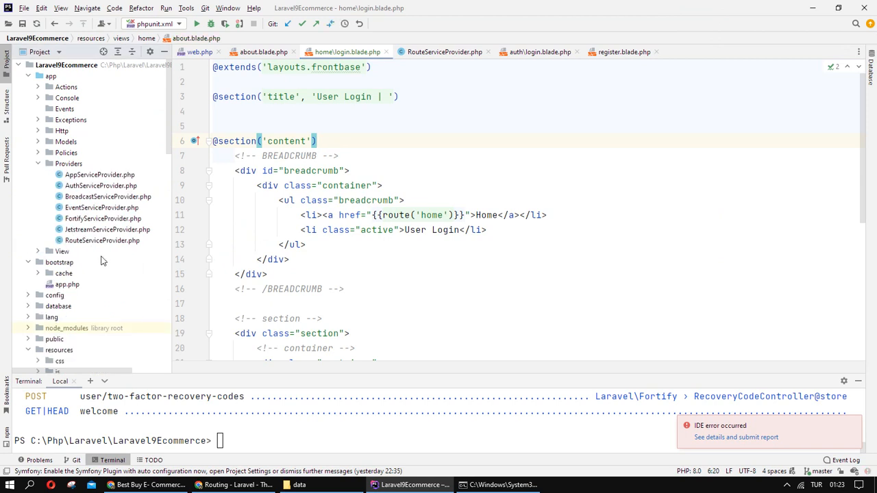
{"action": "mouse_move", "coordinate": [115, 249]}
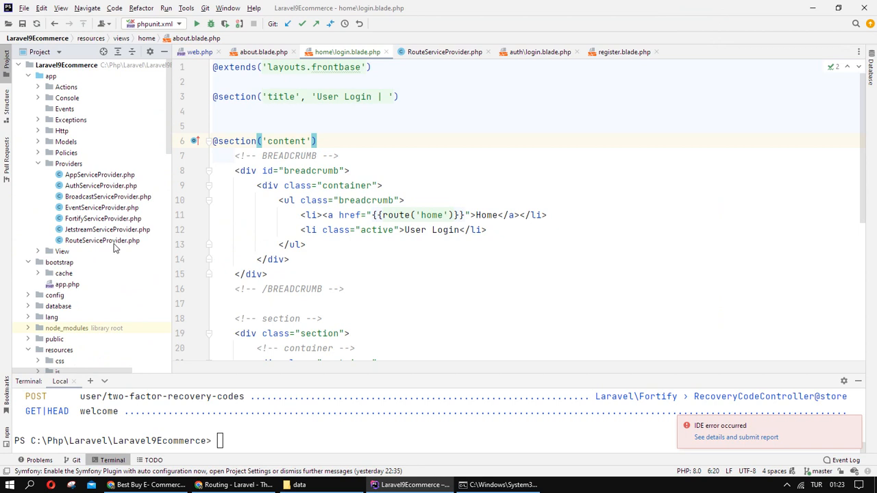
{"action": "mouse_move", "coordinate": [109, 249]}
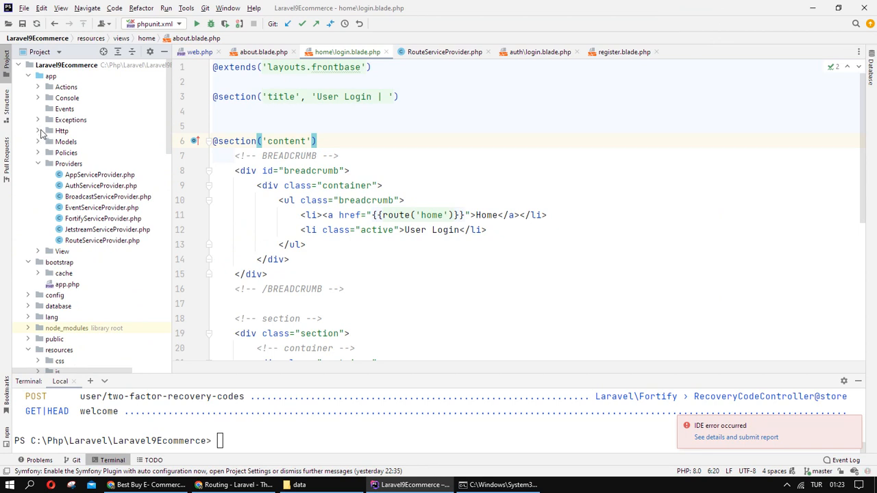
Step: Expand app > Http > Middleware and bring up RouteServiceProvider.php showing HOME = '/dashboard'
{"action": "left_click", "coordinate": [61, 131]}
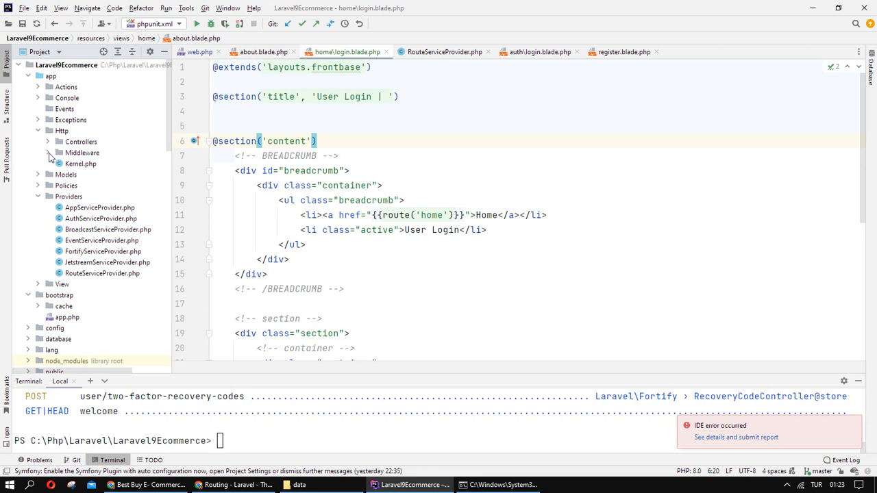
{"action": "left_click", "coordinate": [50, 152]}
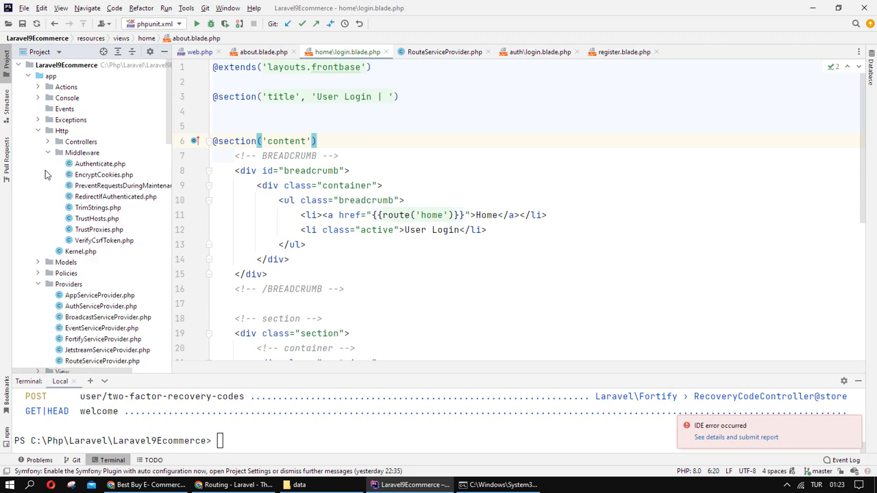
{"action": "scroll", "scroll_direction": "down", "scroll_amount": 3}
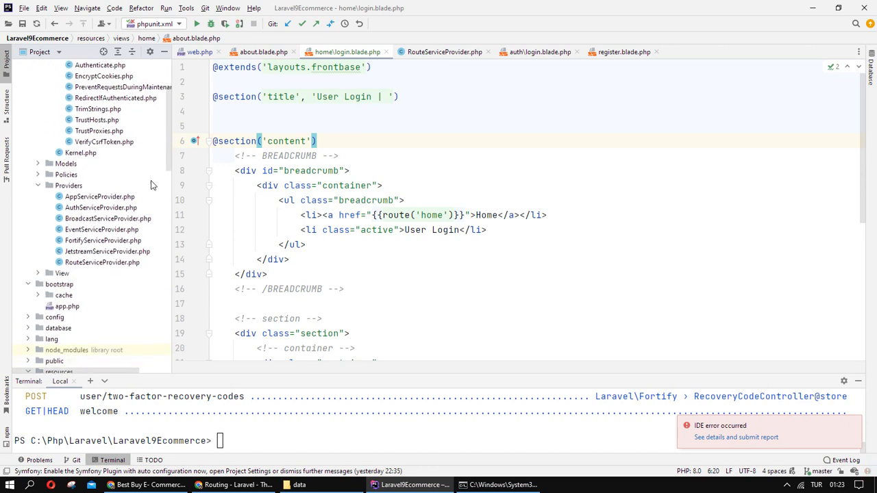
{"action": "left_click", "coordinate": [444, 52]}
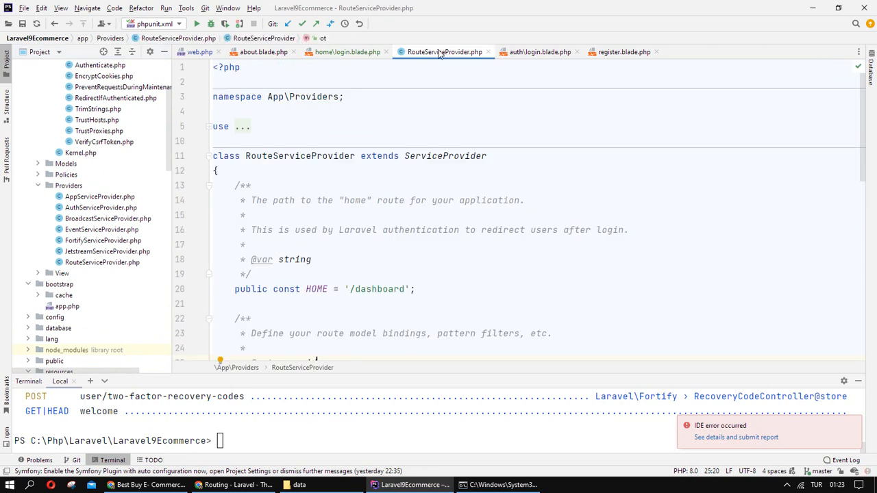
{"action": "mouse_move", "coordinate": [444, 52]}
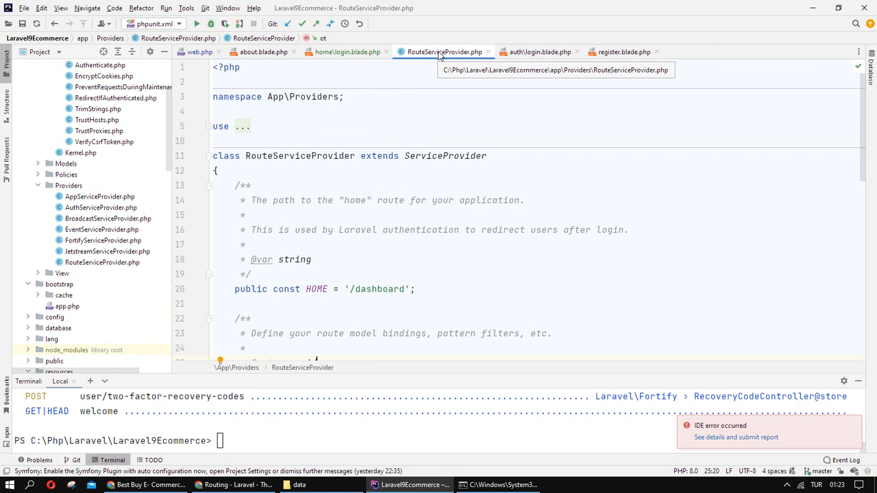
{"action": "mouse_move", "coordinate": [127, 225]}
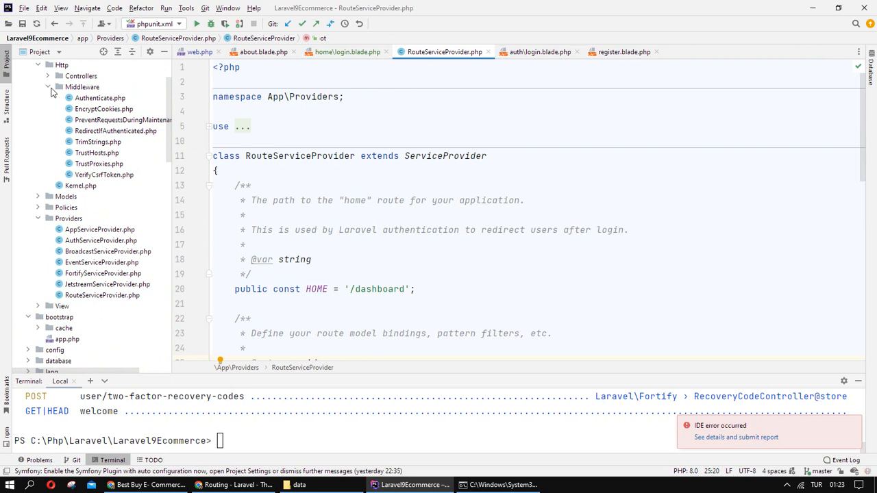
Step: Change the HOME constant from '/dashboard' to '/' and switch back to the browser
{"action": "left_click", "coordinate": [48, 87]}
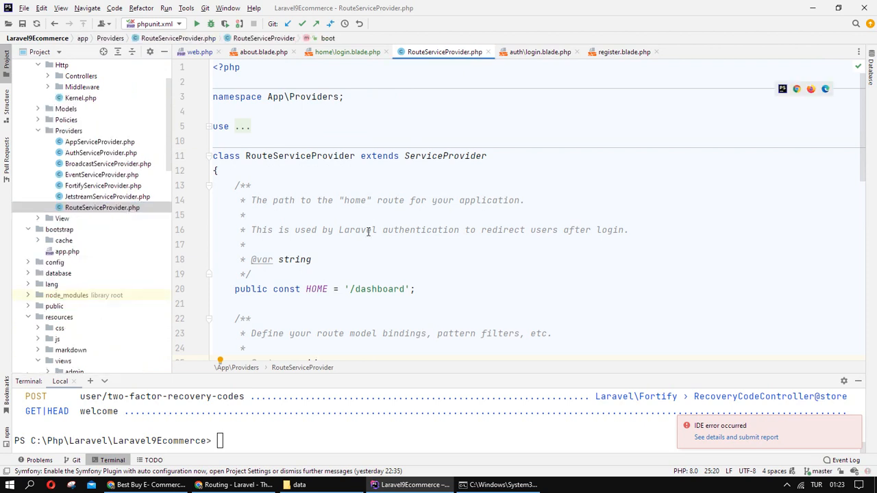
{"action": "scroll", "scroll_direction": "down", "scroll_amount": 3}
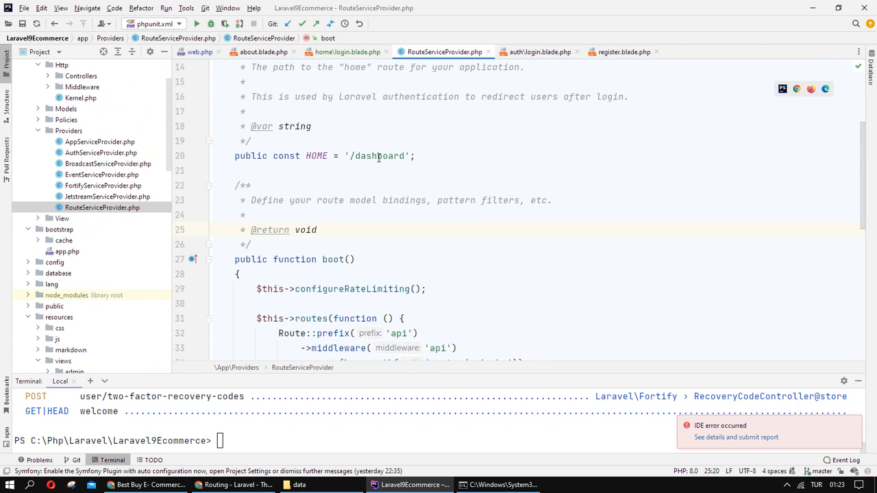
{"action": "double_click", "coordinate": [379, 156]}
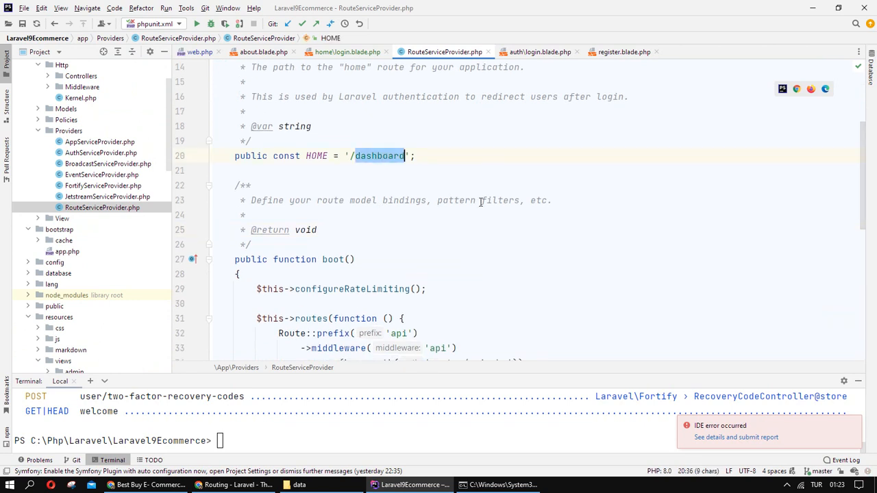
{"action": "key", "text": "Backspace"}
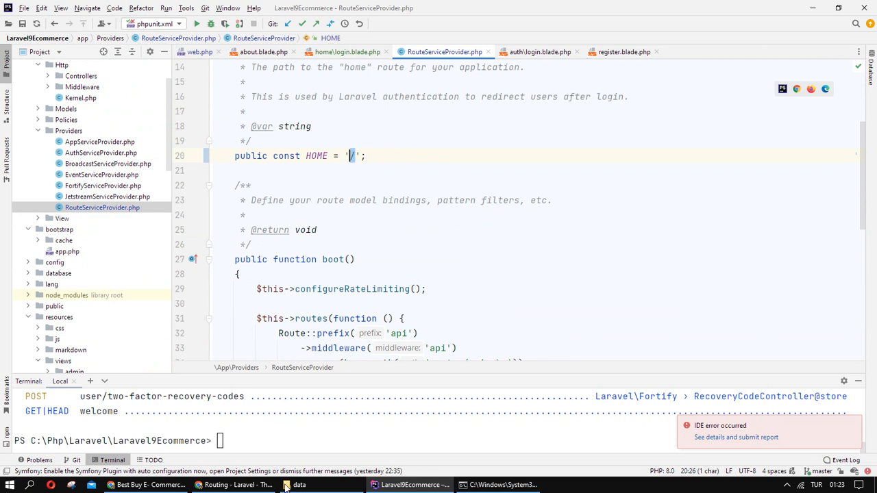
{"action": "left_click", "coordinate": [233, 485]}
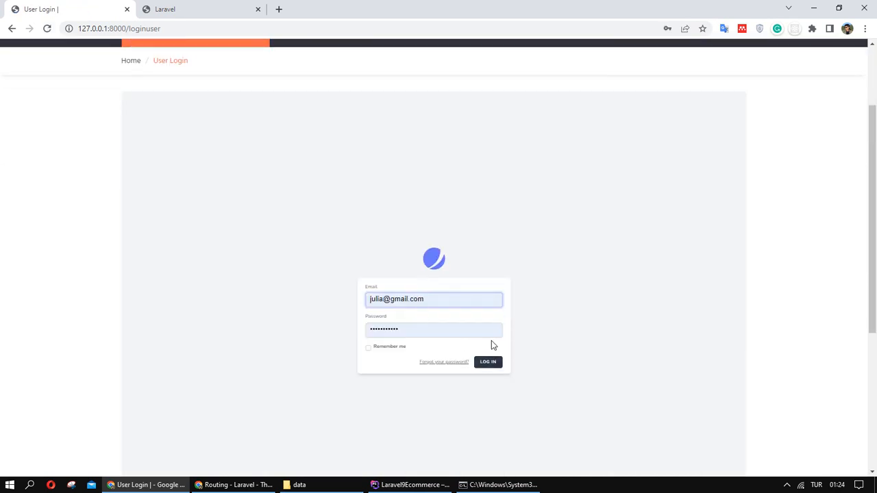
Step: Log in on /loginuser, land on the E-SHOP home page, then return to PhpStorm
{"action": "left_click", "coordinate": [488, 362]}
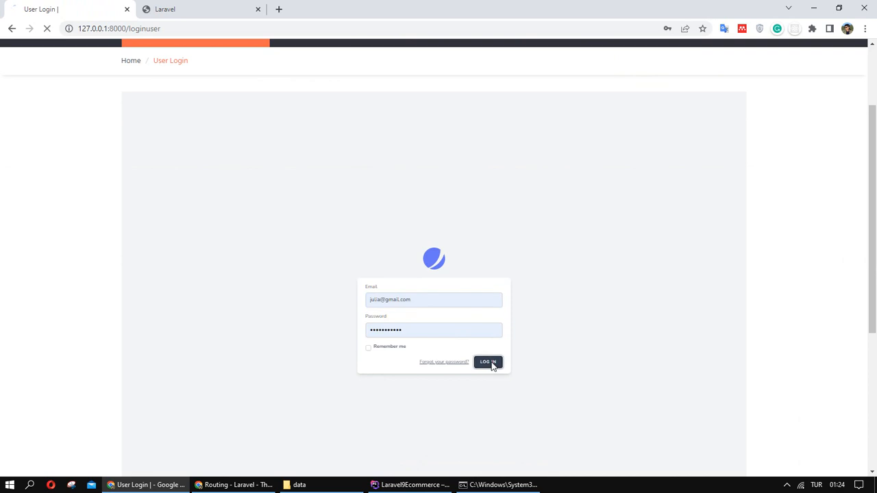
{"action": "left_click", "coordinate": [488, 361]}
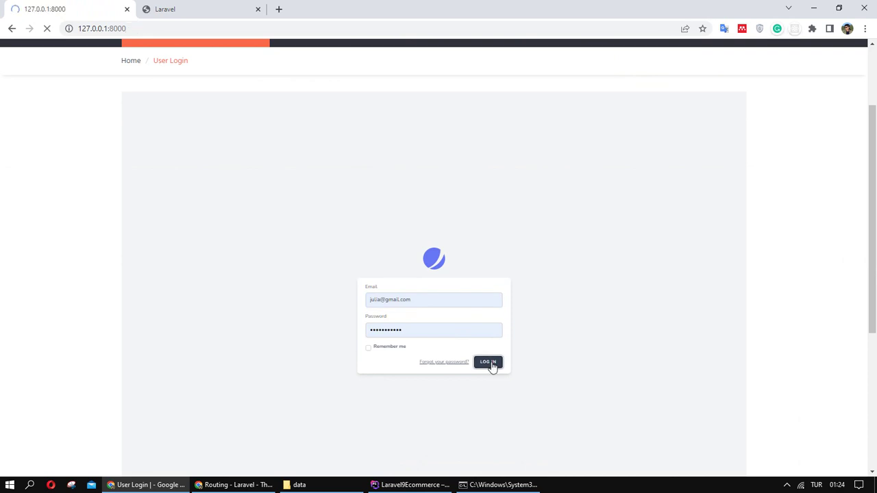
{"action": "left_click", "coordinate": [488, 362]}
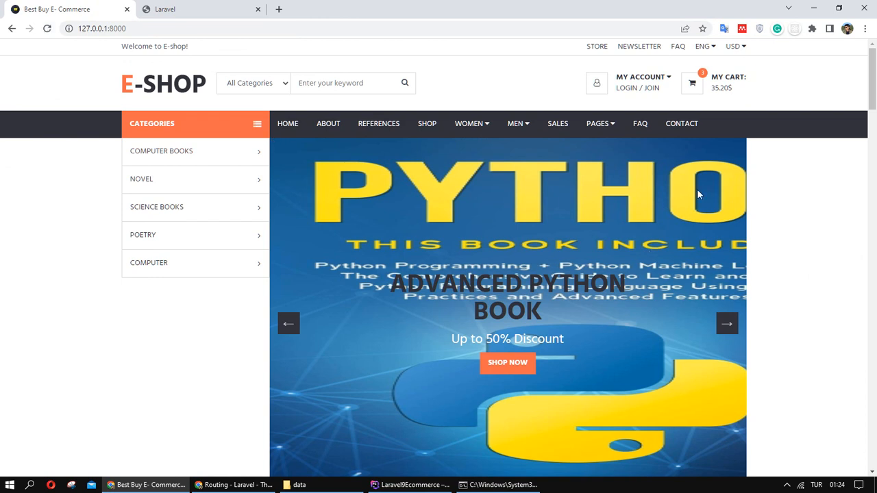
{"action": "mouse_move", "coordinate": [583, 91]}
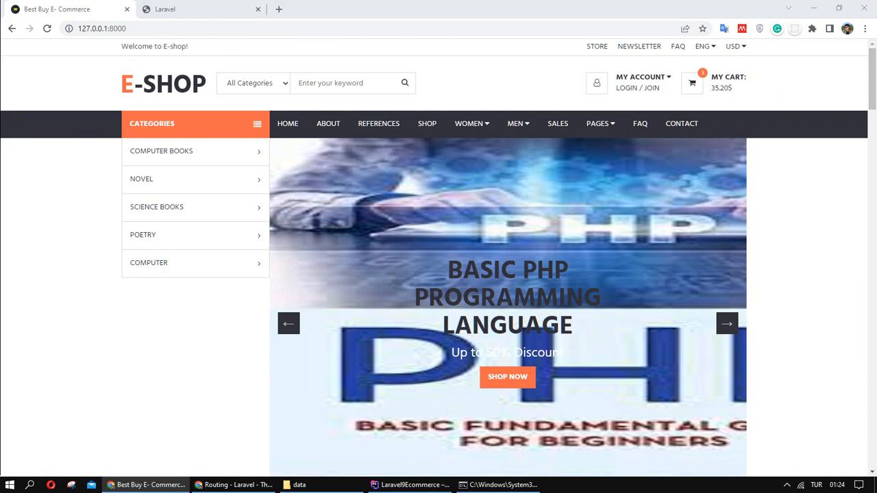
{"action": "mouse_move", "coordinate": [647, 82]}
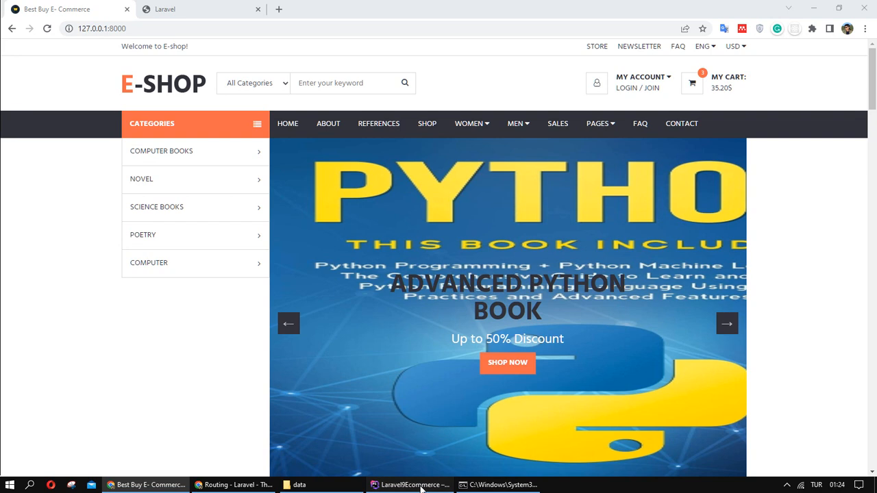
{"action": "left_click", "coordinate": [410, 485]}
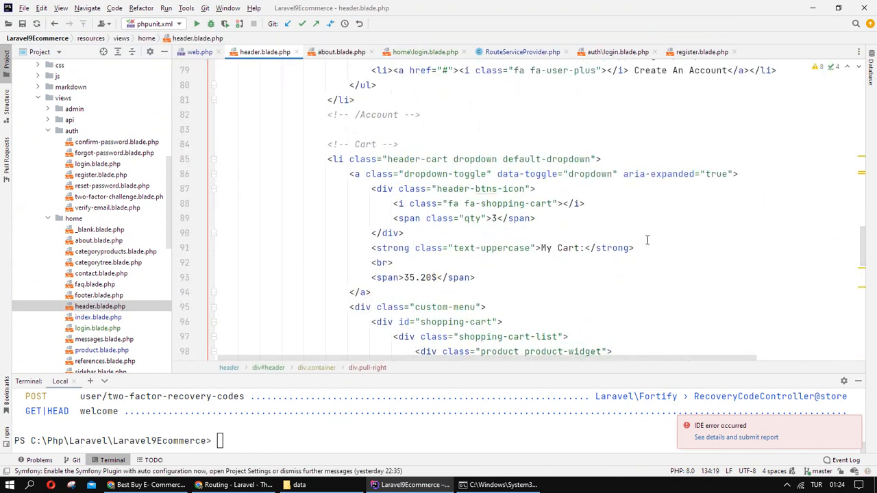
Step: Scroll header.blade.php to the header-account item and add an empty line before the dropdown-toggle div
{"action": "scroll", "scroll_direction": "up", "scroll_amount": 3}
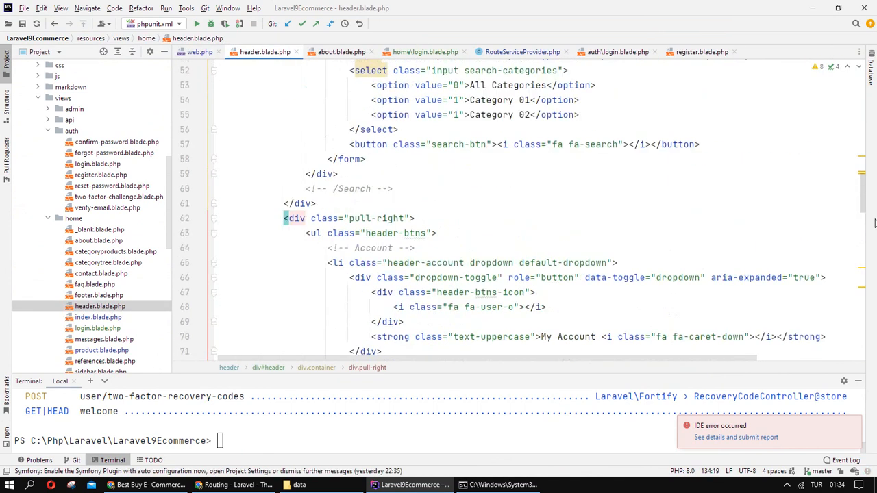
{"action": "scroll", "scroll_direction": "up", "scroll_amount": 3}
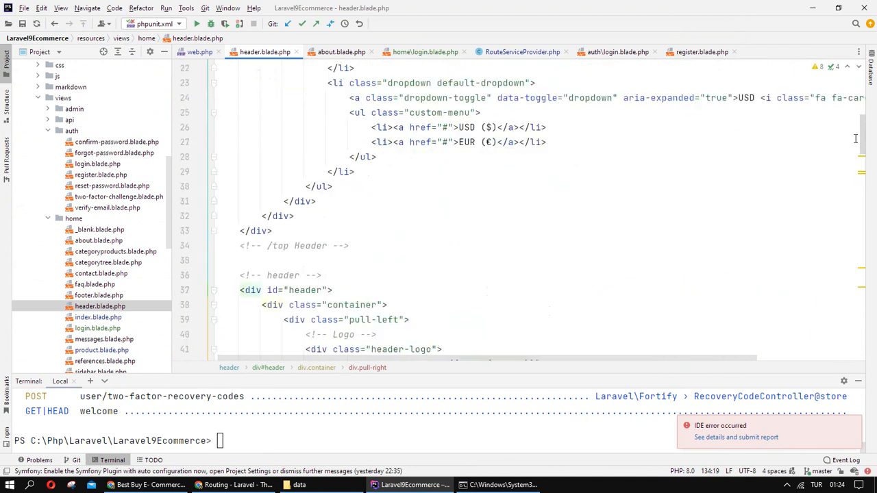
{"action": "scroll", "scroll_direction": "up", "scroll_amount": 3}
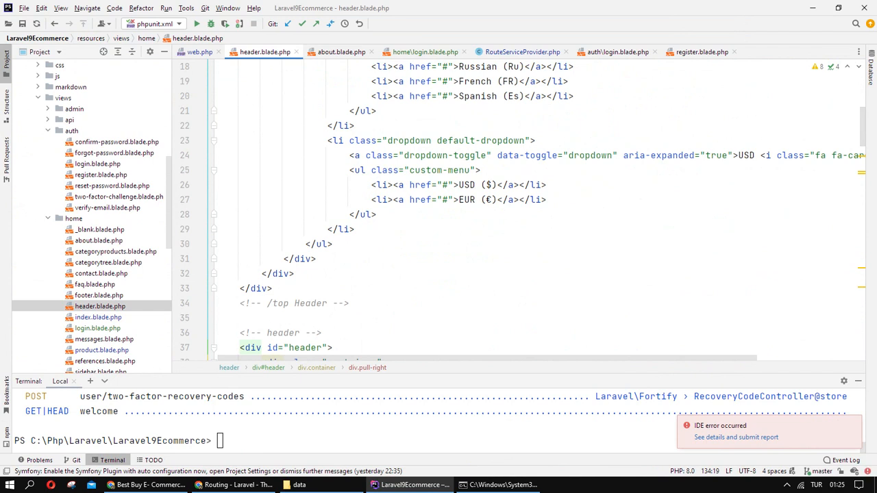
{"action": "scroll", "scroll_direction": "down", "scroll_amount": 3}
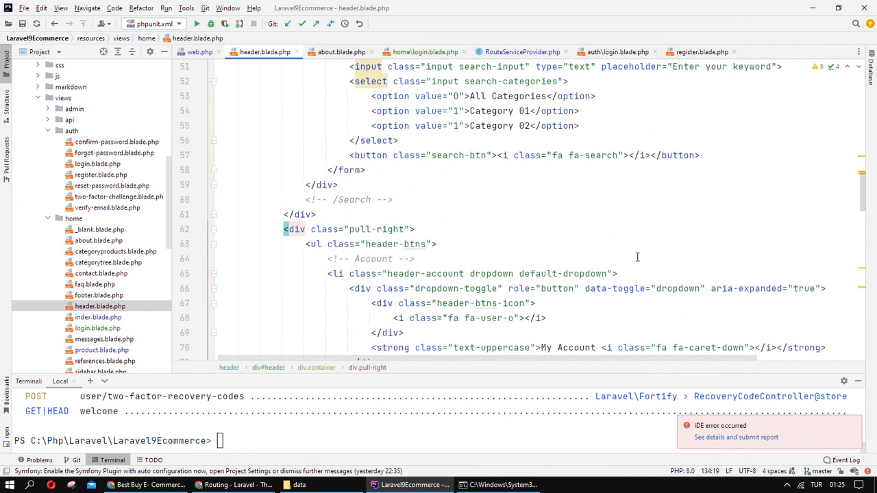
{"action": "scroll", "scroll_direction": "down", "scroll_amount": 3}
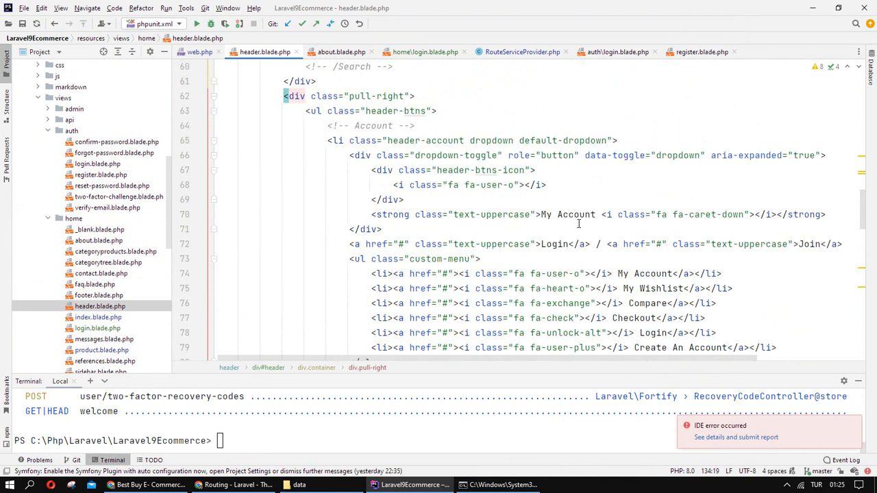
{"action": "left_click", "coordinate": [381, 229]}
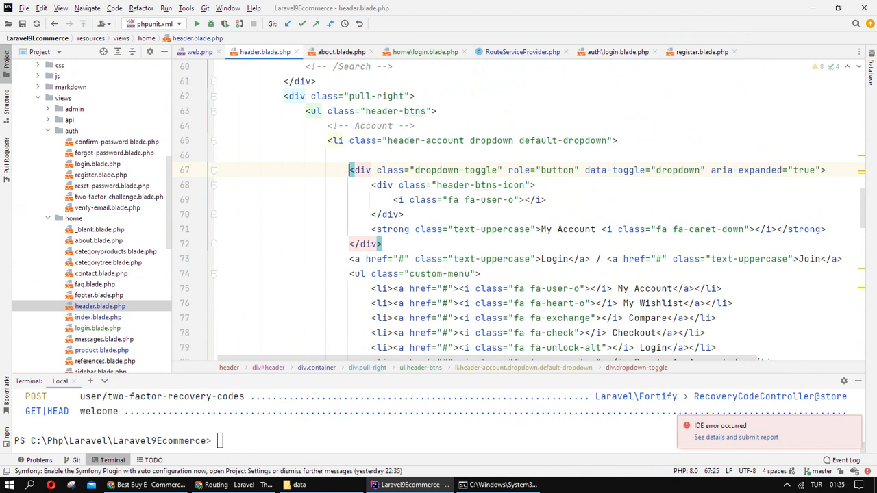
{"action": "key", "text": "enter"}
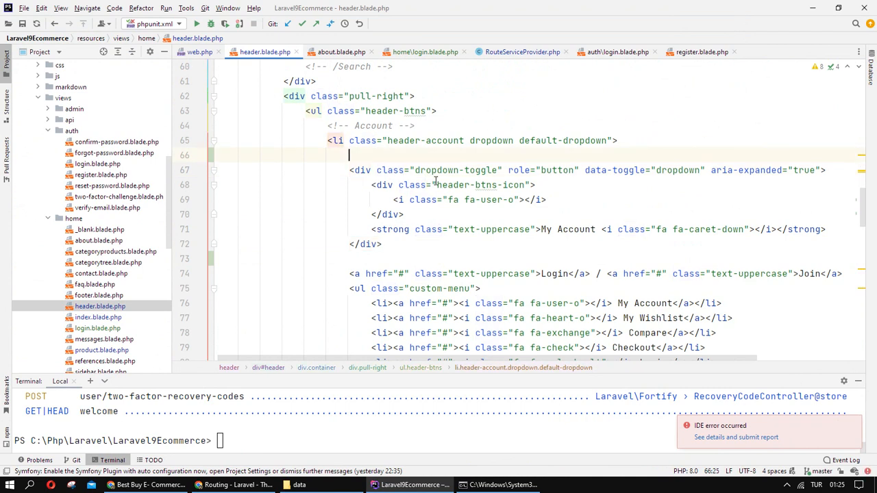
{"action": "type", "text": "@auth("}
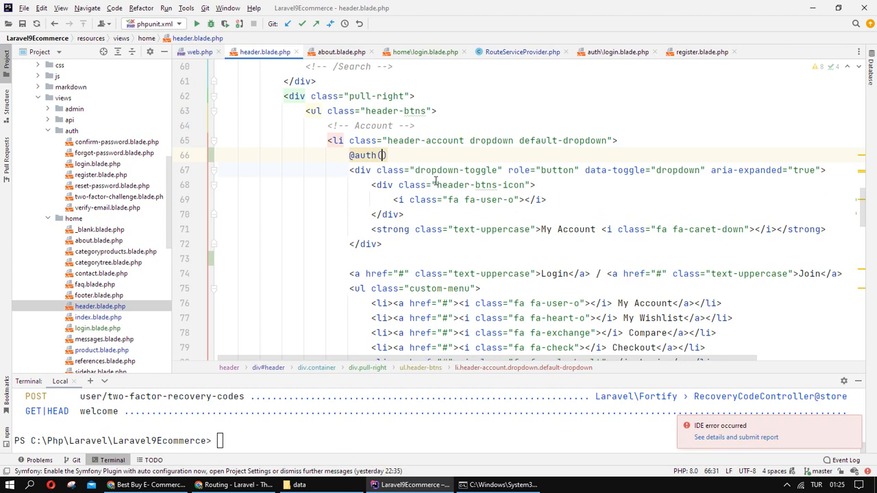
{"action": "key", "text": "BackSpace"}
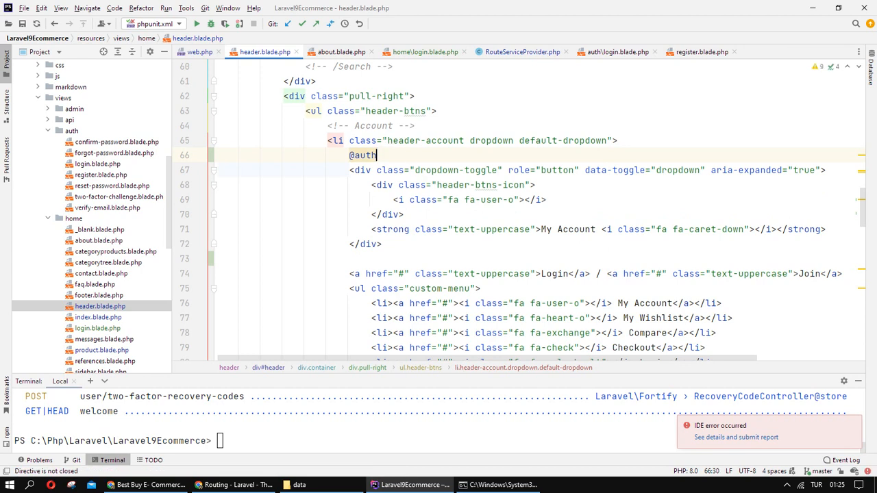
{"action": "left_click", "coordinate": [384, 244]}
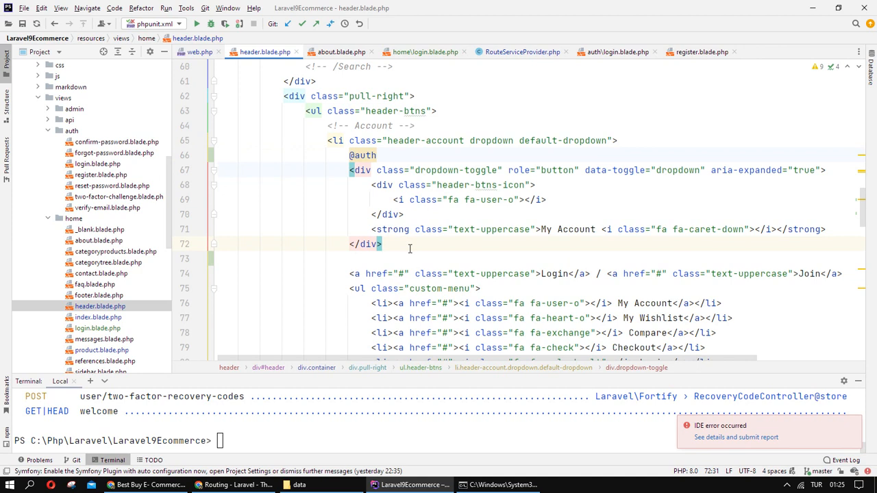
{"action": "key", "text": "enter"}
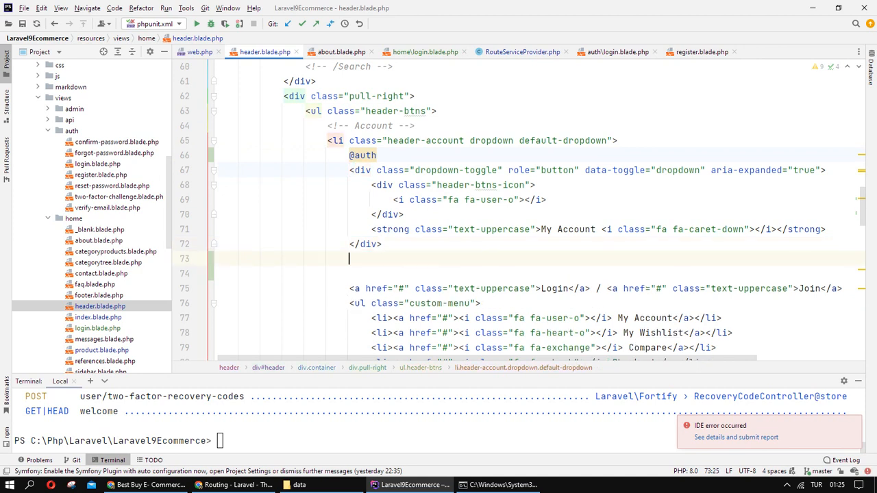
{"action": "type", "text": "@endauth"}
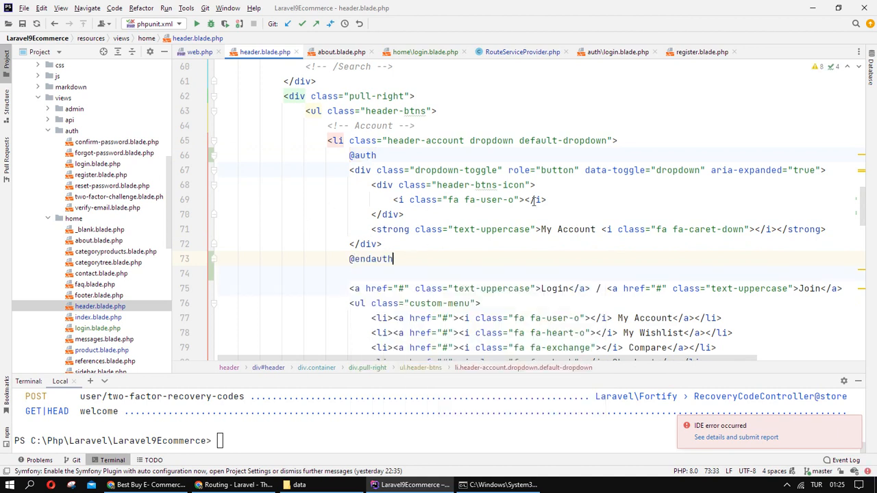
Step: Replace the My Account label with {{Auth::user()->name}}
{"action": "double_click", "coordinate": [567, 229]}
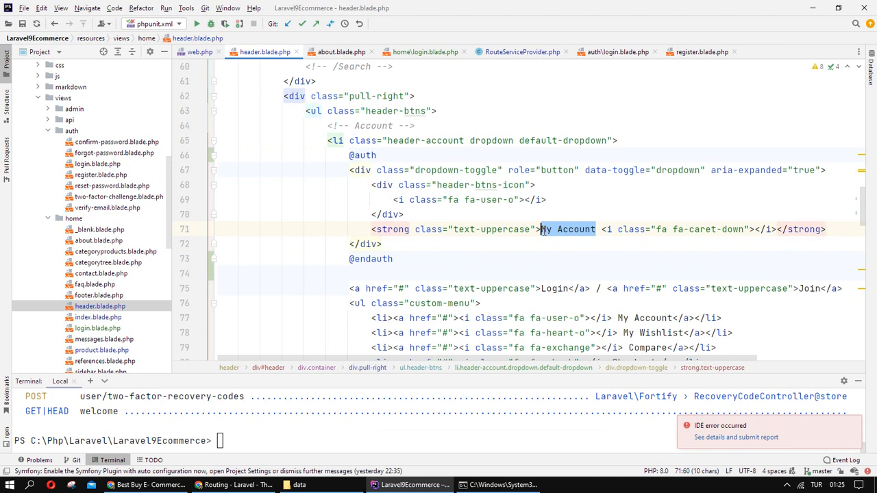
{"action": "type", "text": "{{}}"}
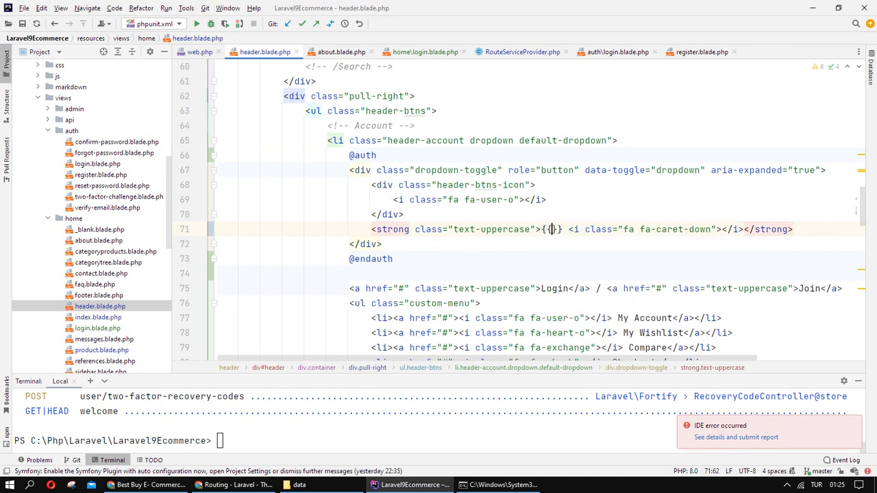
{"action": "type", "text": "A"}
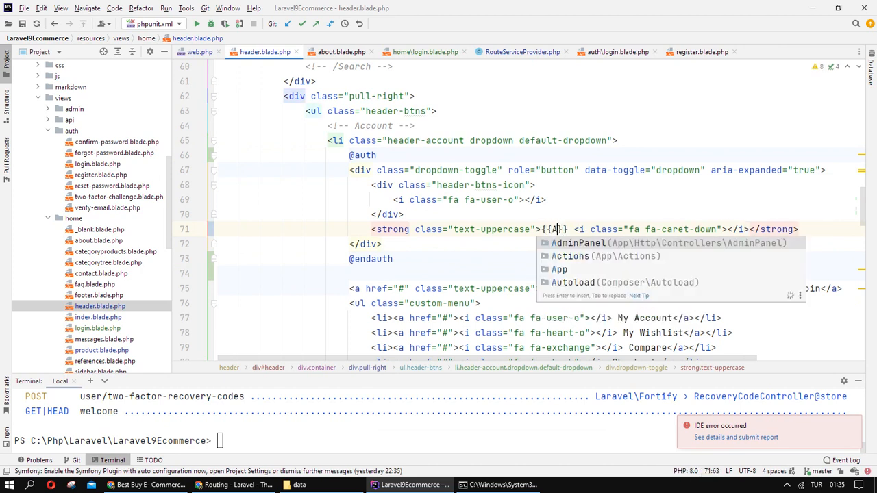
{"action": "type", "text": "u"}
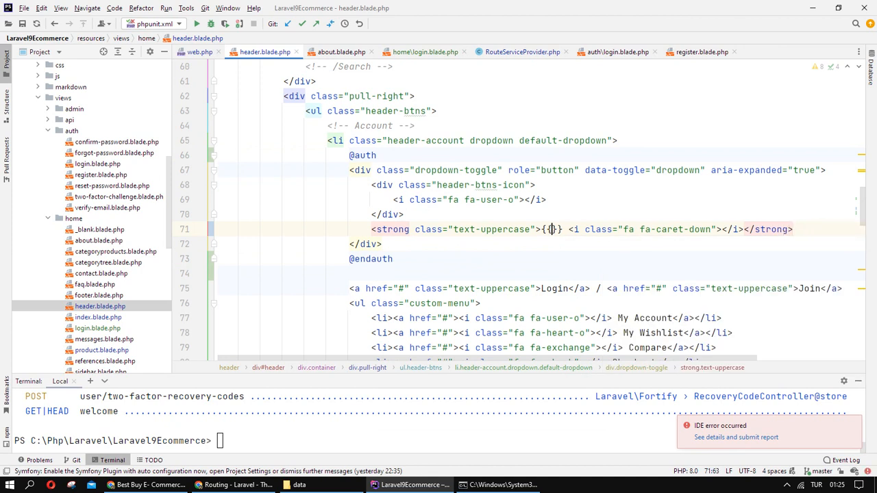
{"action": "type", "text": "A"}
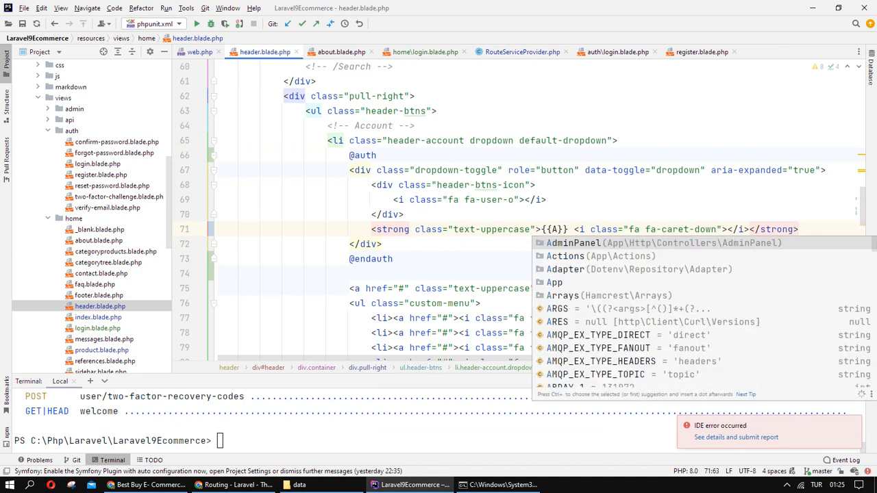
{"action": "type", "text": "uth::user"}
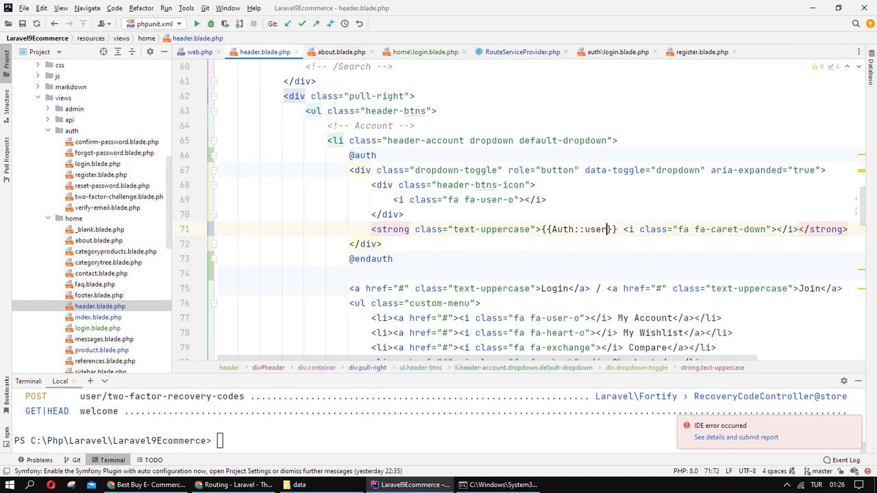
{"action": "type", "text": "()"}
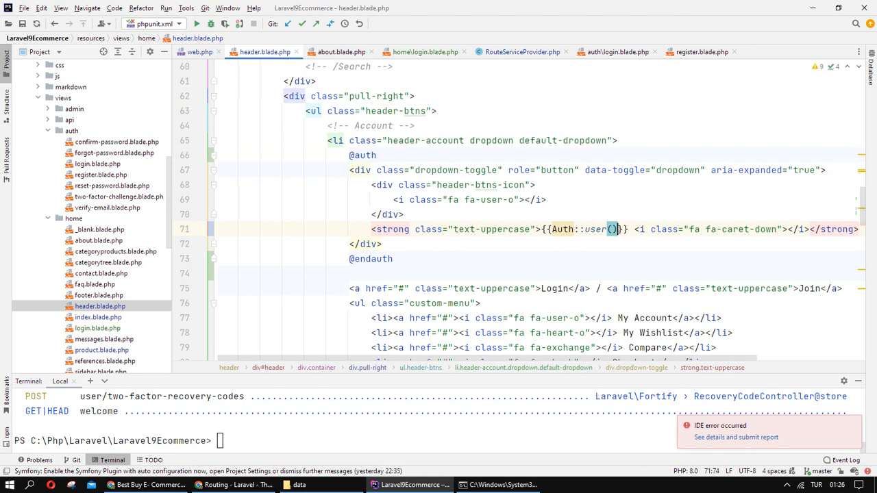
{"action": "type", "text": "->name"}
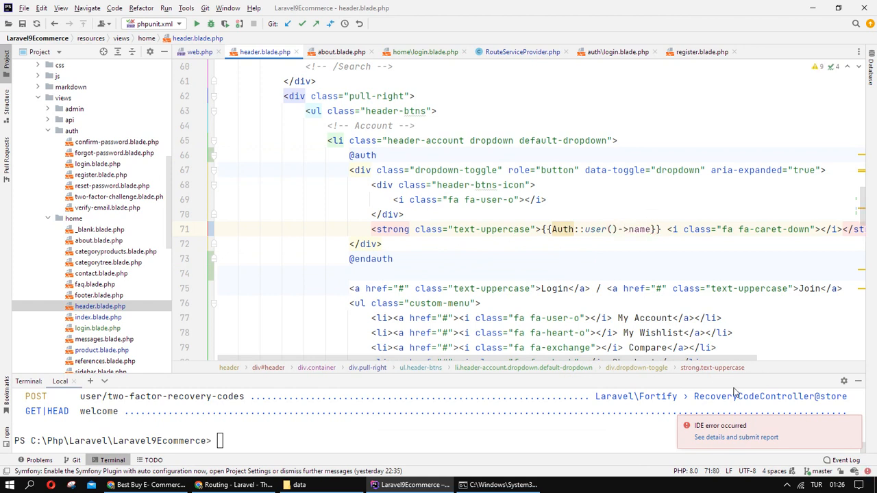
{"action": "left_click", "coordinate": [348, 273]}
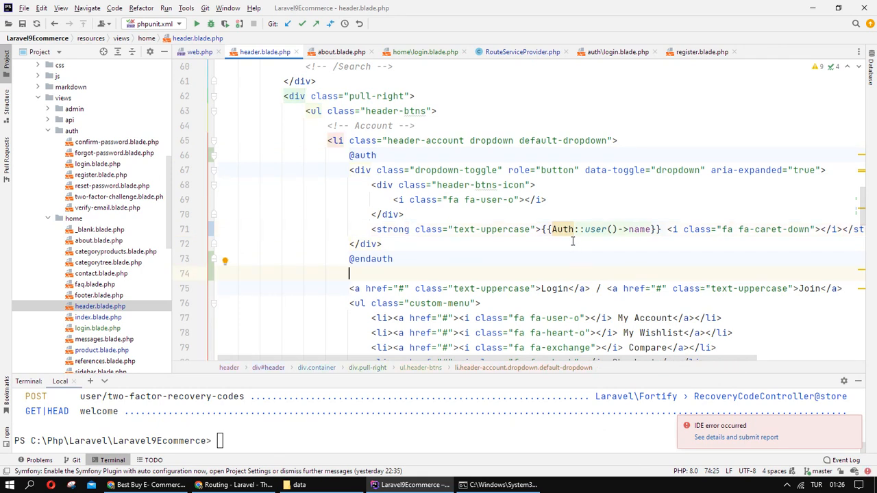
{"action": "mouse_move", "coordinate": [652, 253]}
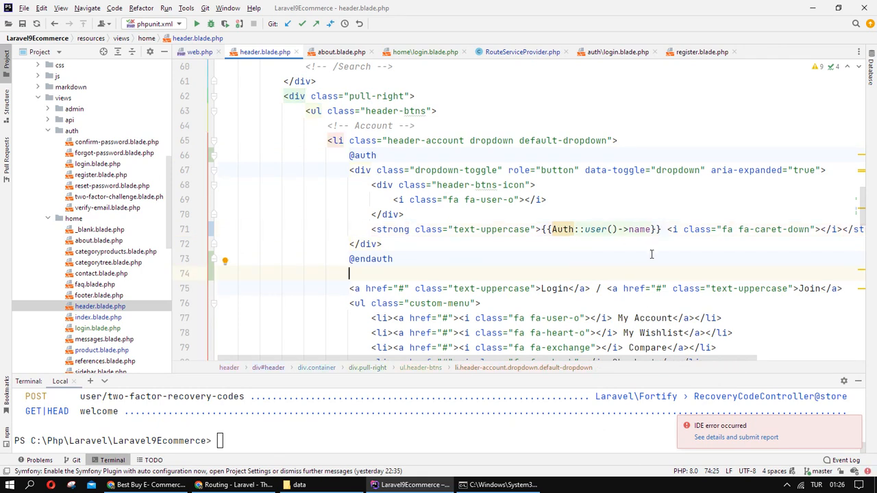
{"action": "scroll", "scroll_direction": "down", "scroll_amount": 3}
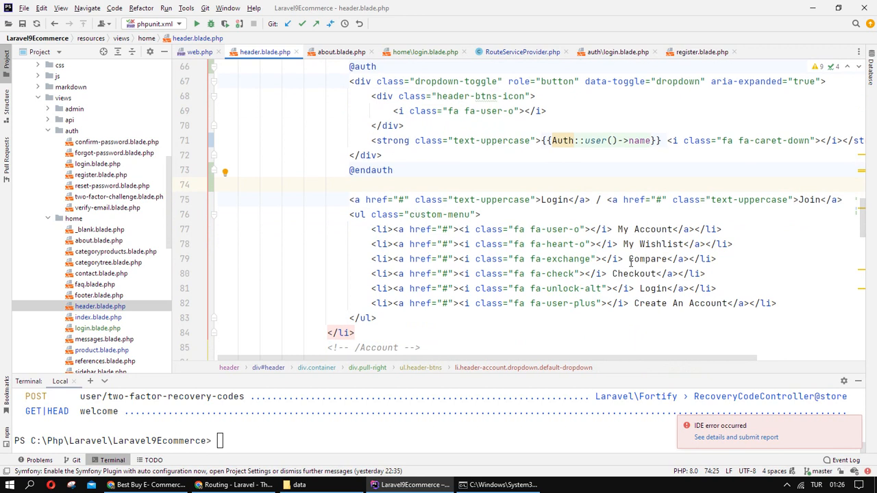
Step: Set the Login href to /loginuser and the Join href to /registeruser
{"action": "left_click", "coordinate": [398, 200]}
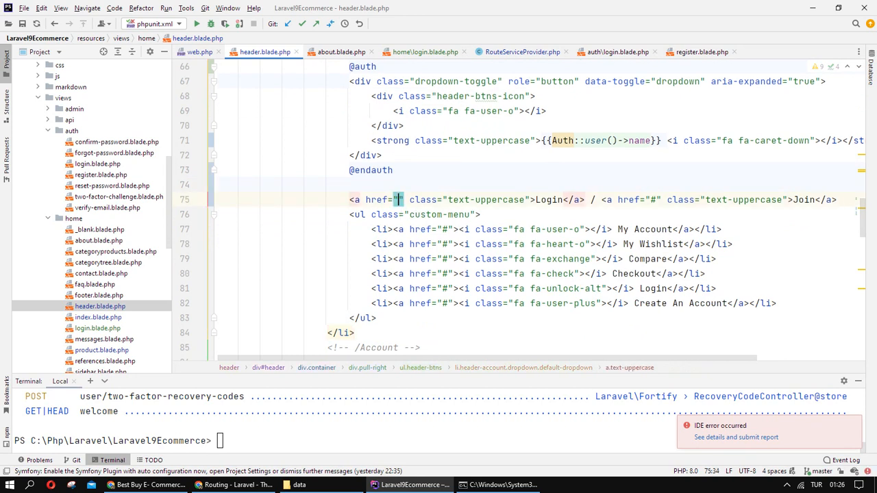
{"action": "type", "text": "/"}
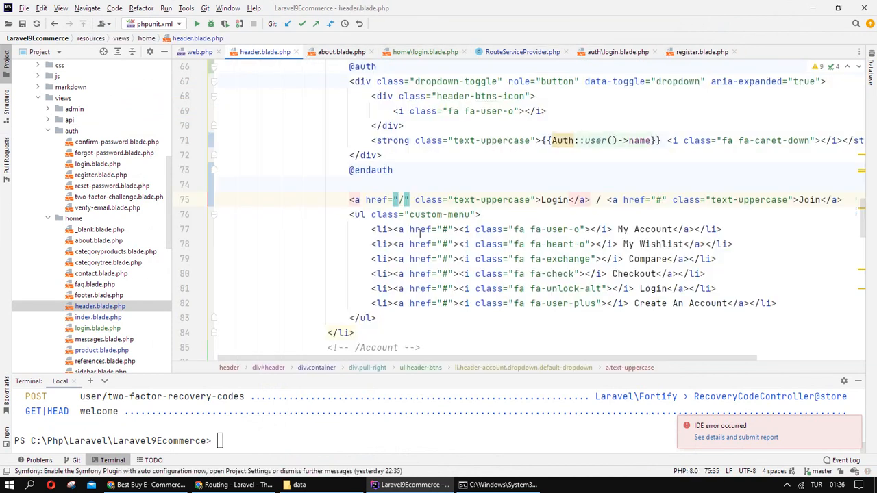
{"action": "type", "text": "loginuser"}
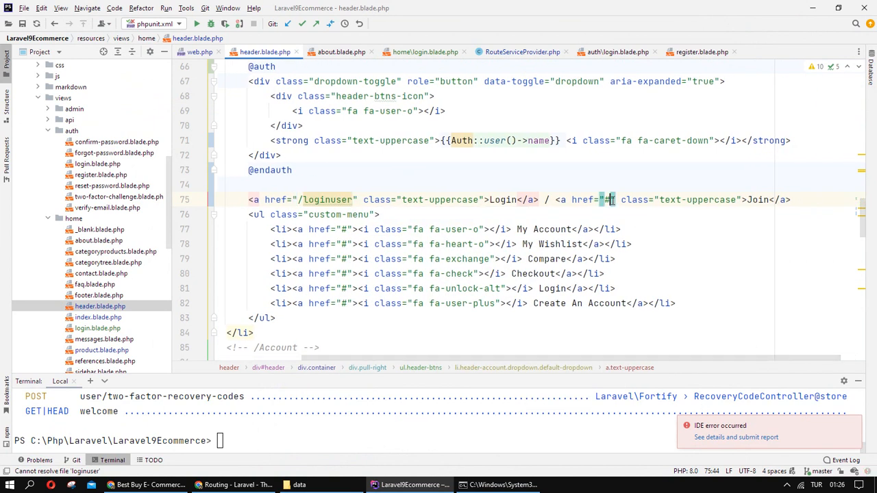
{"action": "type", "text": "register"}
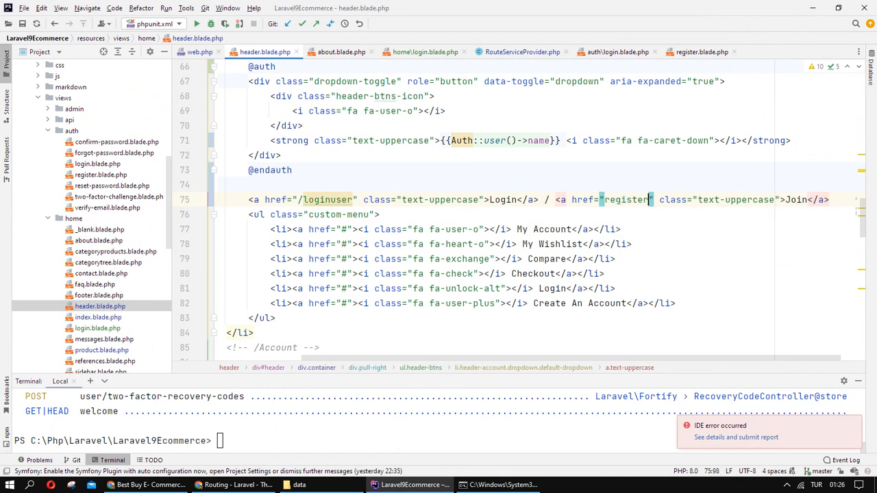
{"action": "type", "text": "user"}
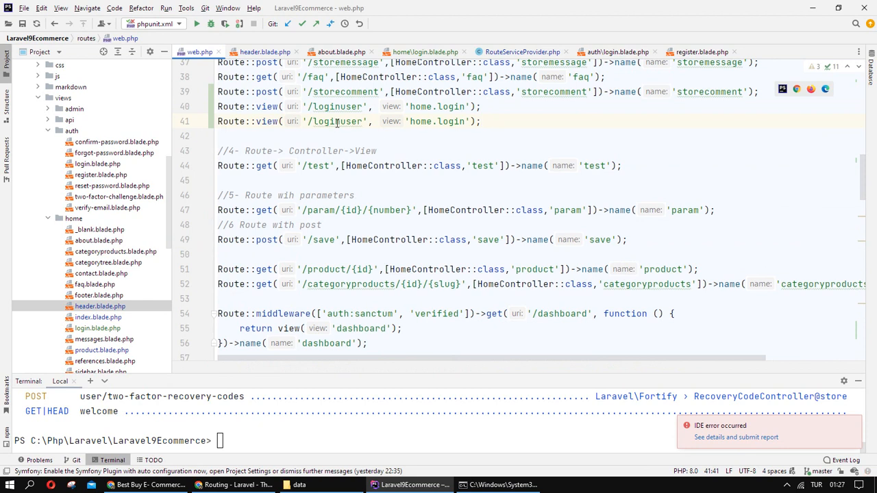
Step: Edit the copied route to Route::view('/registeruser', 'home.register') and go to home/login.blade.php
{"action": "double_click", "coordinate": [326, 121]}
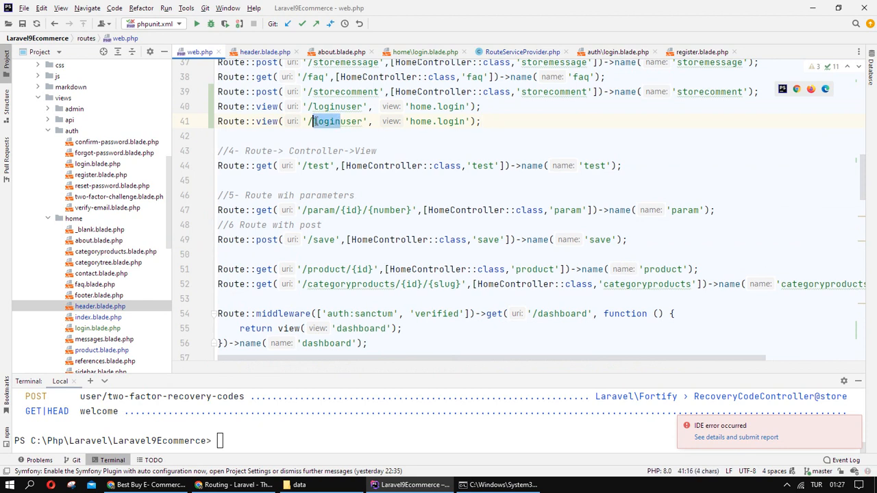
{"action": "type", "text": "register"}
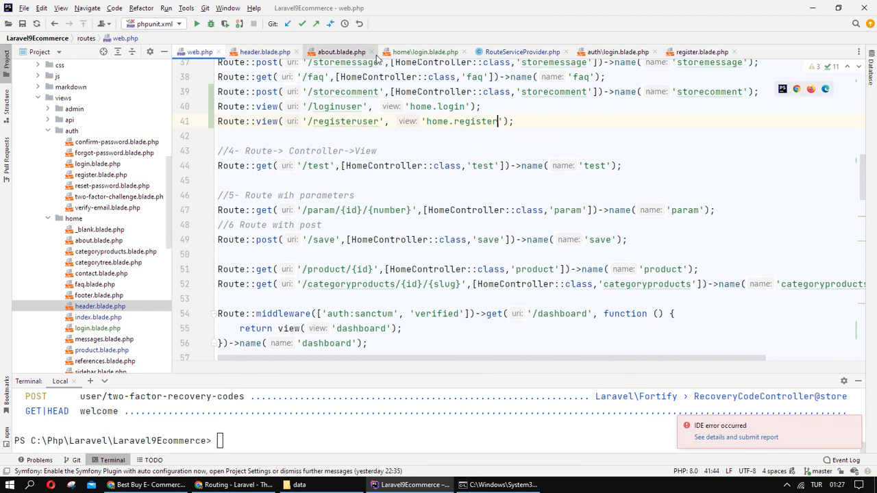
{"action": "left_click", "coordinate": [424, 52]}
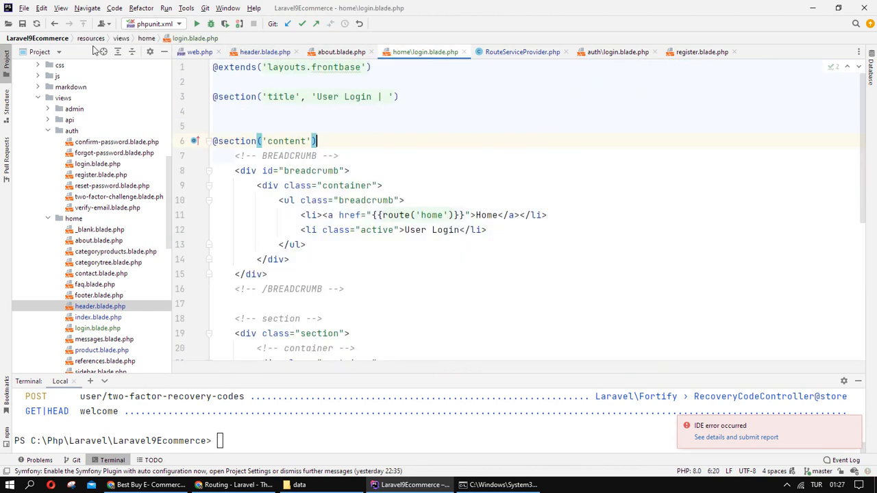
Step: Copy login.blade.php as register.blade.php and retitle it User Registration Page
{"action": "left_click", "coordinate": [24, 9]}
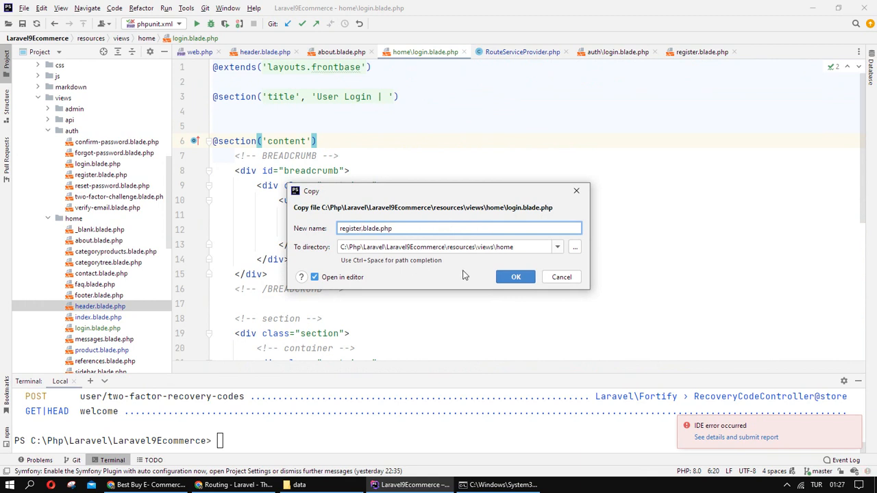
{"action": "left_click", "coordinate": [516, 276]}
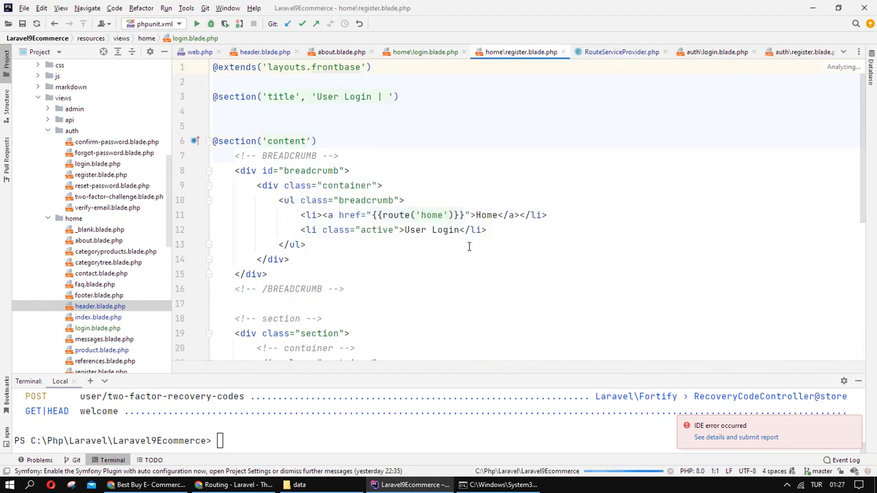
{"action": "double_click", "coordinate": [358, 96]}
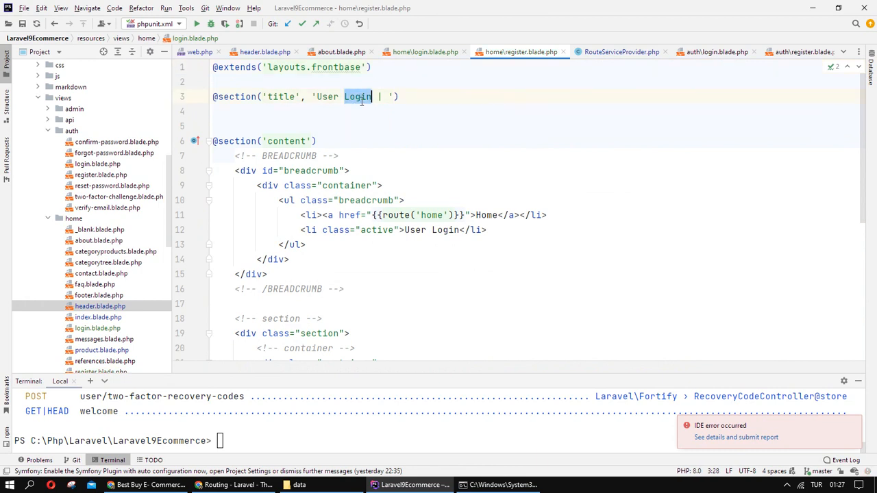
{"action": "type", "text": "Registrat"}
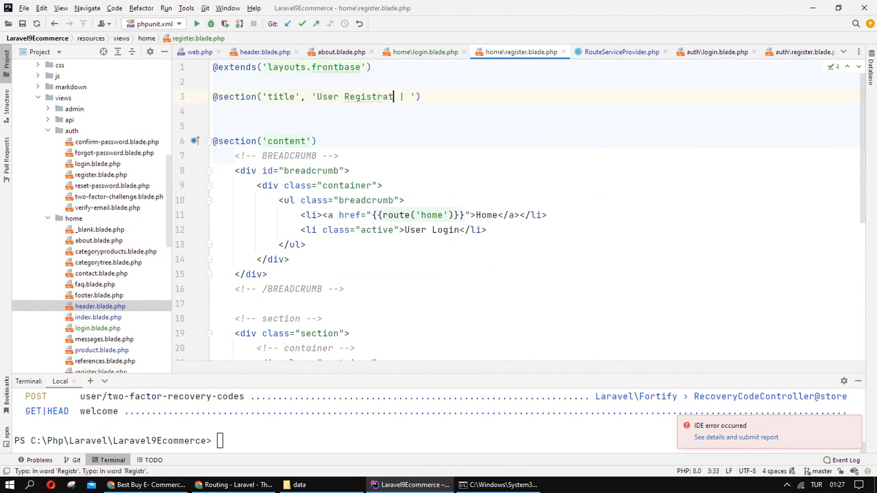
{"action": "type", "text": "ion"}
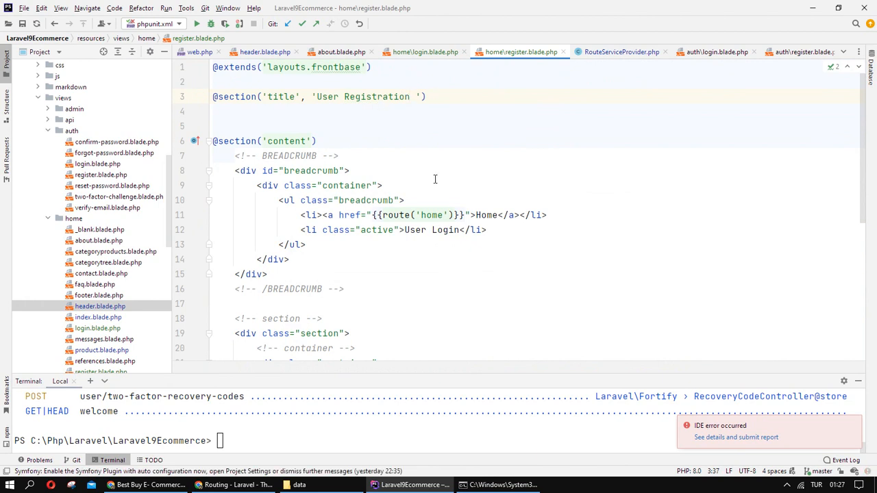
{"action": "type", "text": "Page"}
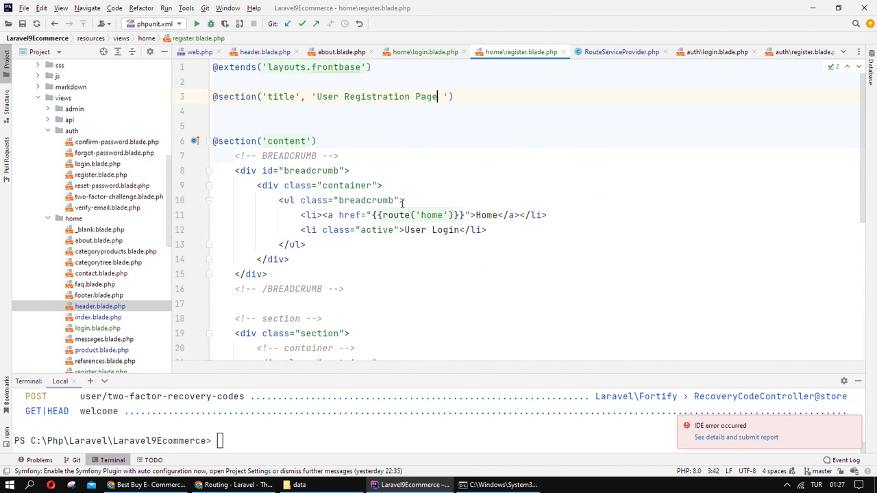
Step: Include auth.register and rename the breadcrumb to User Registration, then switch to the browser
{"action": "scroll", "scroll_direction": "down", "scroll_amount": 3}
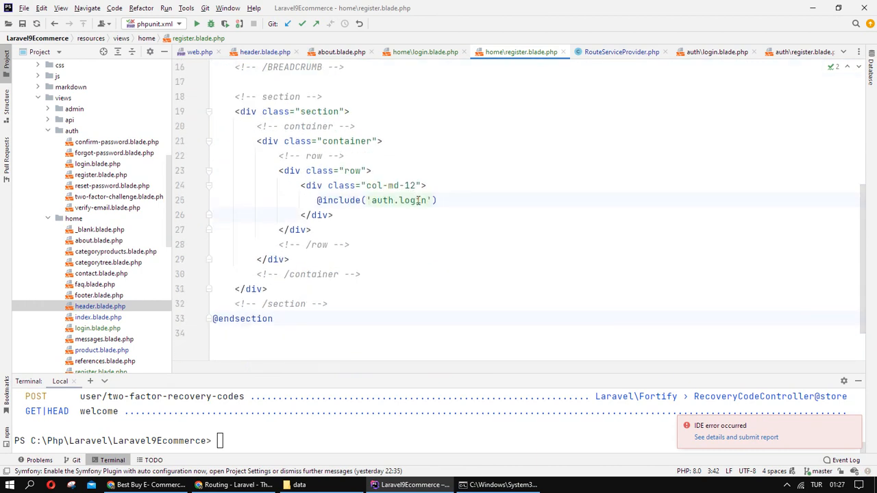
{"action": "double_click", "coordinate": [414, 200]}
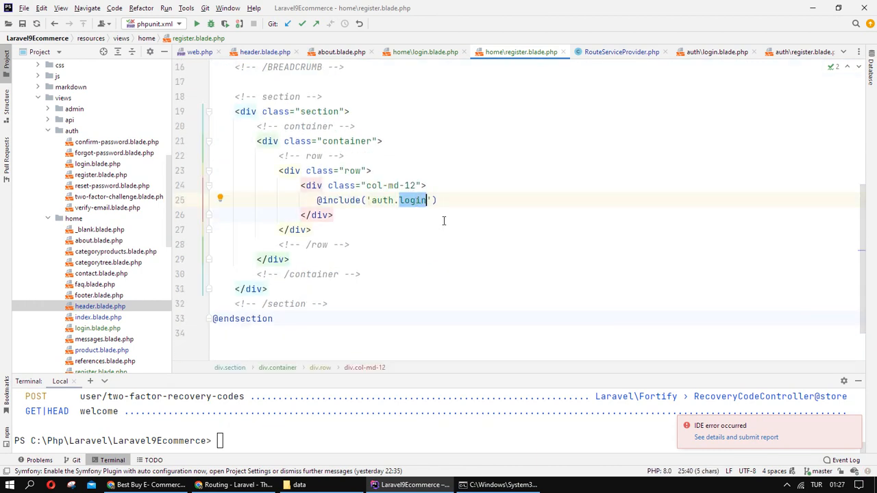
{"action": "type", "text": "reg"}
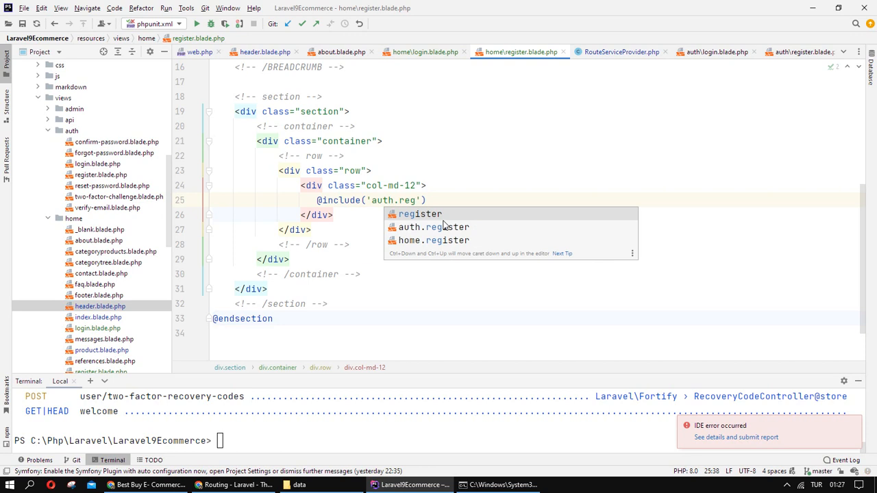
{"action": "left_click", "coordinate": [420, 214]}
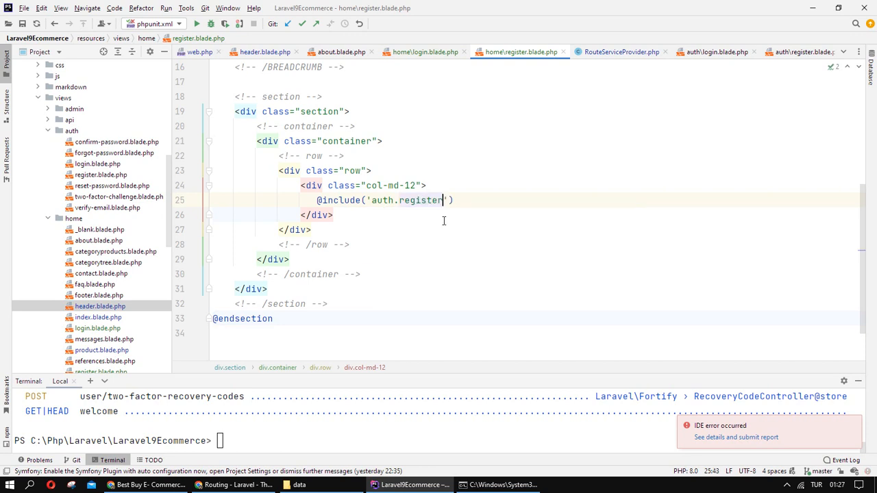
{"action": "scroll", "scroll_direction": "up", "scroll_amount": 3}
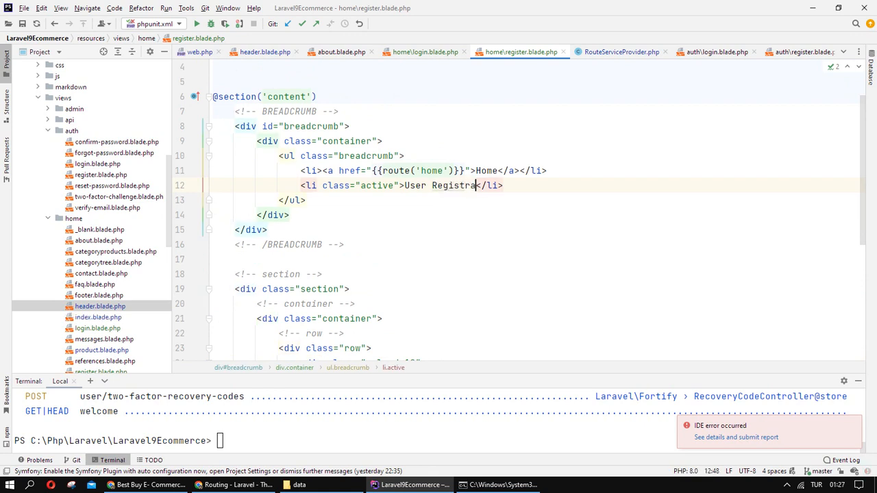
{"action": "type", "text": "tion"}
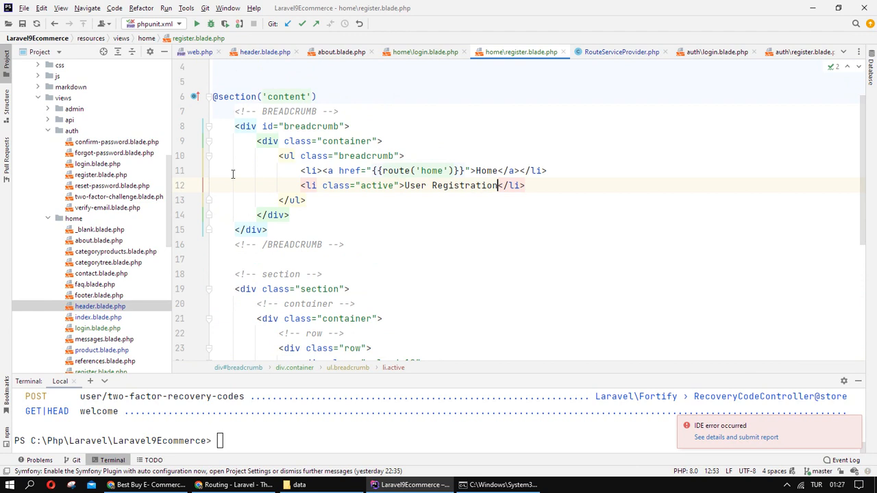
{"action": "left_click", "coordinate": [233, 485]}
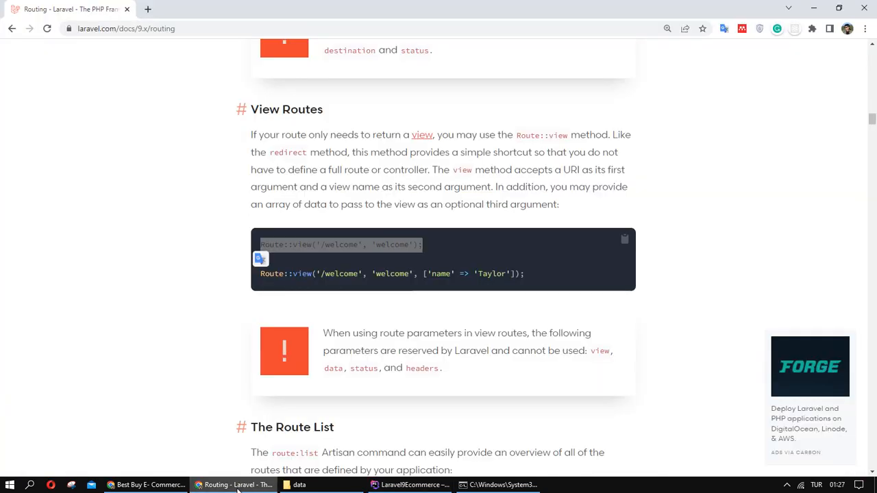
Step: Reload 127.0.0.1:8000 to check the header's Login / Join links
{"action": "left_click", "coordinate": [57, 9]}
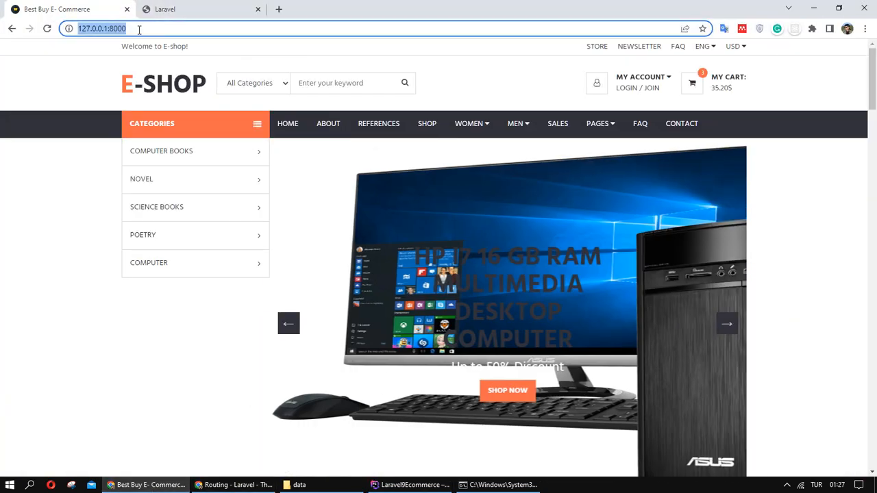
{"action": "key", "text": "Return"}
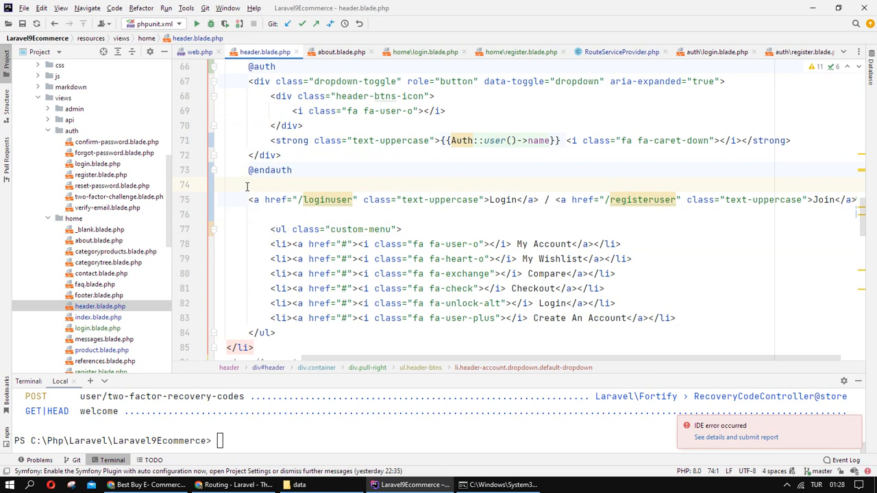
{"action": "type", "text": "@guest("}
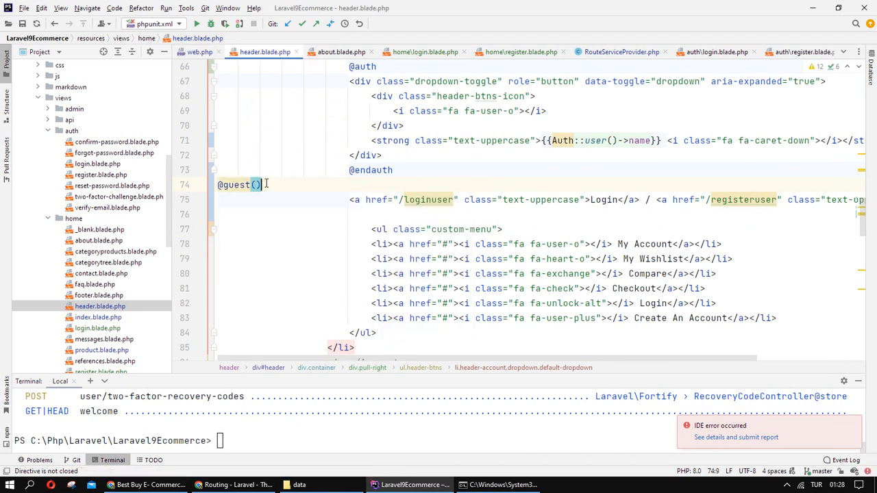
{"action": "key", "text": "BackSpace"}
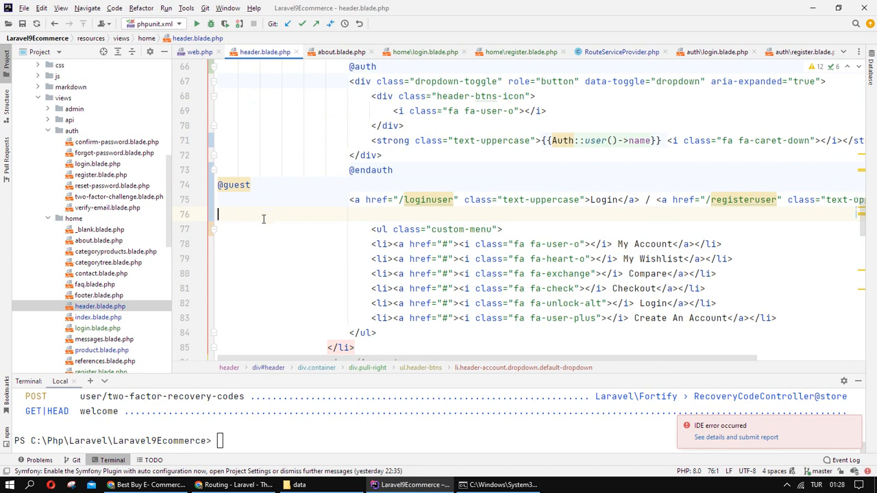
{"action": "type", "text": "@"}
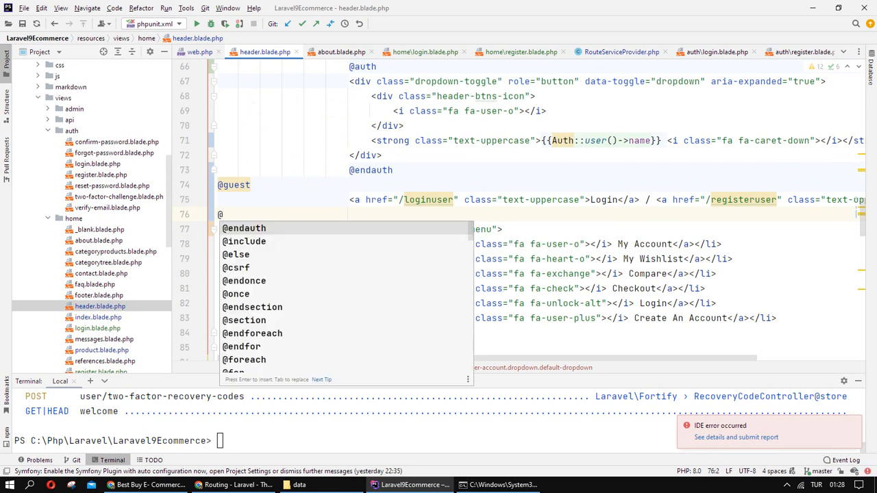
{"action": "type", "text": "end"}
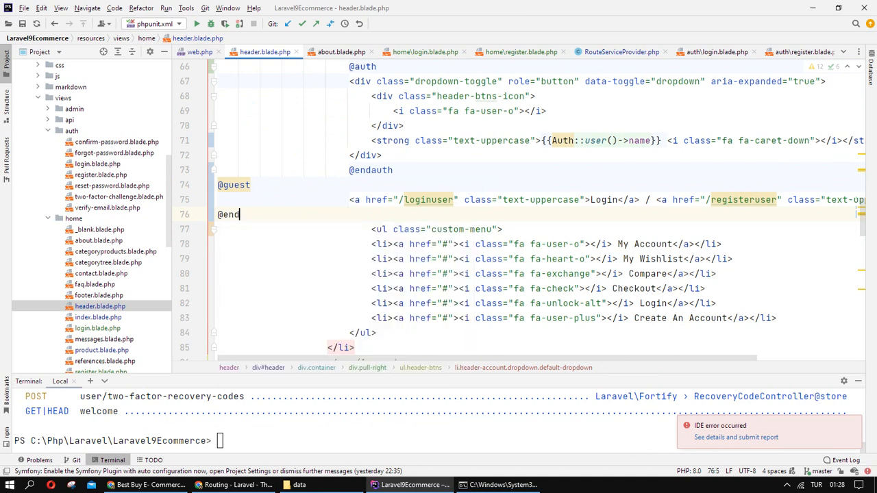
{"action": "type", "text": "guest"}
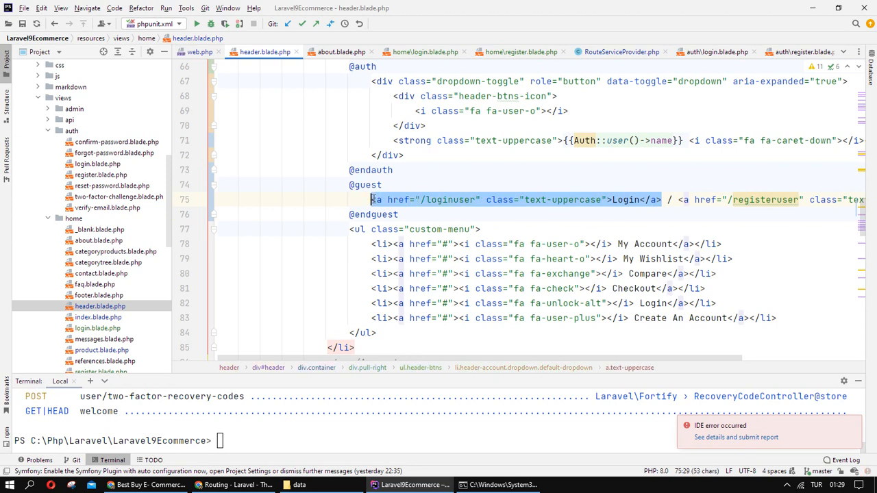
{"action": "left_click", "coordinate": [404, 155]}
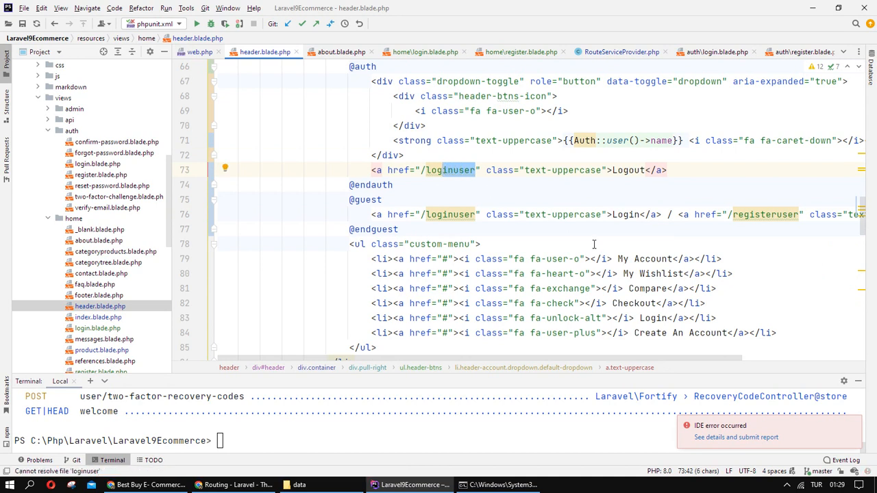
{"action": "type", "text": "logout"}
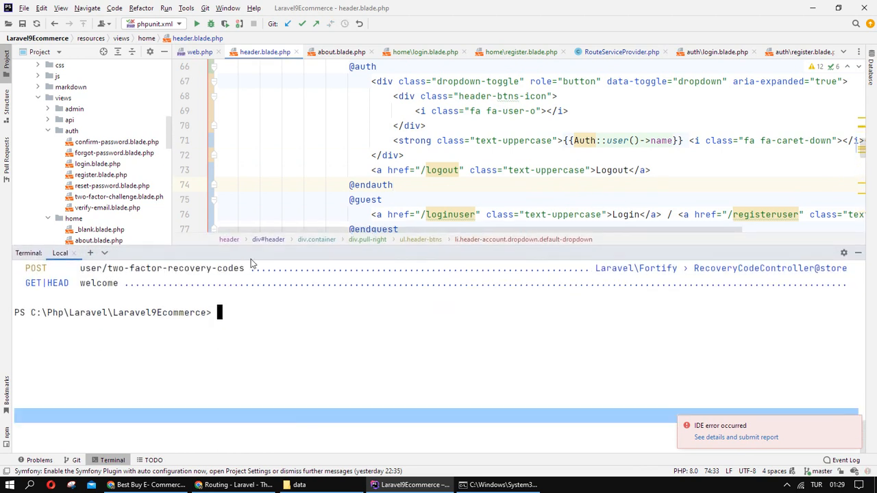
{"action": "mouse_move", "coordinate": [364, 374]}
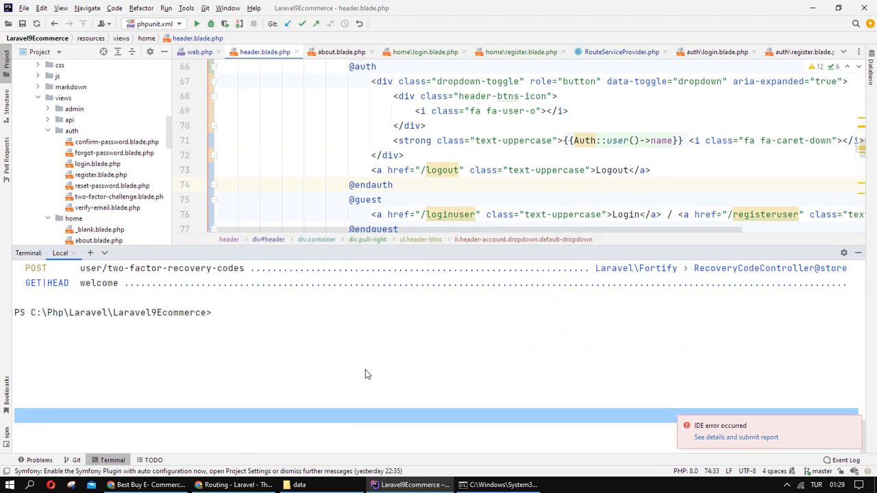
Step: Run php artisan route:list and locate the logout entry, defined as a POST route
{"action": "type", "text": "php artisan route:list"}
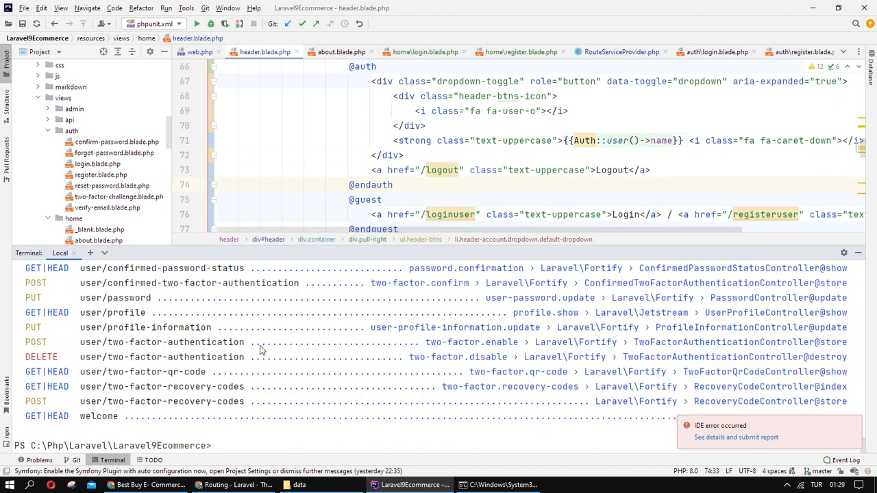
{"action": "scroll", "scroll_direction": "up", "scroll_amount": 3}
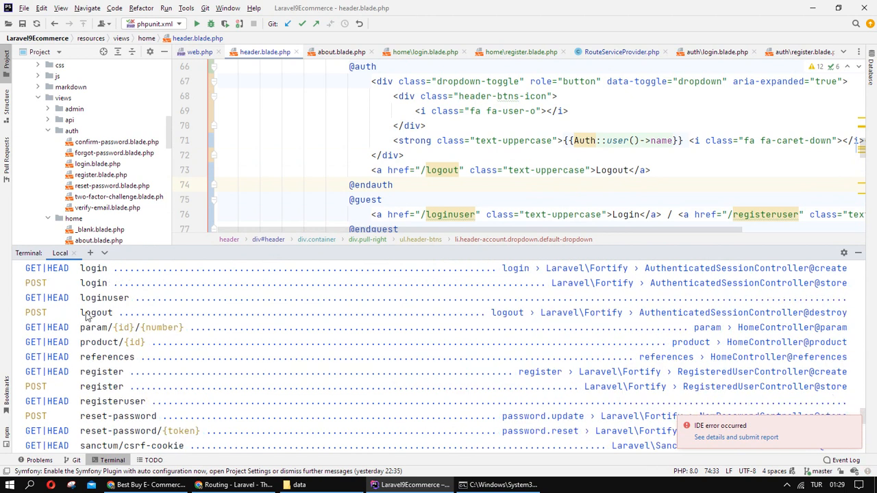
{"action": "double_click", "coordinate": [96, 312]}
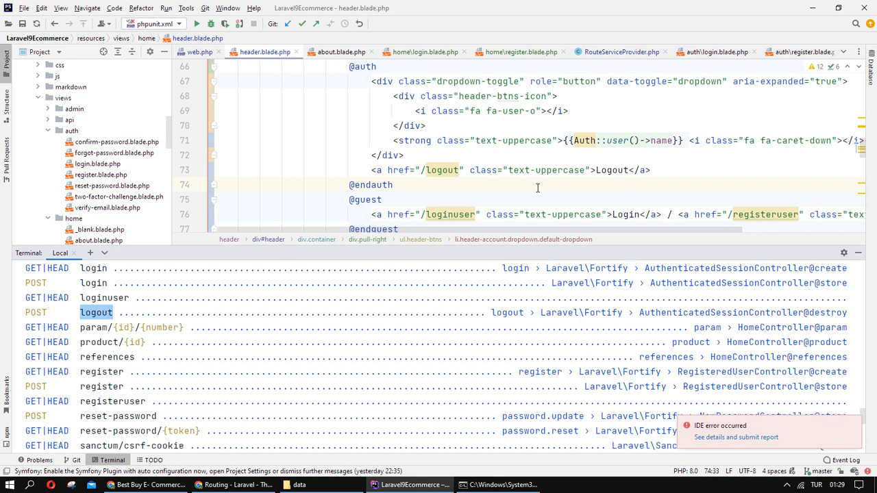
{"action": "left_click", "coordinate": [540, 170]}
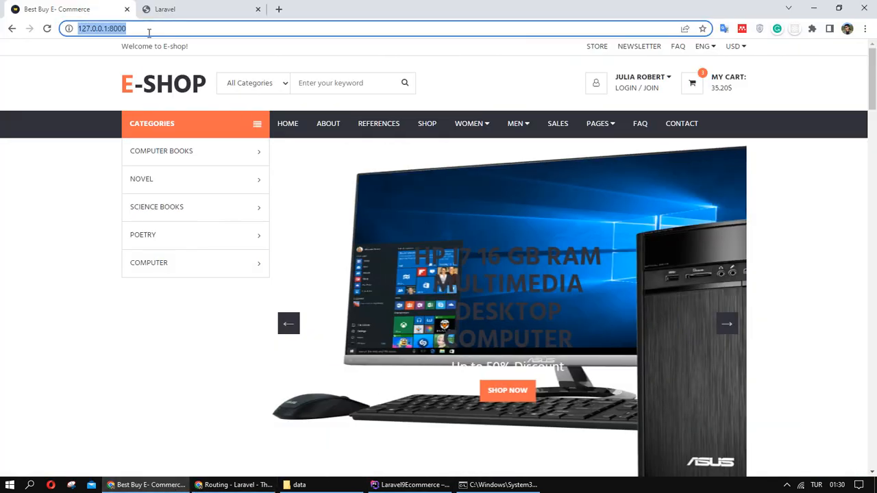
Step: Reload 127.0.0.1:8000 and follow the header Logout link, hitting a GET-not-supported error
{"action": "key", "text": "Return"}
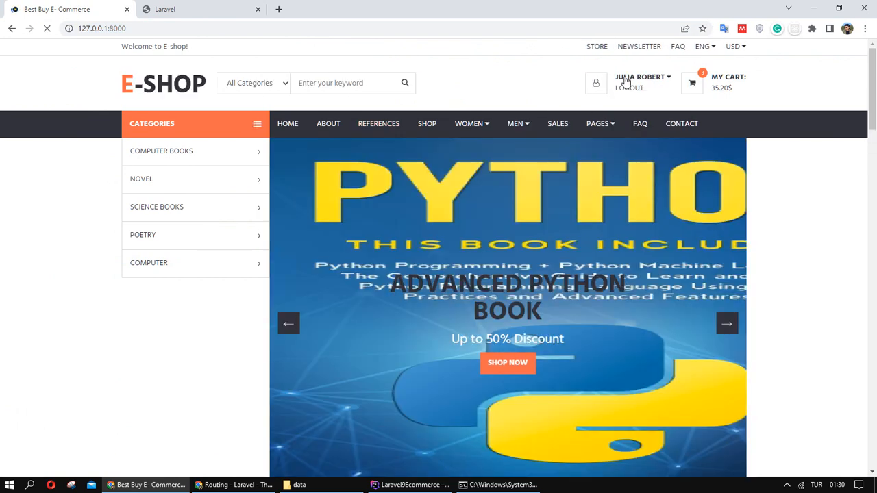
{"action": "left_click", "coordinate": [642, 76]}
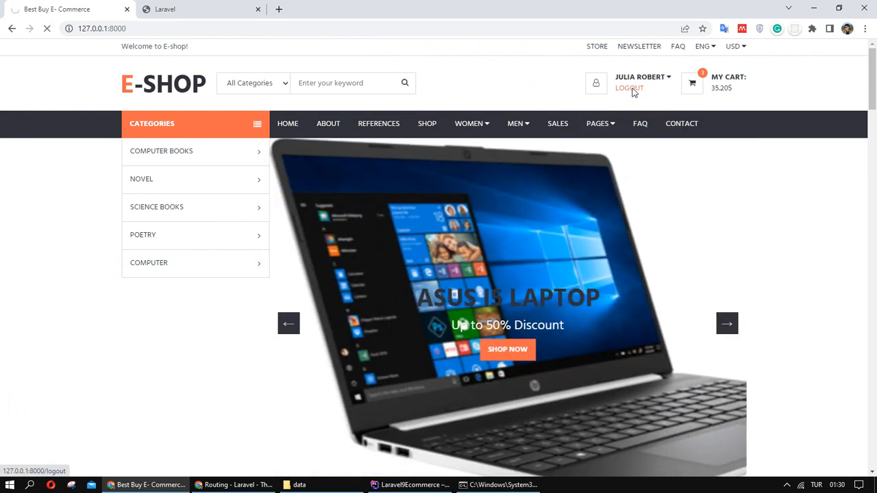
{"action": "left_click", "coordinate": [629, 87]}
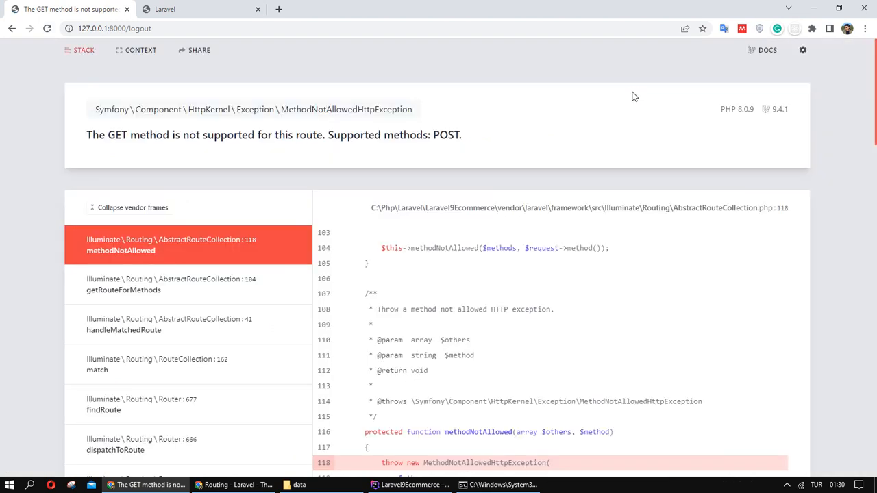
{"action": "mouse_move", "coordinate": [559, 189]}
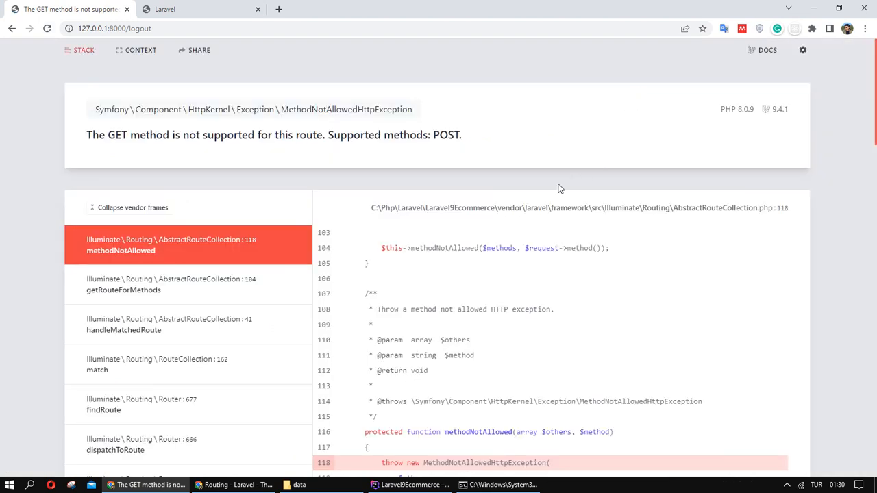
{"action": "scroll", "scroll_direction": "down", "scroll_amount": 3}
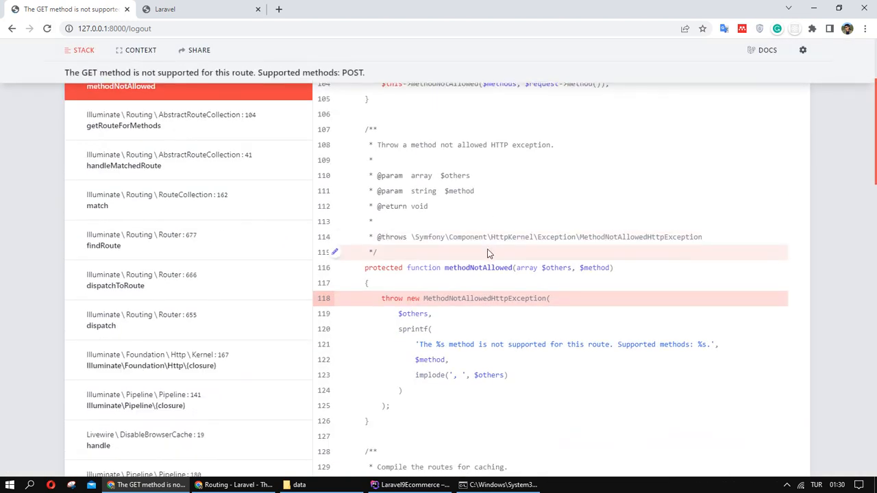
{"action": "mouse_move", "coordinate": [476, 256]}
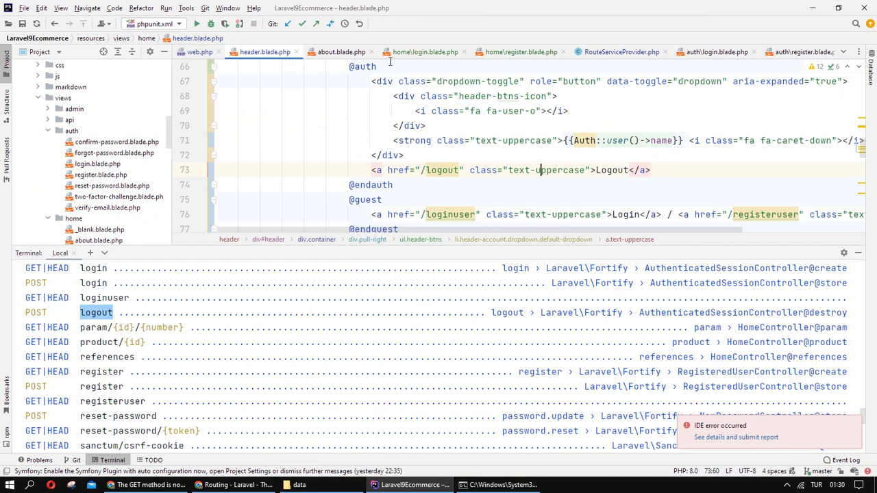
{"action": "mouse_move", "coordinate": [107, 129]}
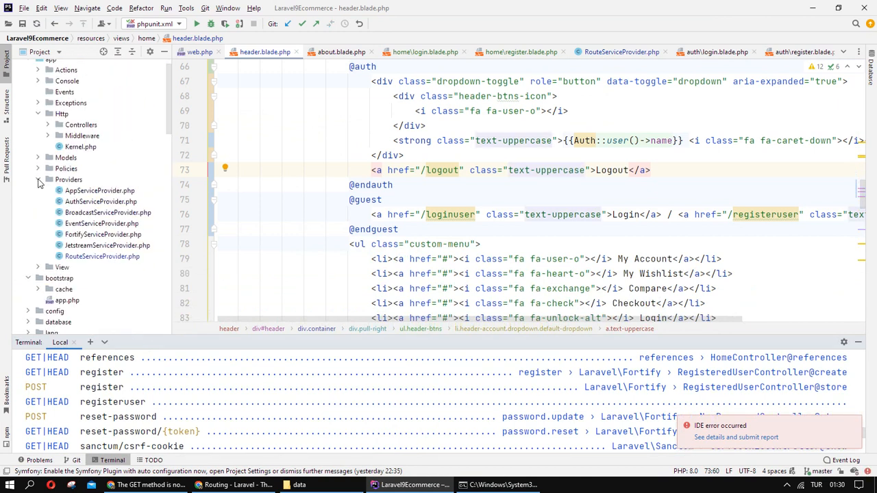
Step: Open app/Http/Controllers/HomeController.php and scroll to its logout method
{"action": "left_click", "coordinate": [38, 125]}
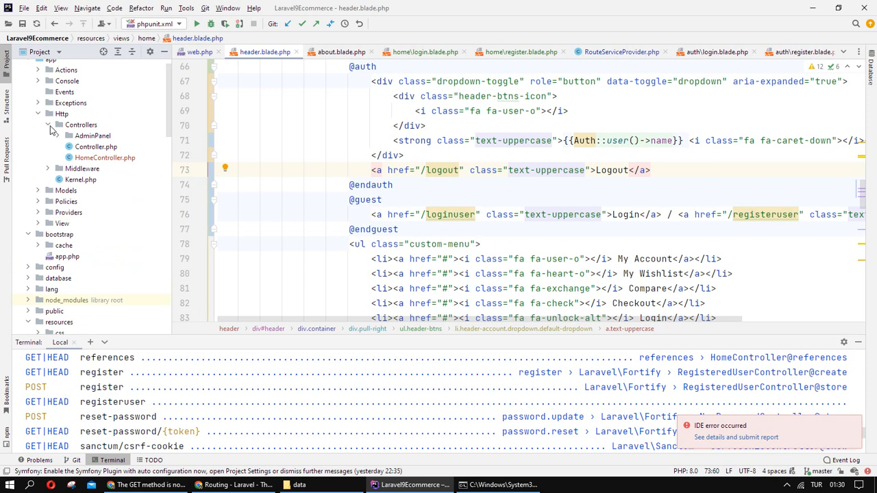
{"action": "left_click", "coordinate": [105, 158]}
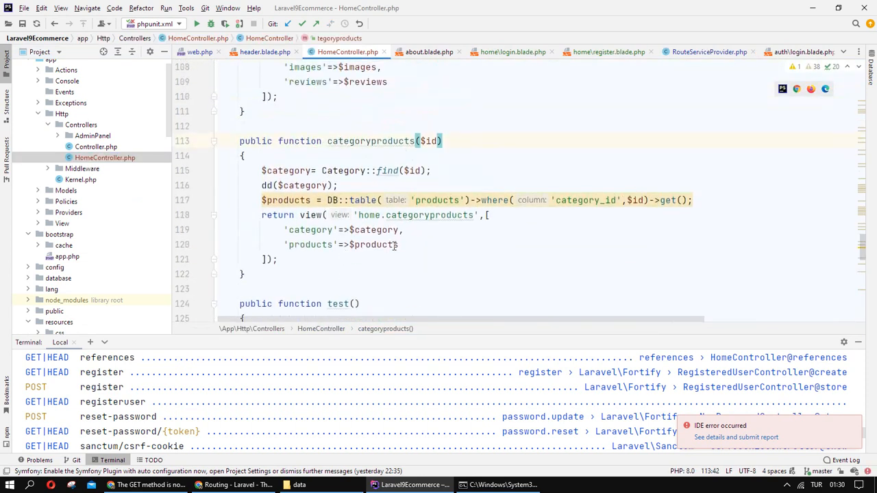
{"action": "scroll", "scroll_direction": "up", "scroll_amount": 3}
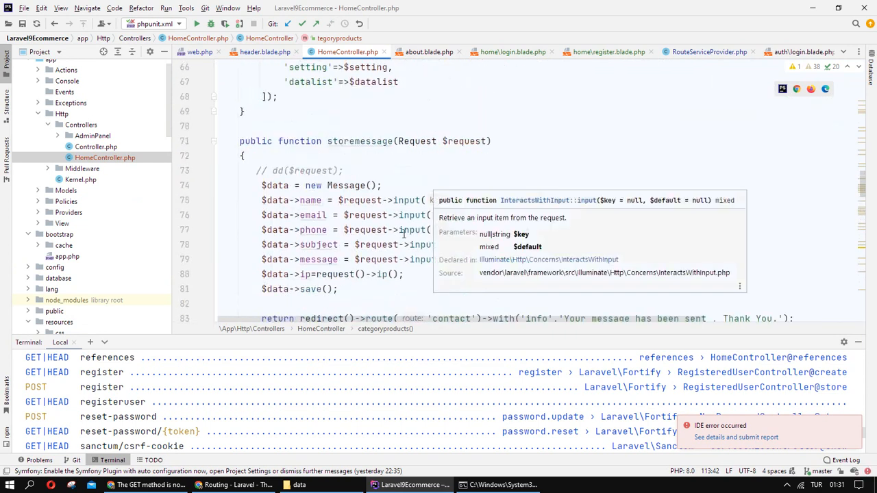
{"action": "scroll", "scroll_direction": "up", "scroll_amount": 3}
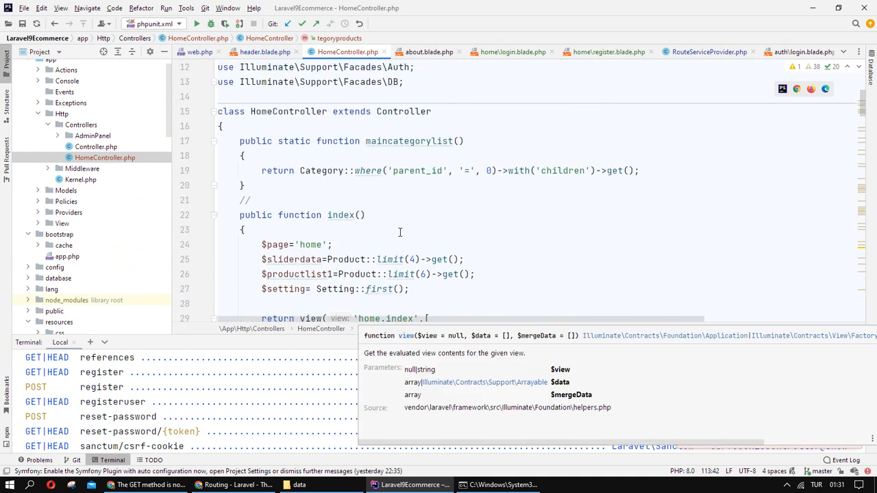
{"action": "scroll", "scroll_direction": "down", "scroll_amount": 3}
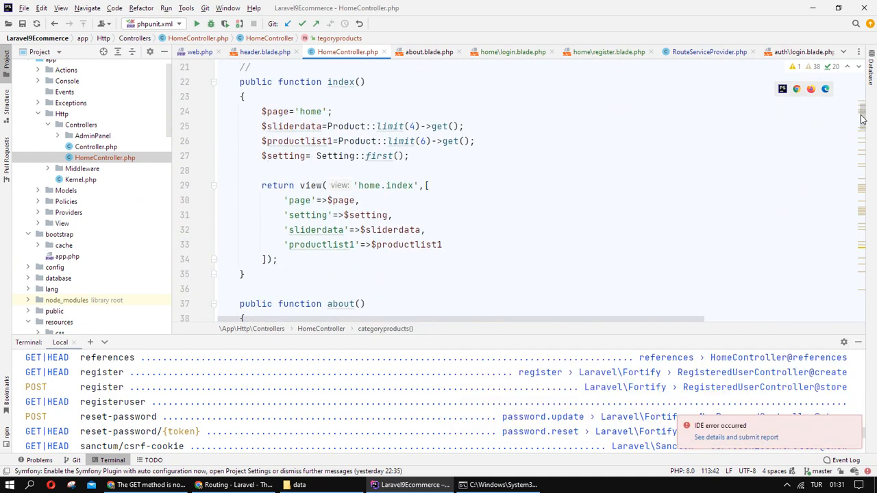
{"action": "scroll", "scroll_direction": "down", "scroll_amount": 3}
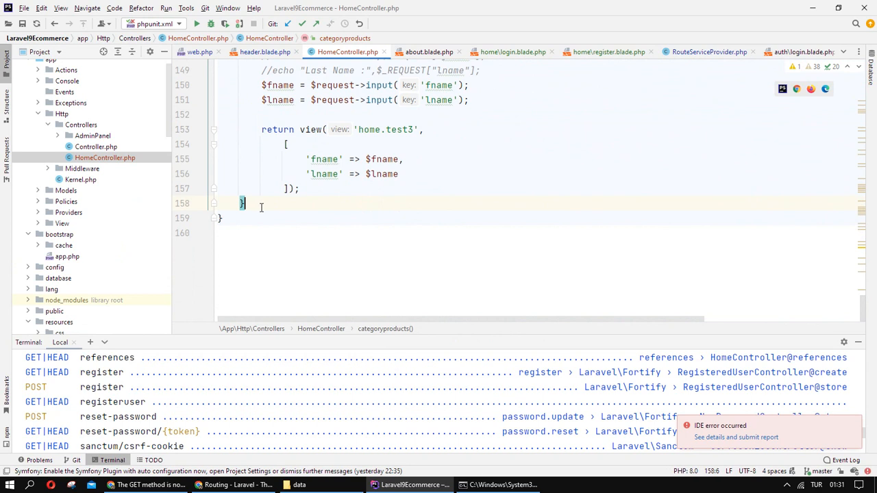
{"action": "scroll", "scroll_direction": "down", "scroll_amount": 3}
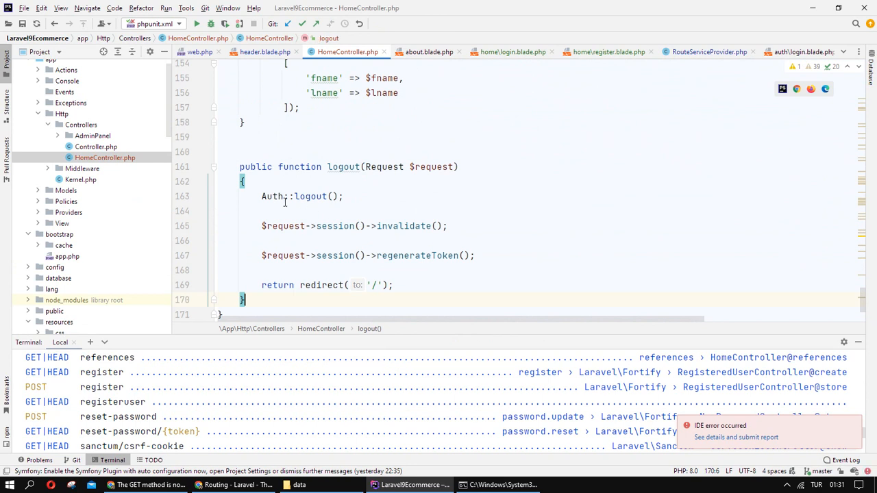
Step: Select the Auth::logout() body that invalidates the session and redirects to '/'
{"action": "double_click", "coordinate": [302, 197]}
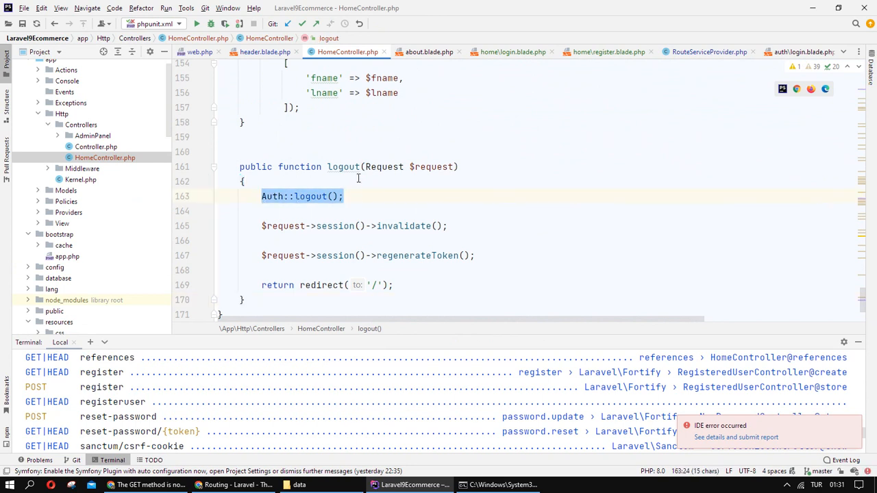
{"action": "left_click", "coordinate": [260, 196]}
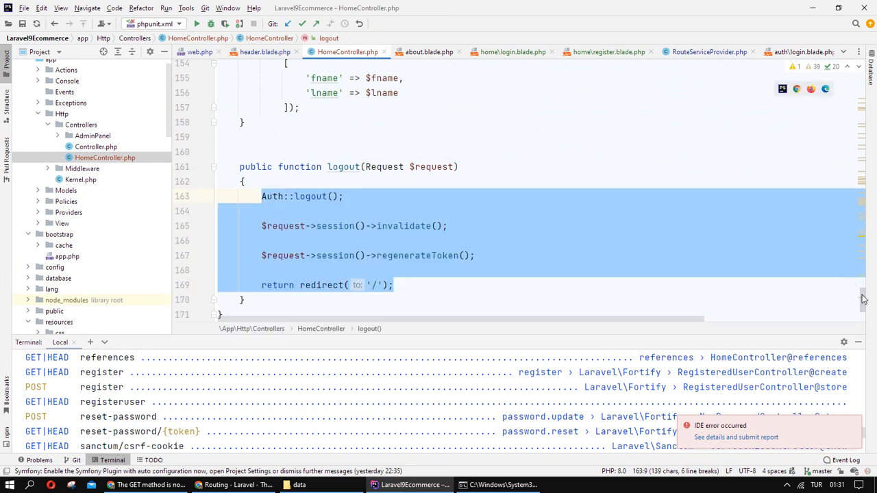
{"action": "scroll", "scroll_direction": "up", "scroll_amount": 3}
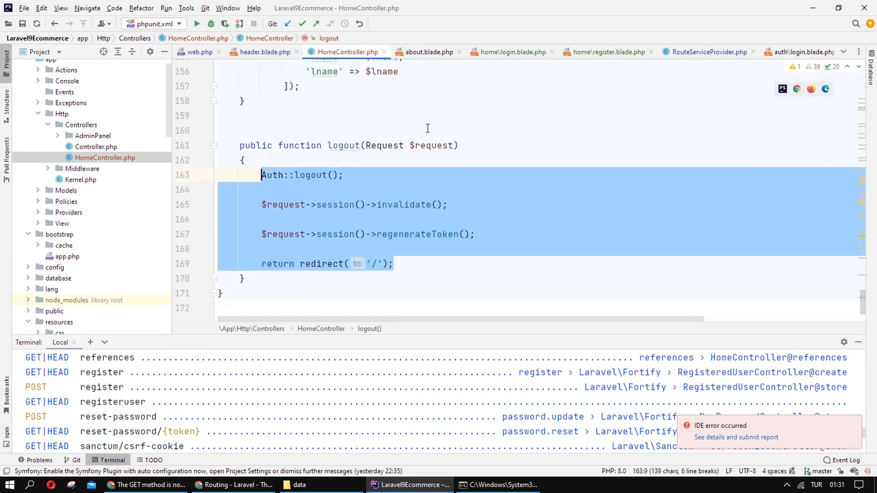
{"action": "mouse_move", "coordinate": [429, 52]}
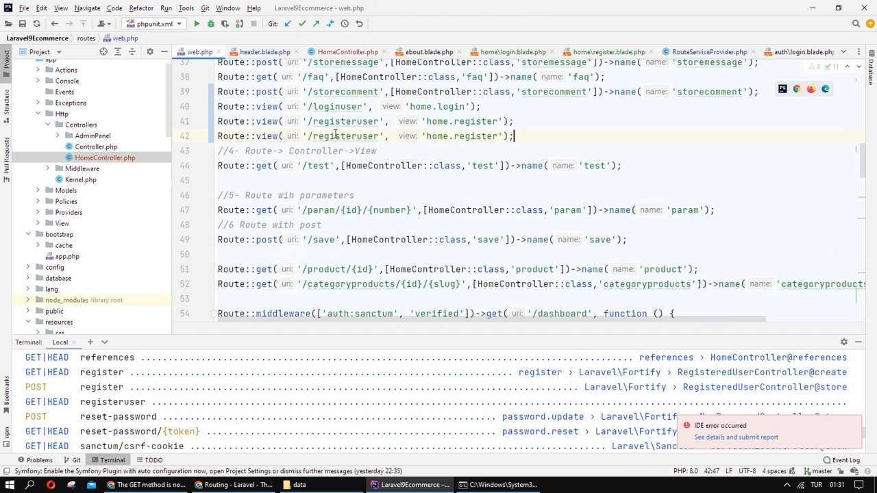
{"action": "mouse_move", "coordinate": [345, 136]}
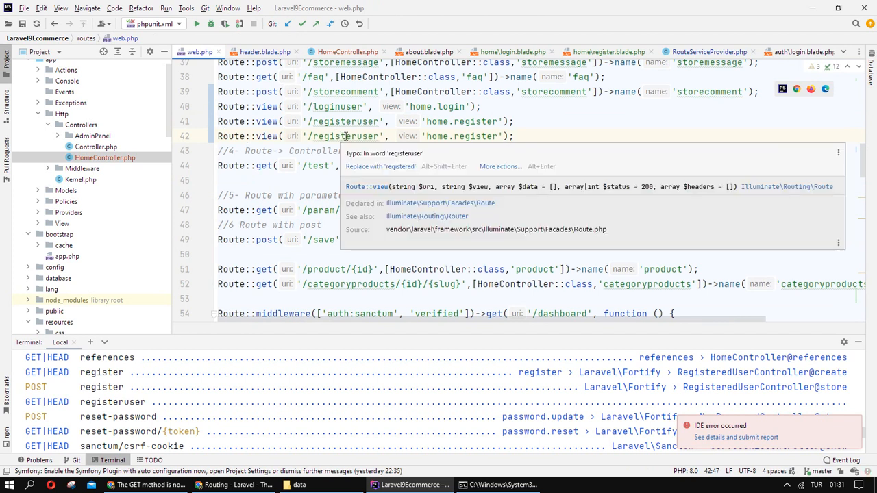
Step: Add Route::get('/logoutuser', [HomeController::class,'logout']) in web.php beside the login routes
{"action": "type", "text": "logou"}
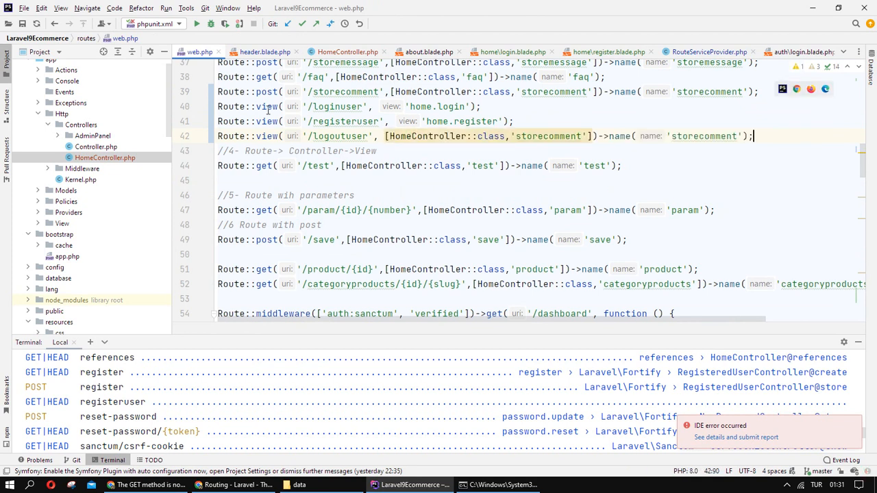
{"action": "double_click", "coordinate": [266, 135]}
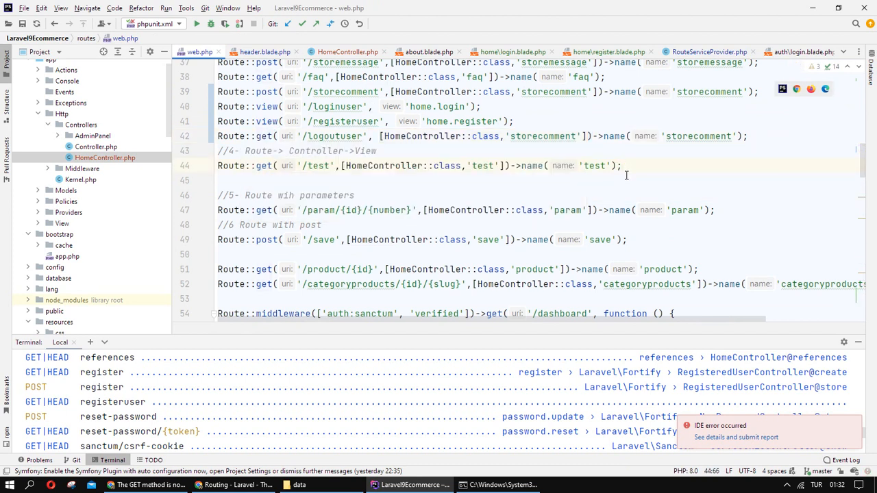
{"action": "double_click", "coordinate": [334, 136]}
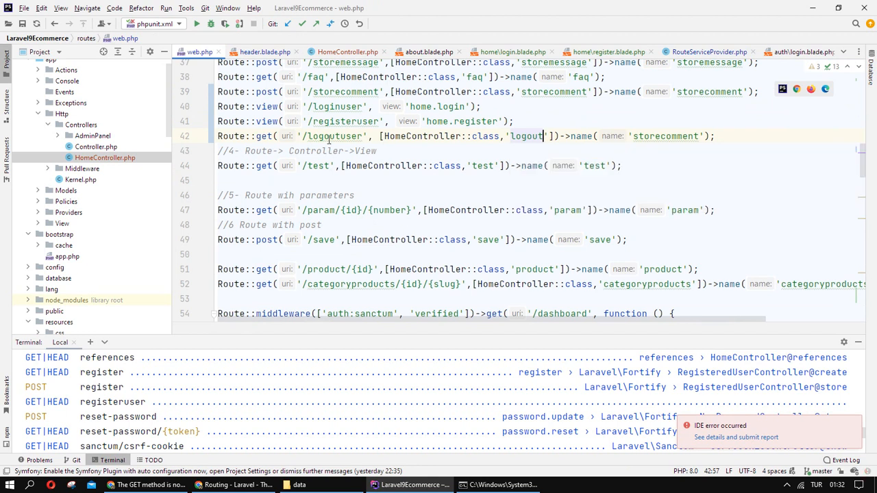
{"action": "double_click", "coordinate": [334, 136]}
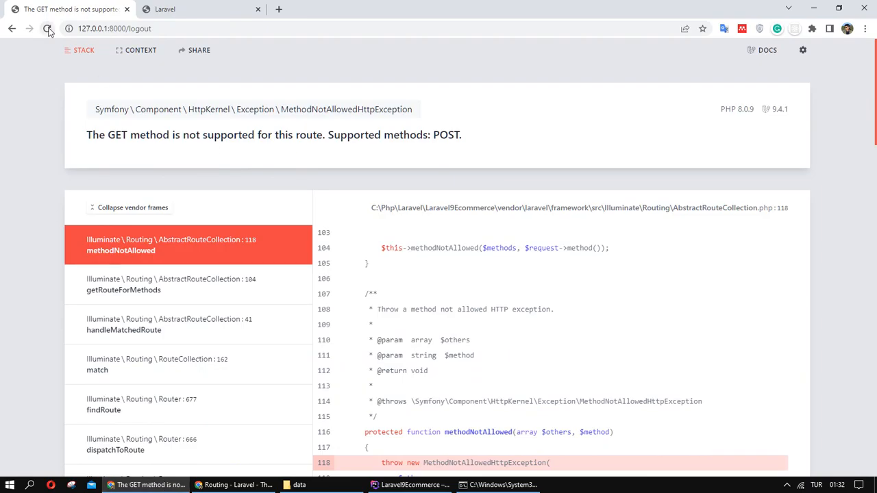
Step: Change the header Logout link's href from /logout to /logoutuser
{"action": "left_click", "coordinate": [48, 28]}
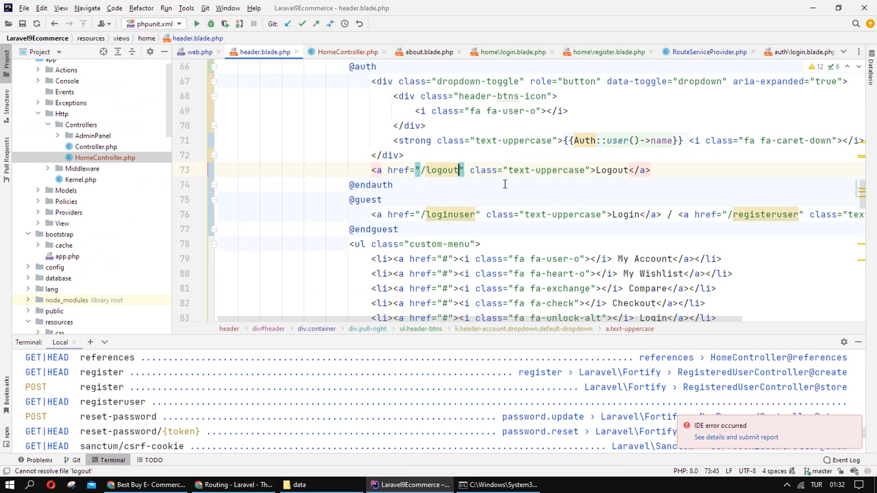
{"action": "type", "text": "user"}
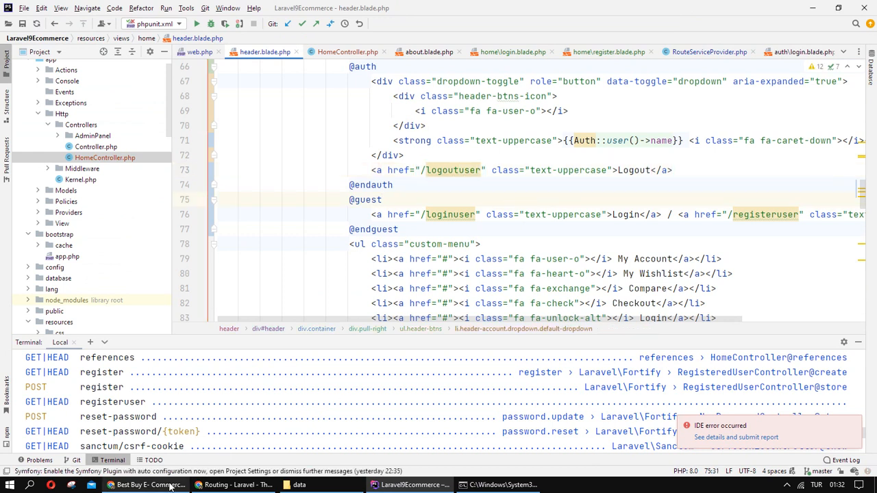
Step: Reload the shop in Chrome and log out via the header link, restoring Login / Join
{"action": "left_click", "coordinate": [145, 485]}
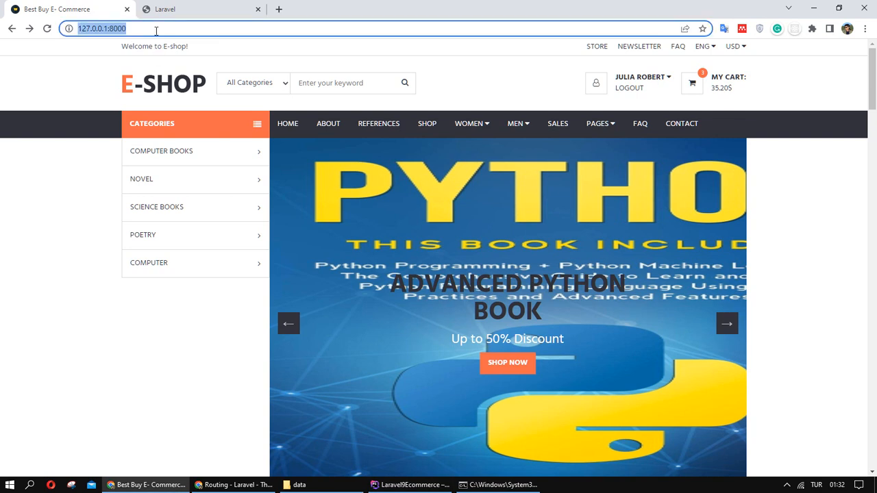
{"action": "key", "text": "Return"}
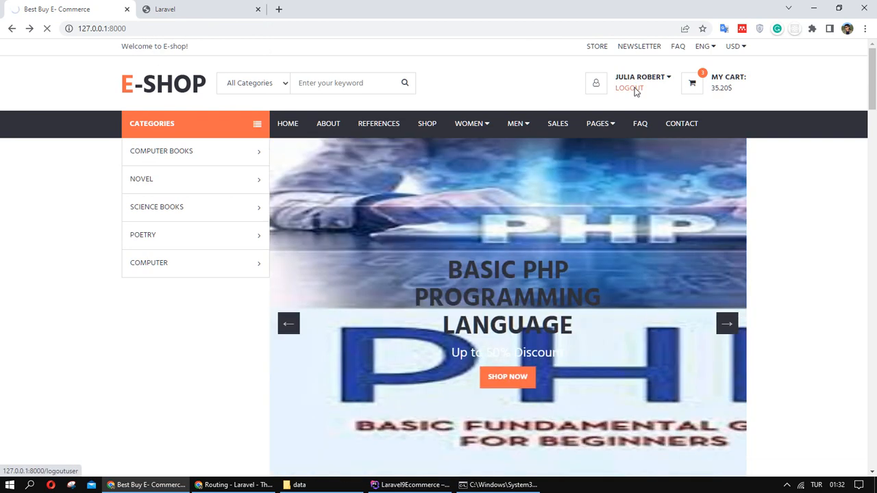
{"action": "left_click", "coordinate": [628, 88]}
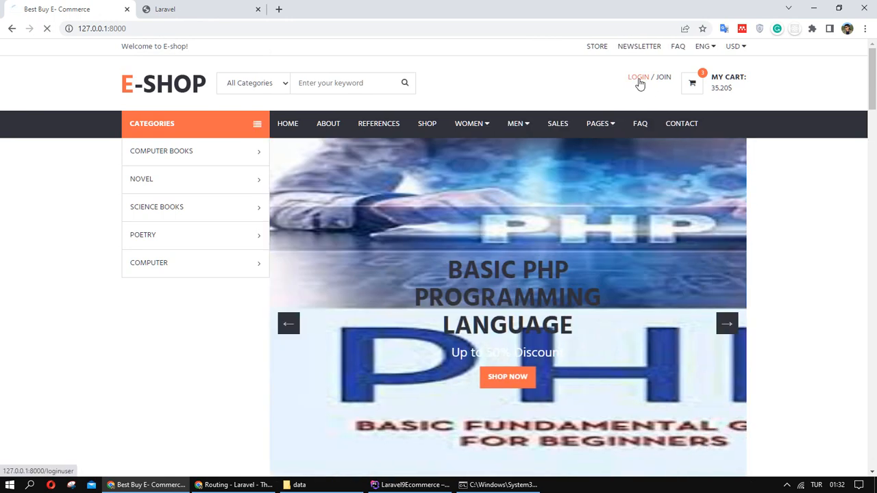
{"action": "left_click", "coordinate": [637, 77]}
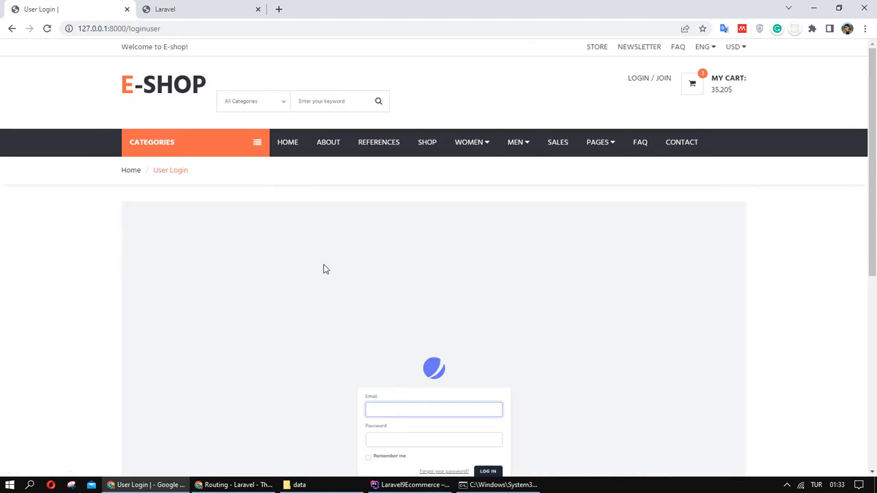
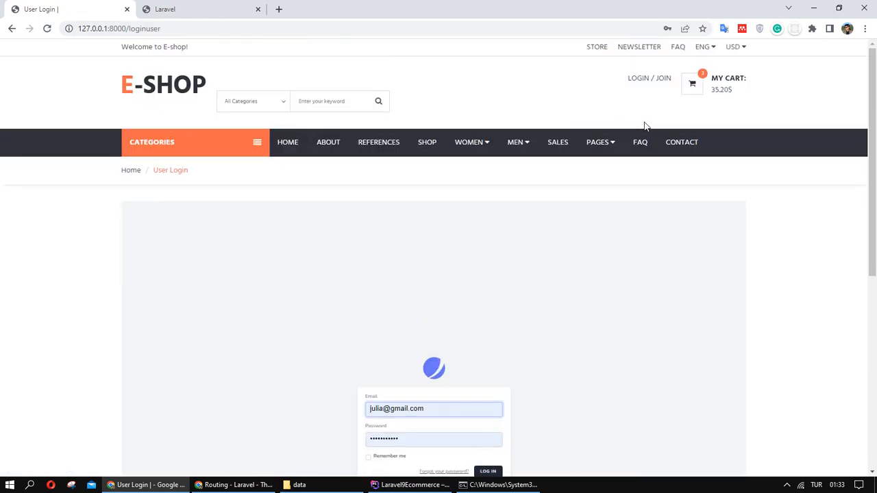
{"action": "left_click", "coordinate": [663, 76]}
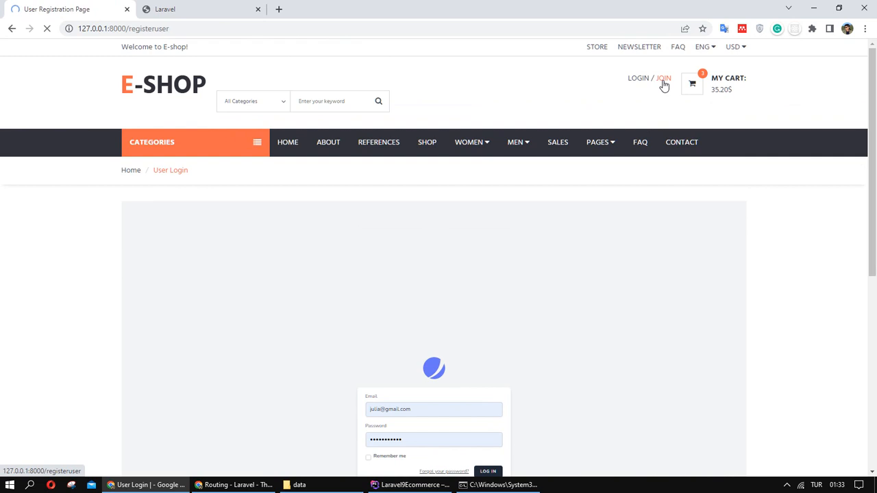
{"action": "left_click", "coordinate": [663, 77]}
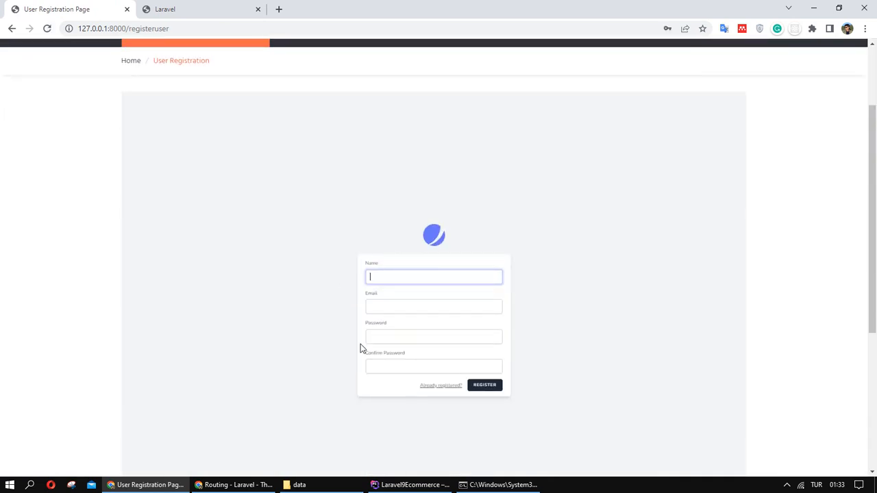
{"action": "scroll", "scroll_direction": "up", "scroll_amount": 3}
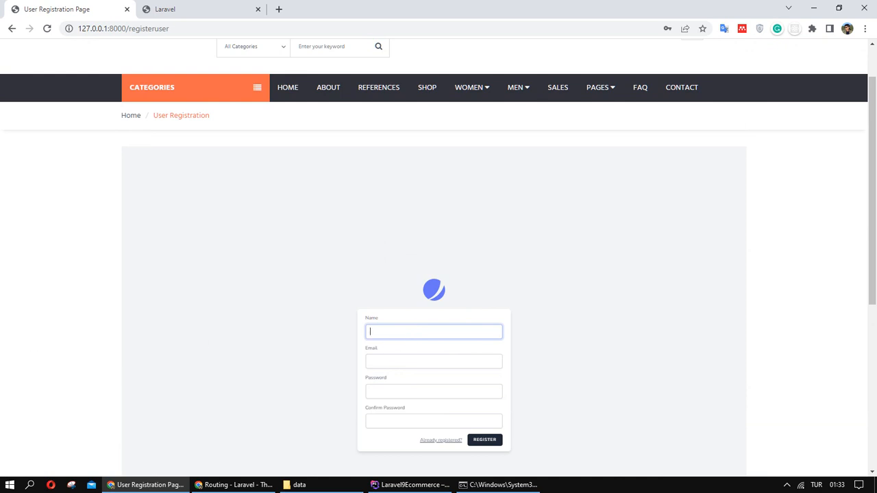
{"action": "mouse_move", "coordinate": [397, 333]}
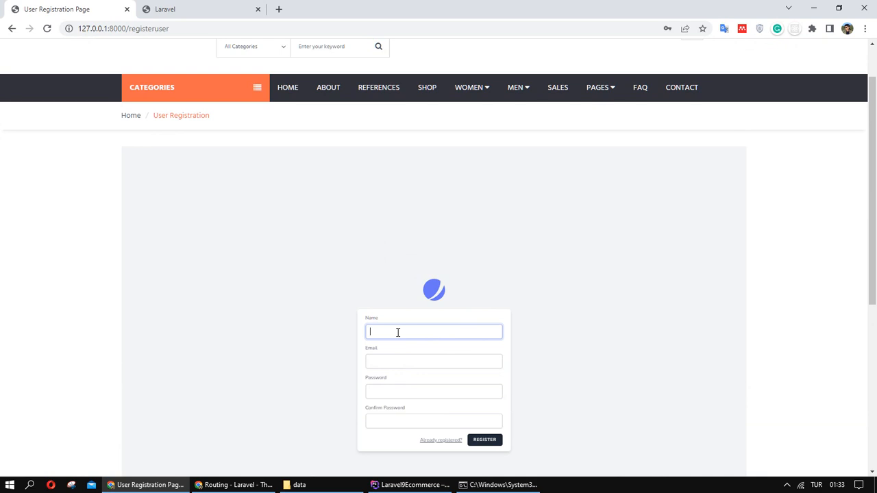
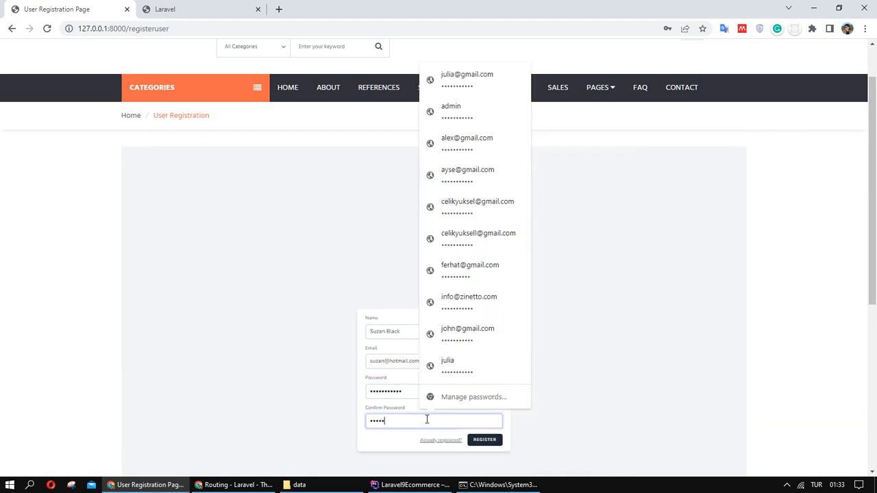
{"action": "type", "text": "••••••"}
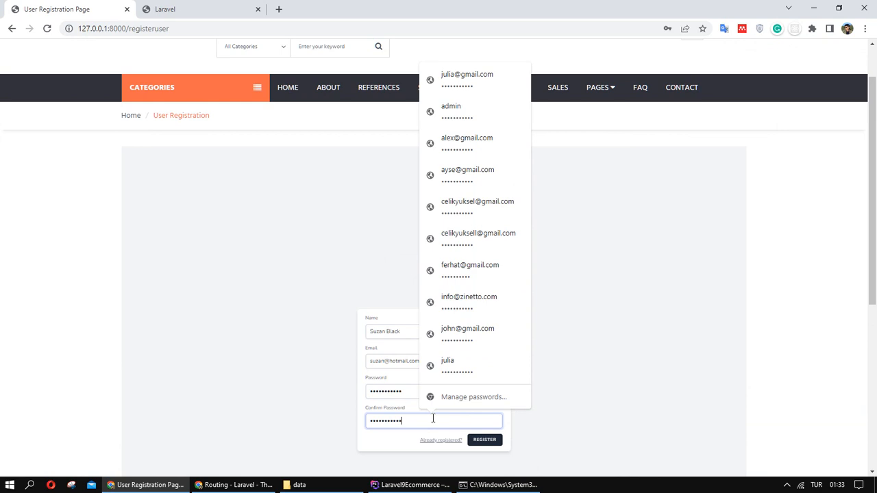
Step: Dismiss the saved-password suggestions and register, landing on the storefront signed in
{"action": "left_click", "coordinate": [485, 440]}
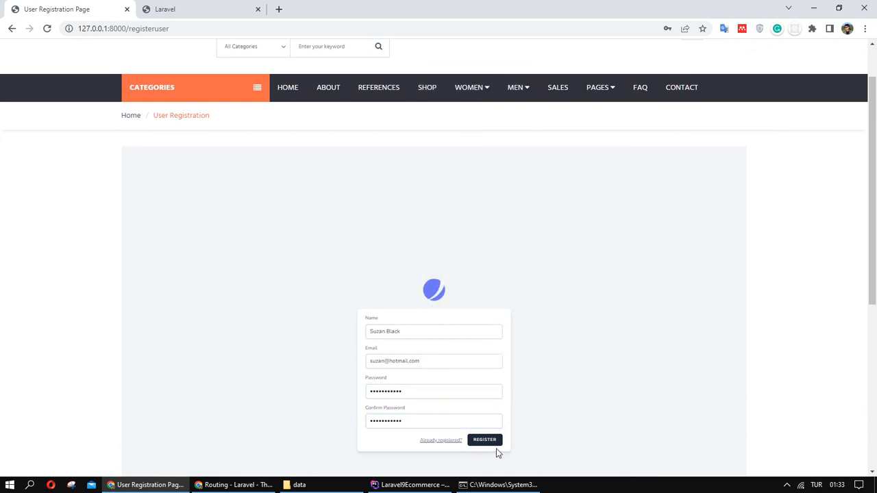
{"action": "left_click", "coordinate": [485, 439]}
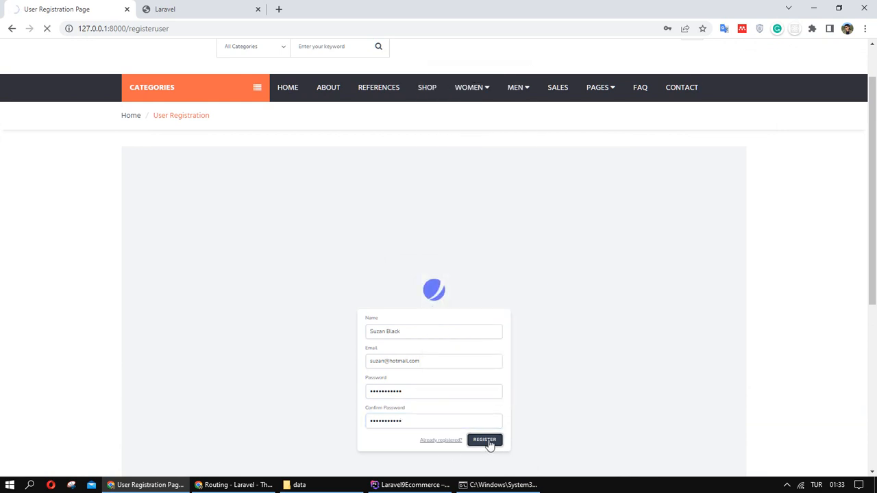
{"action": "left_click", "coordinate": [485, 438]}
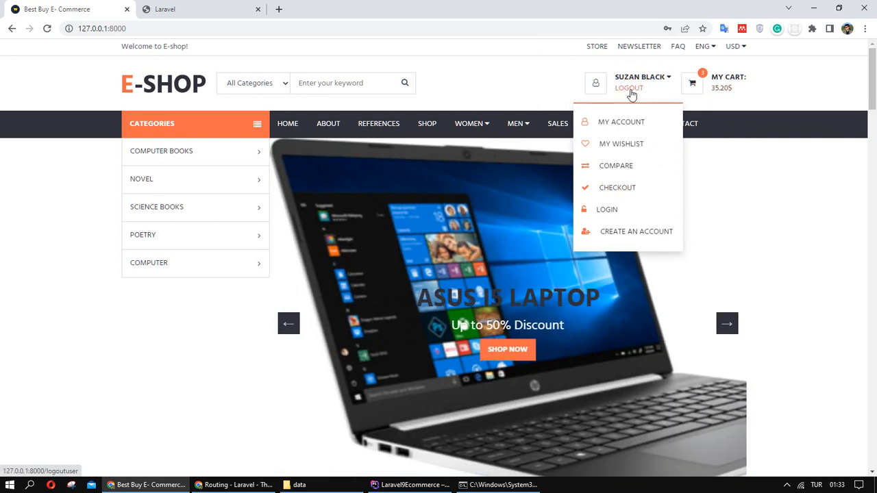
{"action": "left_click", "coordinate": [628, 87]}
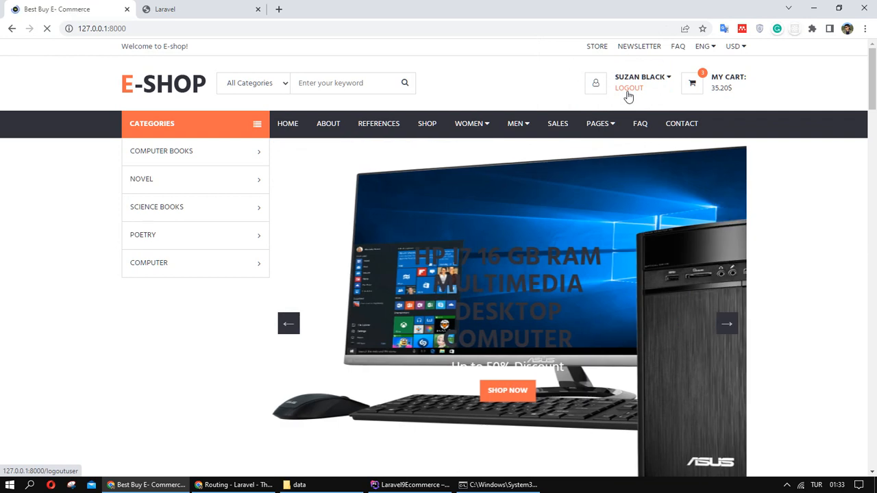
{"action": "left_click", "coordinate": [627, 88]}
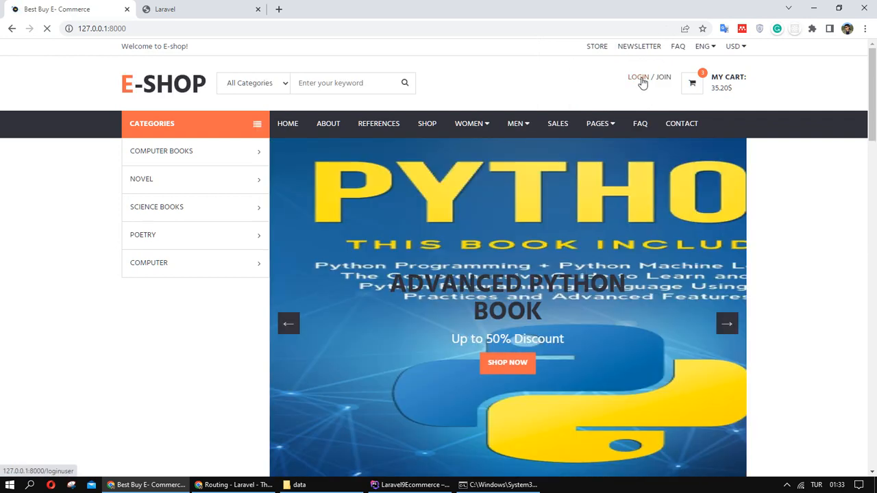
{"action": "left_click", "coordinate": [639, 77]}
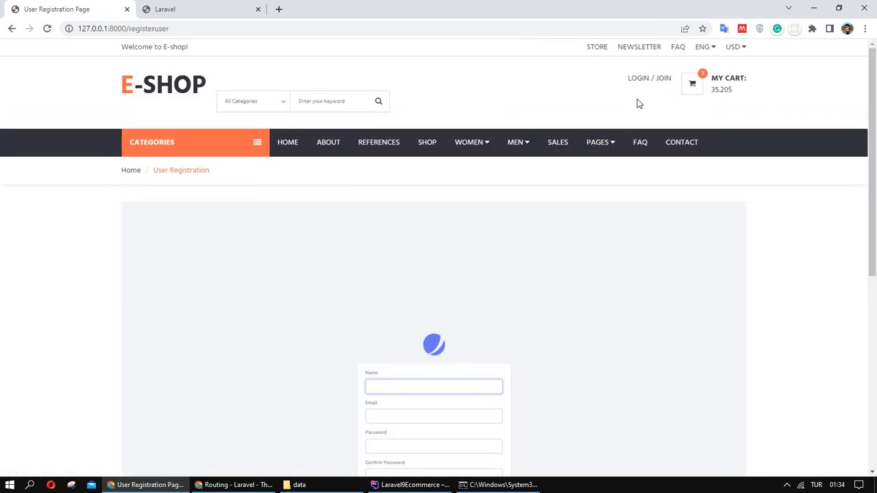
{"action": "mouse_move", "coordinate": [639, 77]}
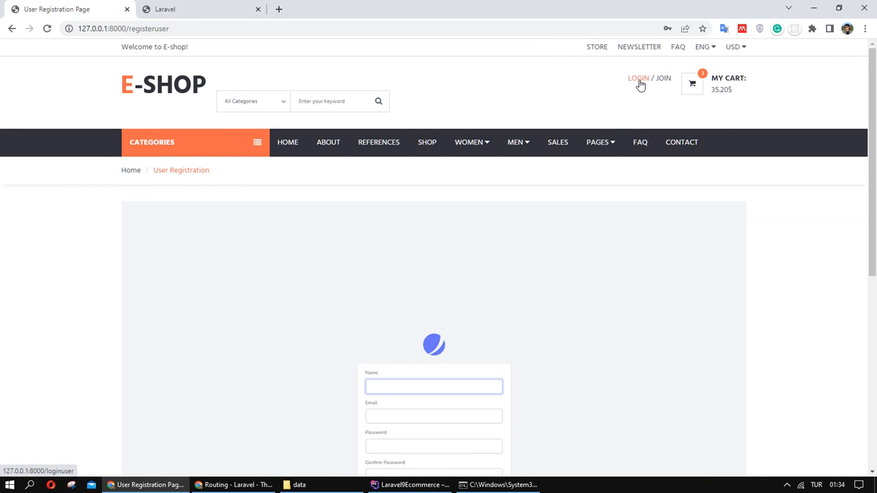
{"action": "left_click", "coordinate": [638, 77]}
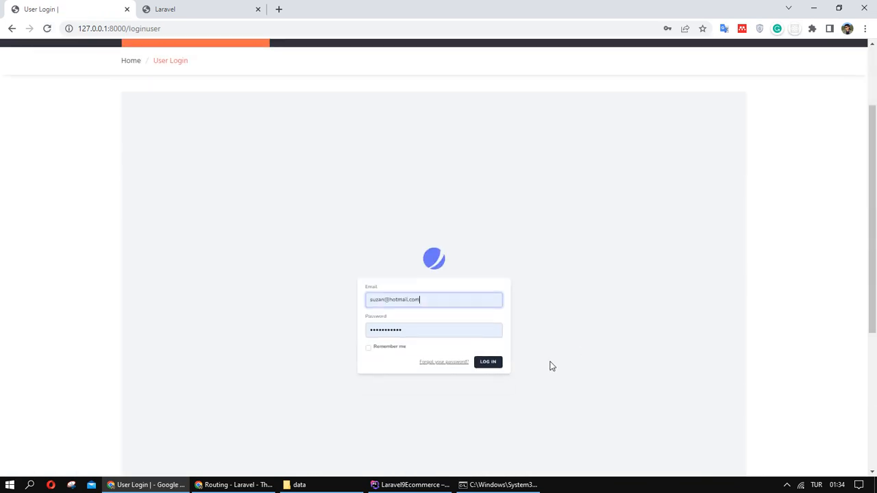
{"action": "left_click", "coordinate": [488, 362]}
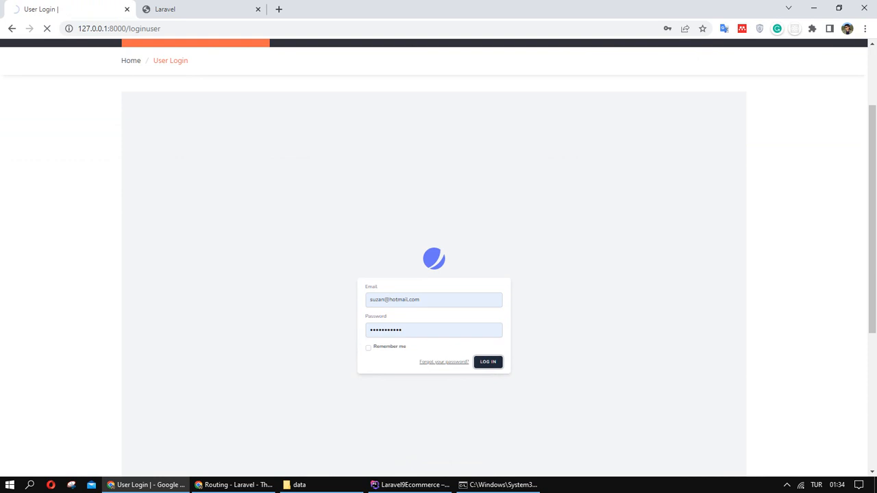
{"action": "left_click", "coordinate": [487, 362]}
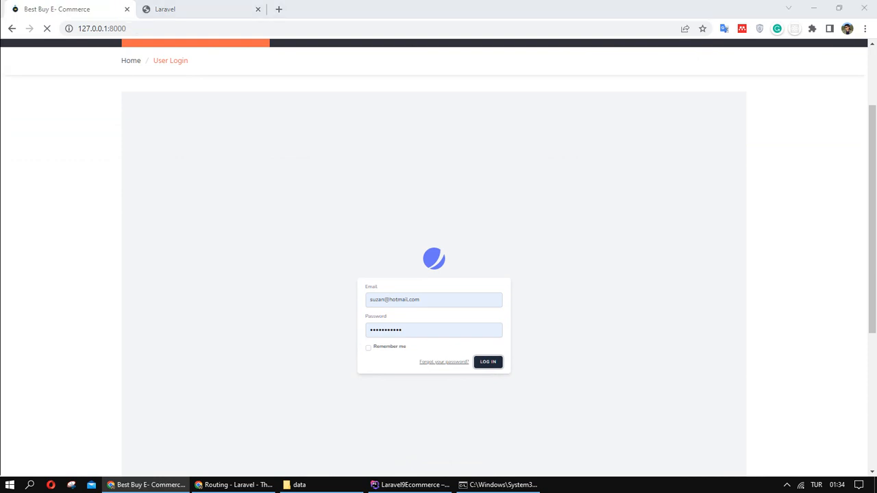
{"action": "left_click", "coordinate": [488, 362]}
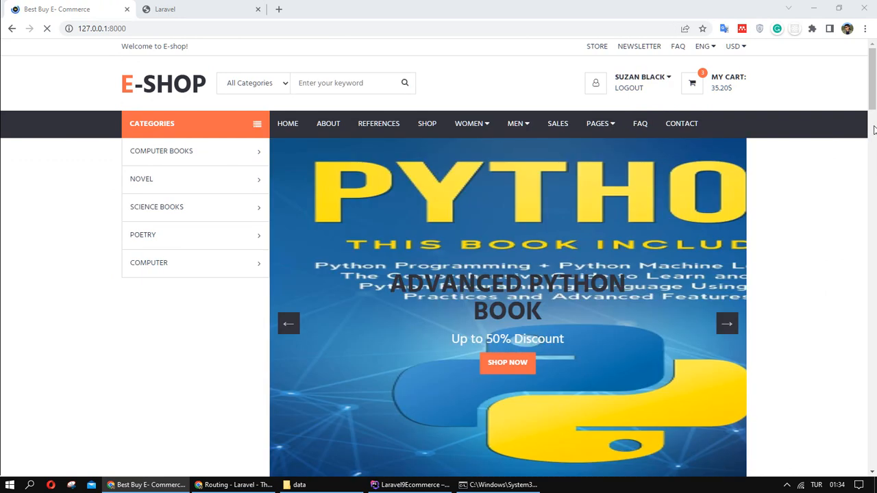
{"action": "scroll", "scroll_direction": "down", "scroll_amount": 3}
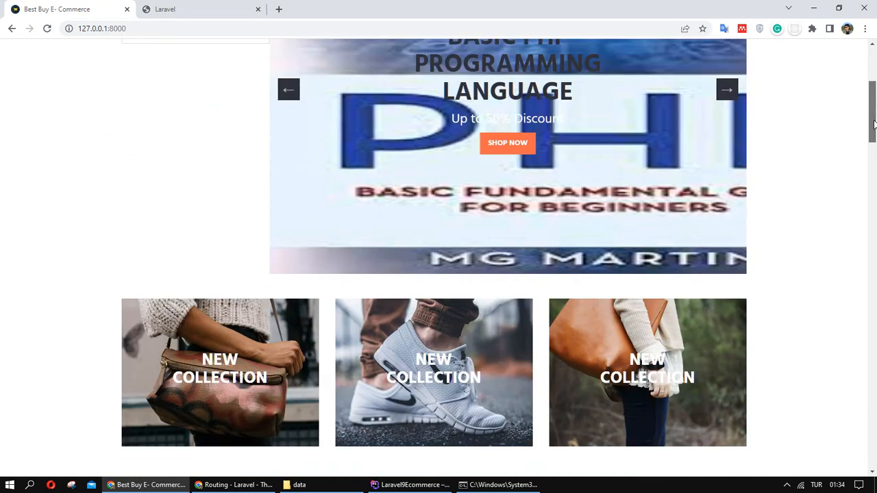
{"action": "scroll", "scroll_direction": "up", "scroll_amount": 3}
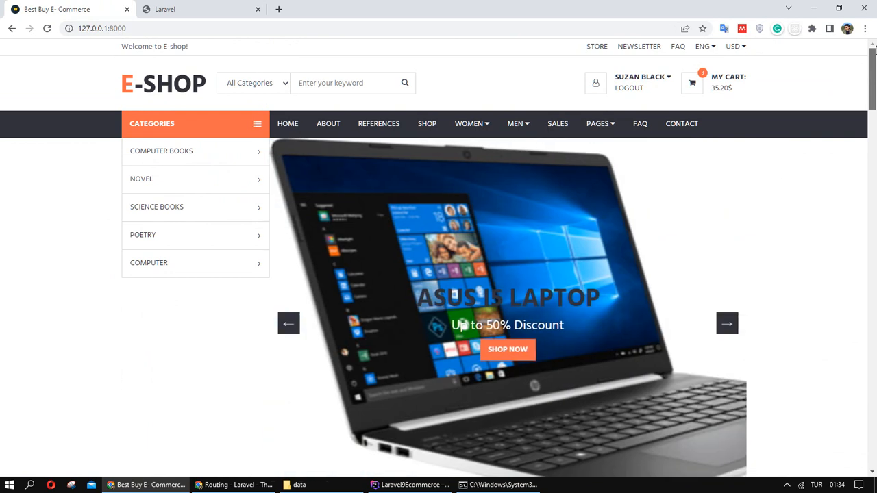